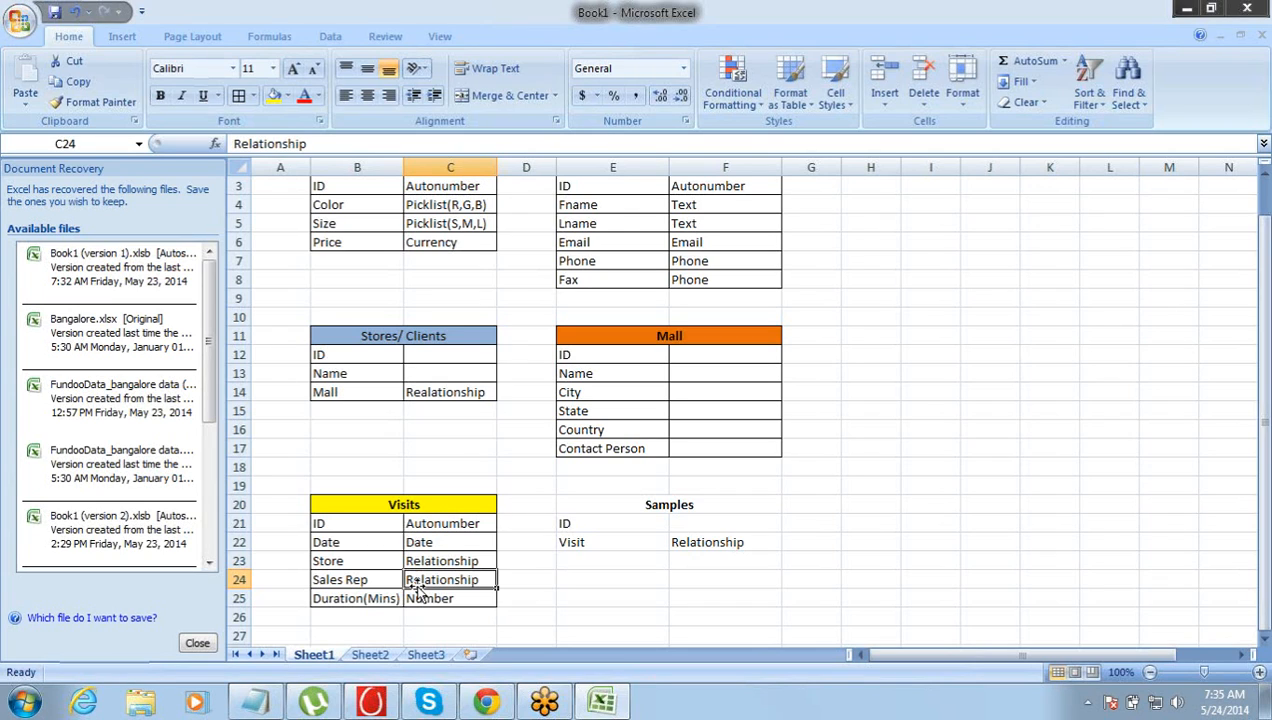
pyautogui.moveTo(1232, 660)
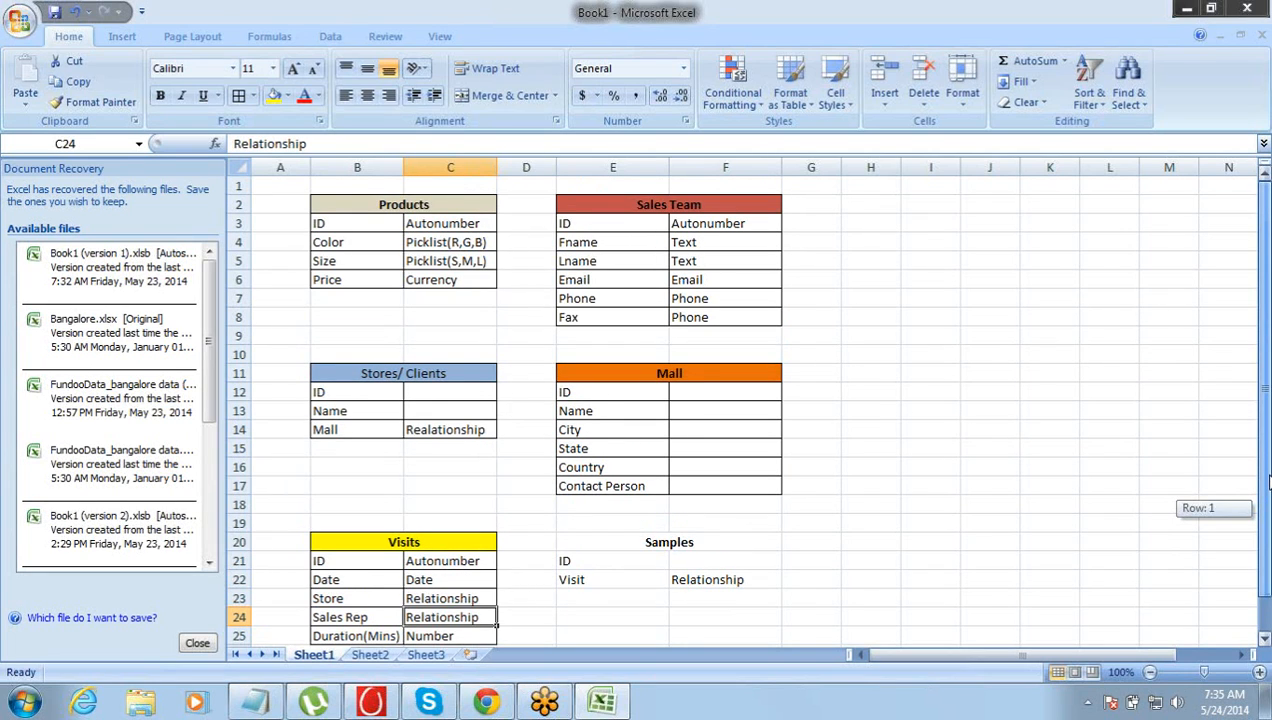
# Step: Add a Samples field typed Realtionship in row 26 below Duration(Mins) in Visits
pyautogui.scroll(-3)
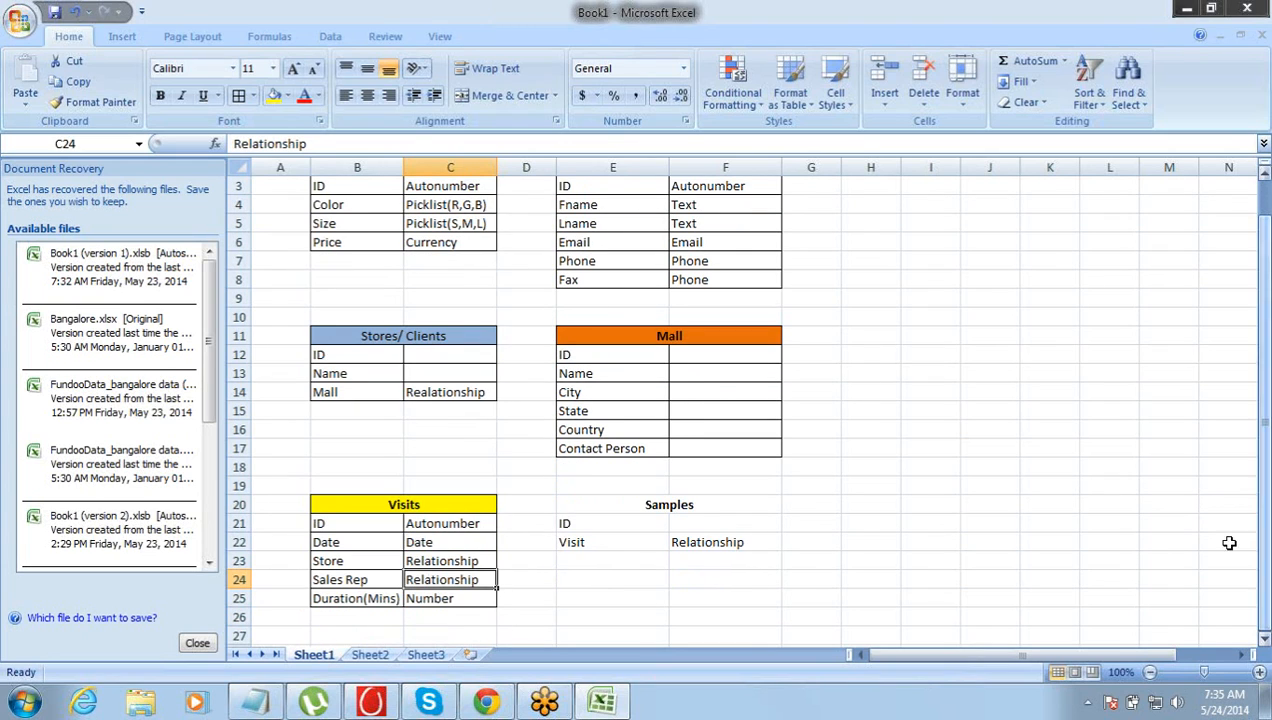
pyautogui.click(356, 617)
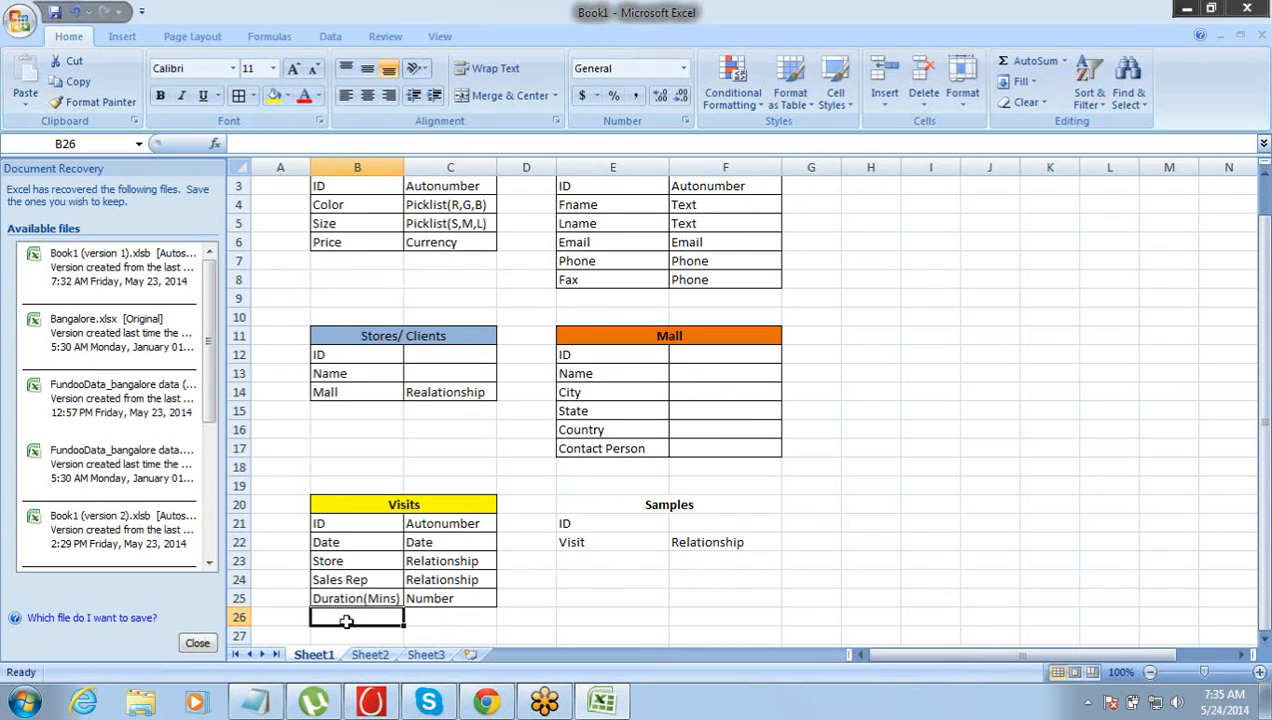
pyautogui.write('Sales Rep')
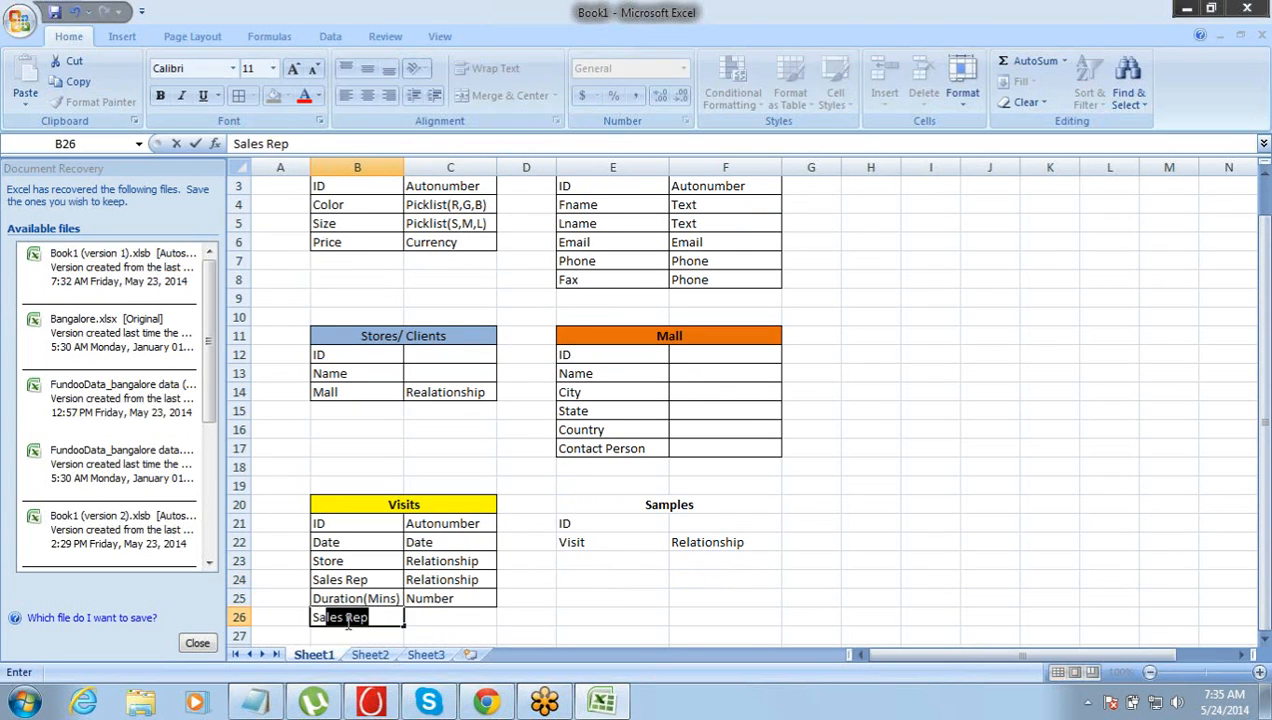
pyautogui.write('Samples')
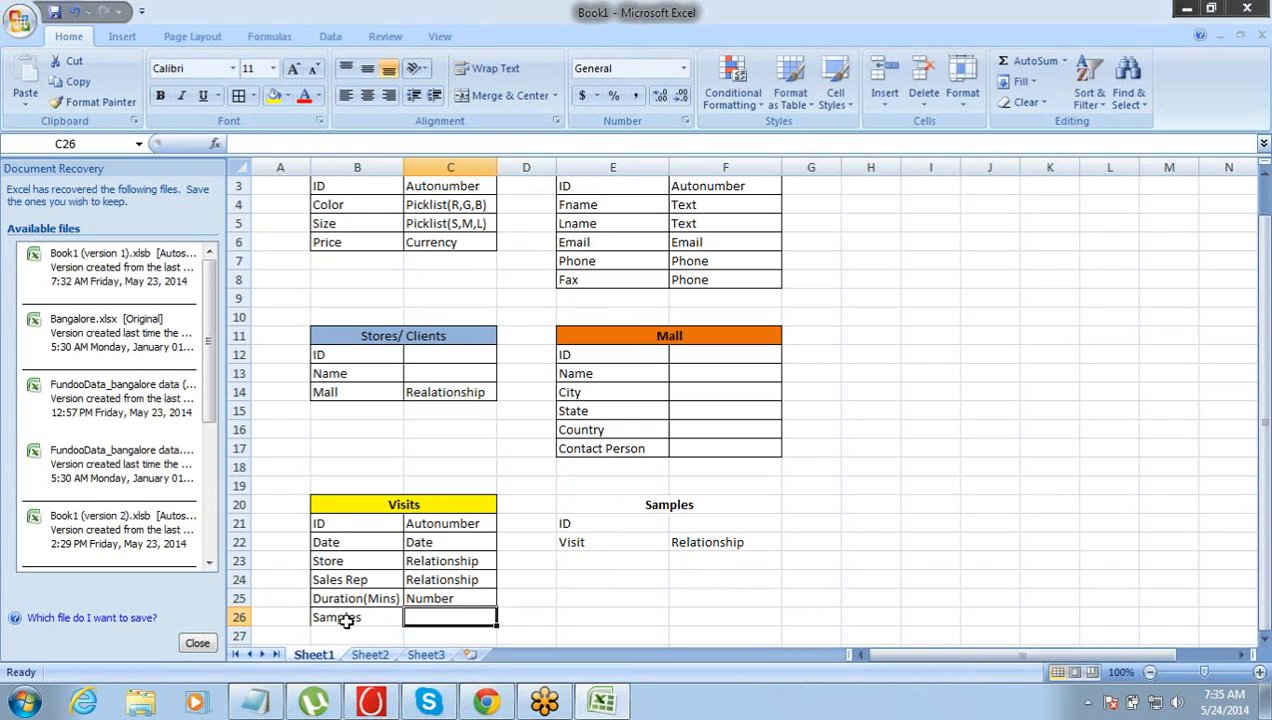
pyautogui.write('Realtionship')
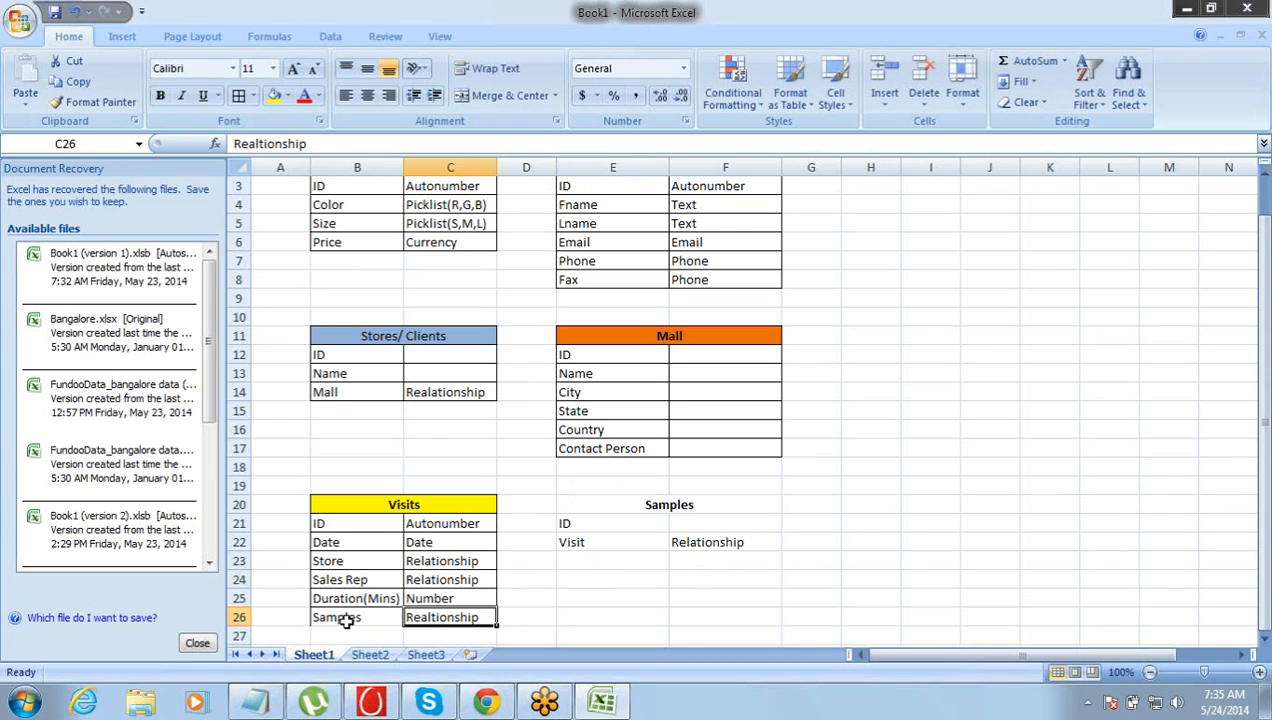
pyautogui.click(340, 617)
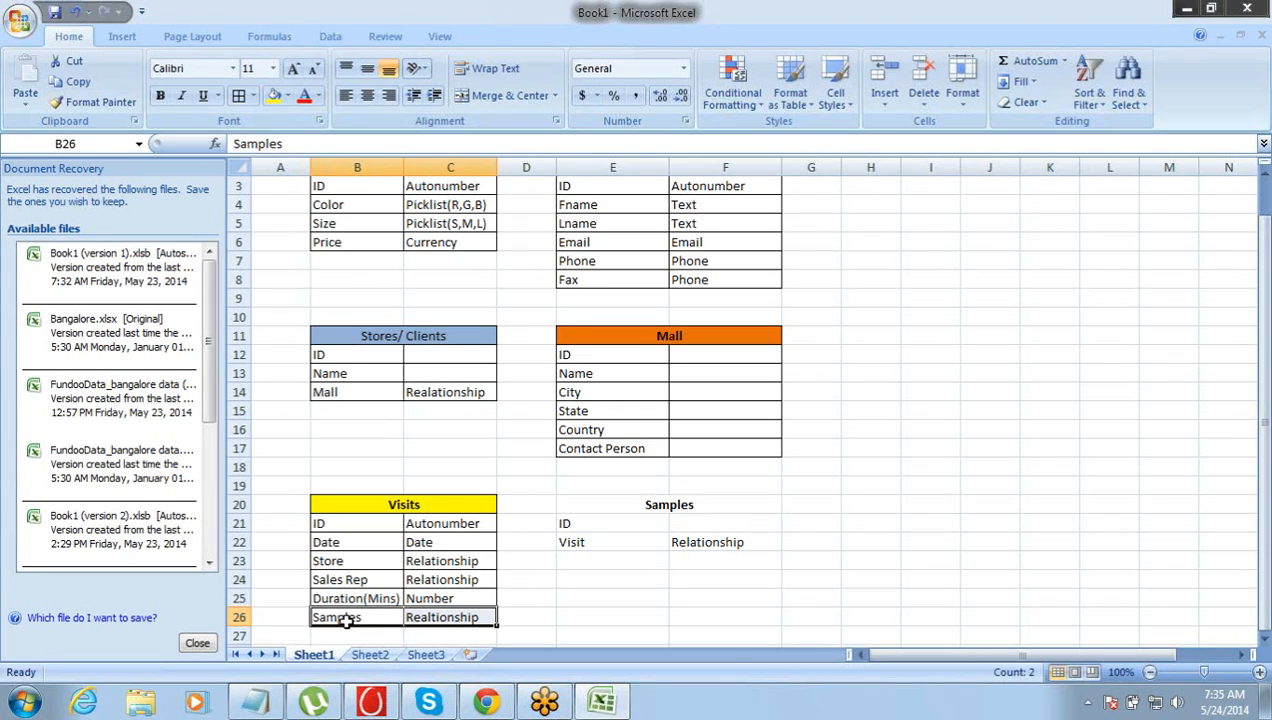
pyautogui.click(449, 617)
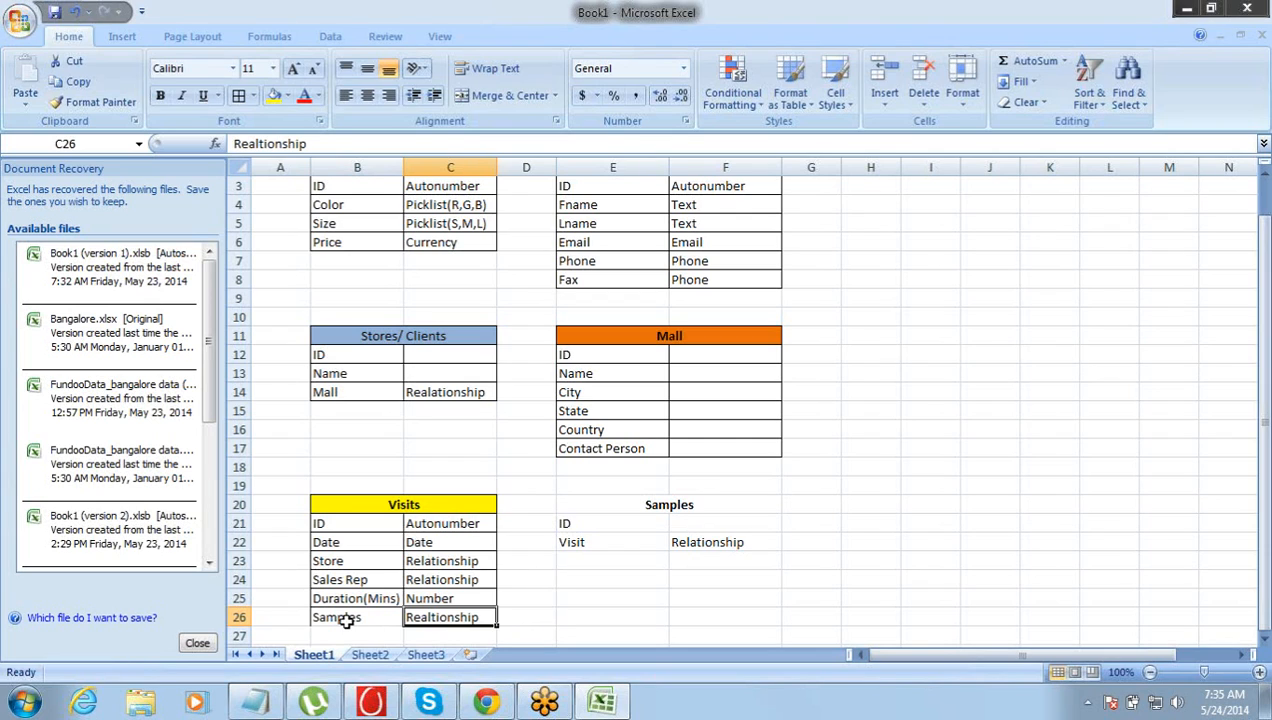
pyautogui.click(345, 617)
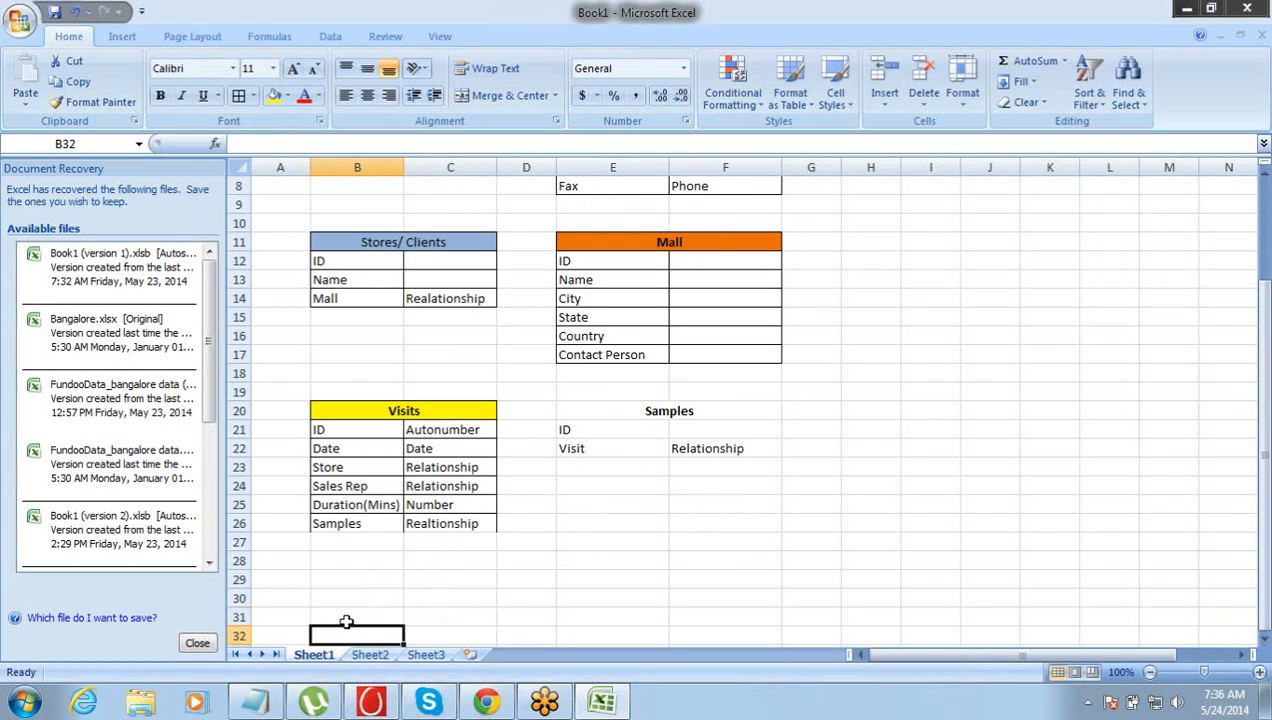
# Step: Add a Count field in B27 below Samples in the Visits table
pyautogui.write('CO')
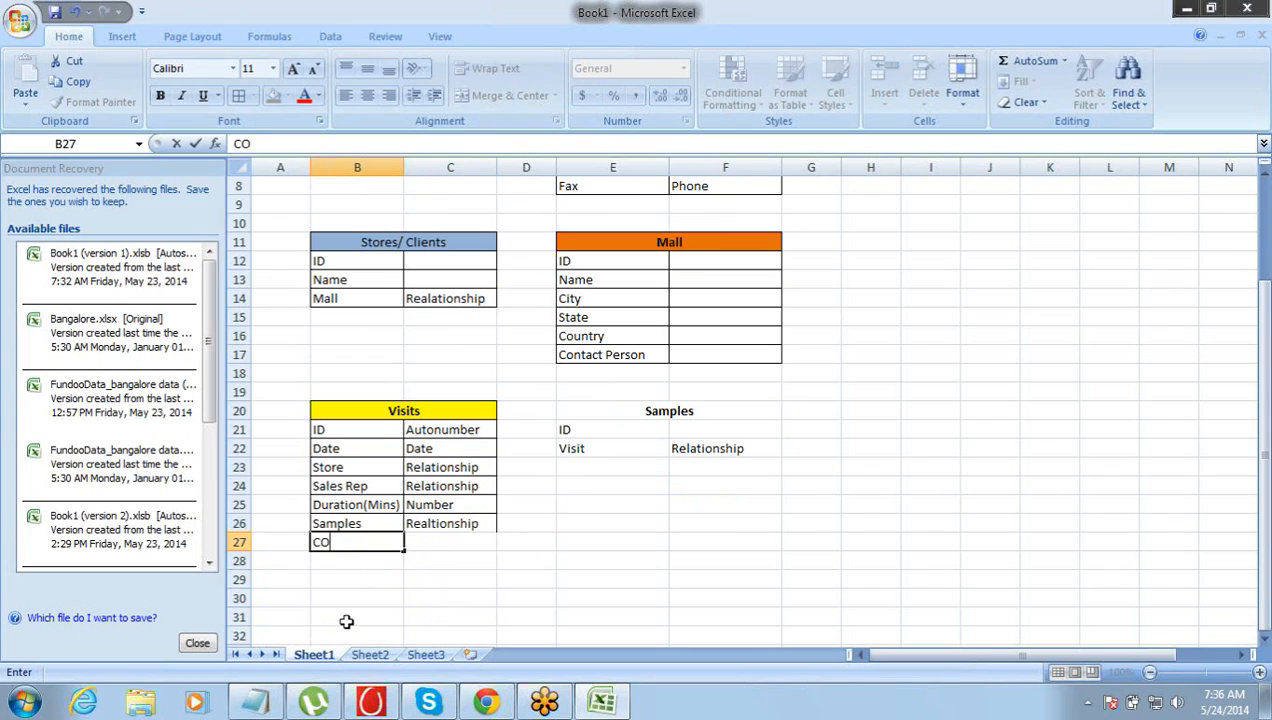
pyautogui.press('Backspace')
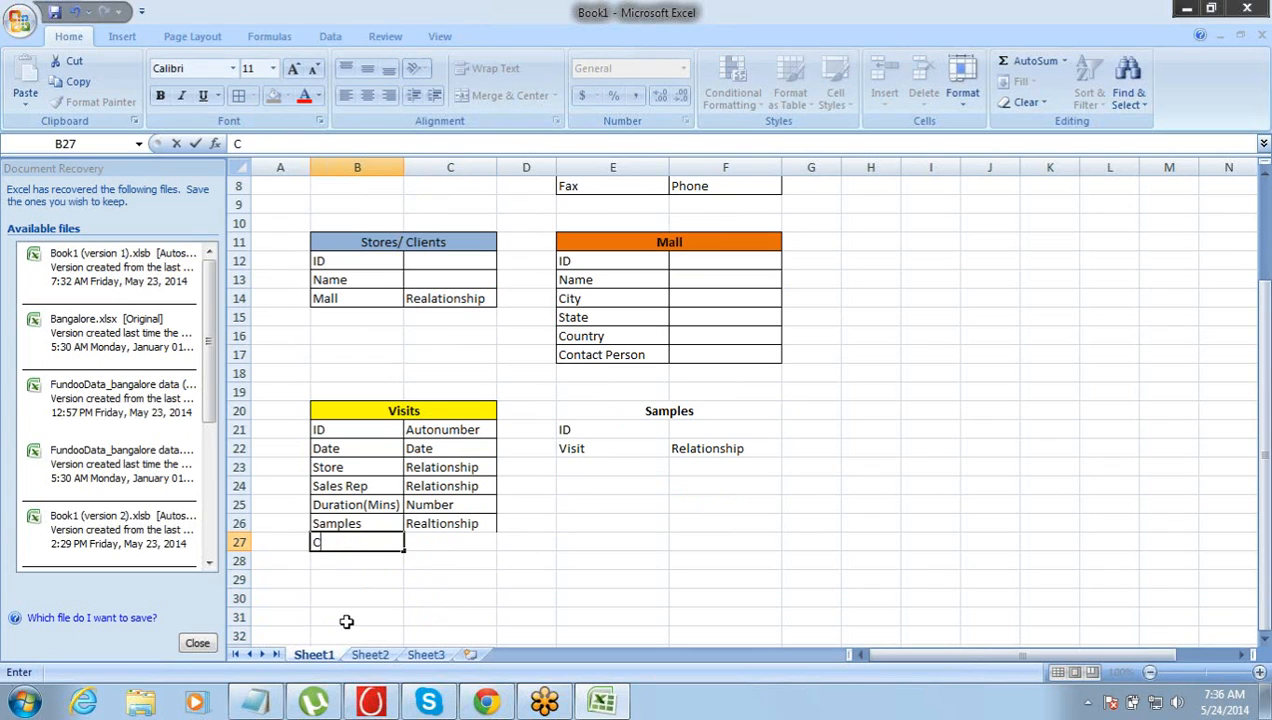
pyautogui.write('ount')
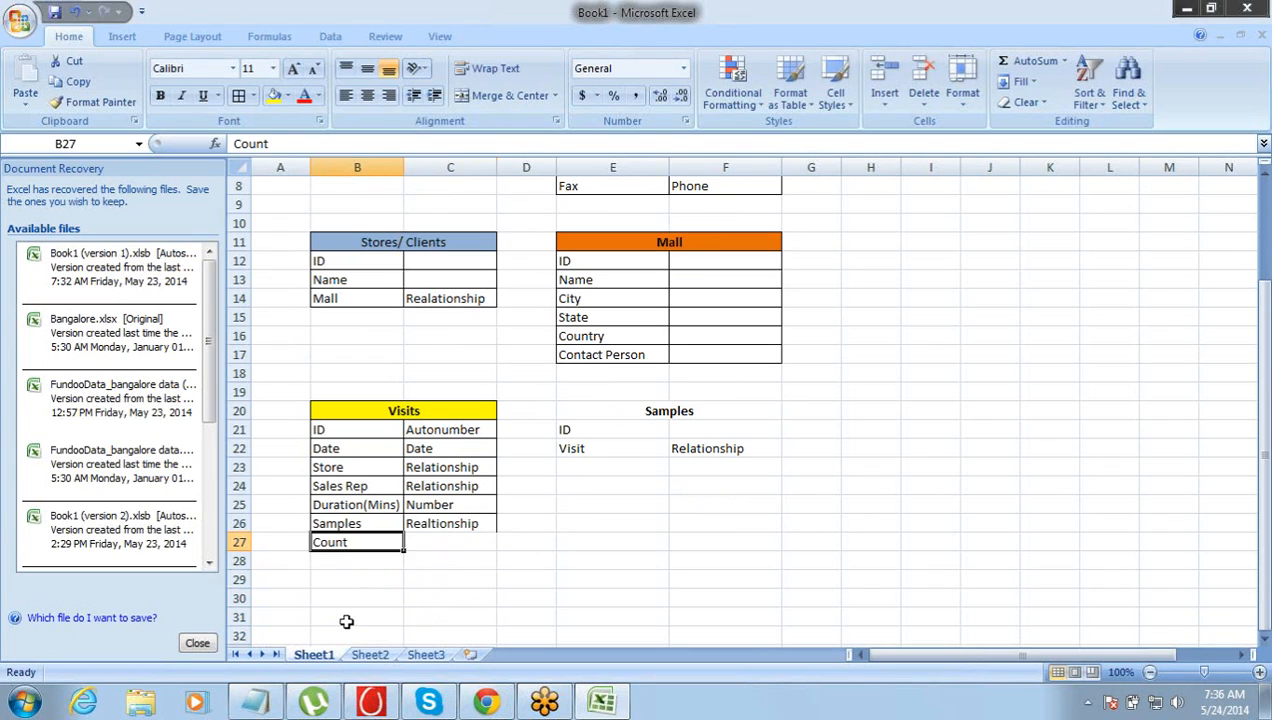
# Step: Copy the Visits field names B21:B27 and go to the blank Sheet2
pyautogui.click(403, 410)
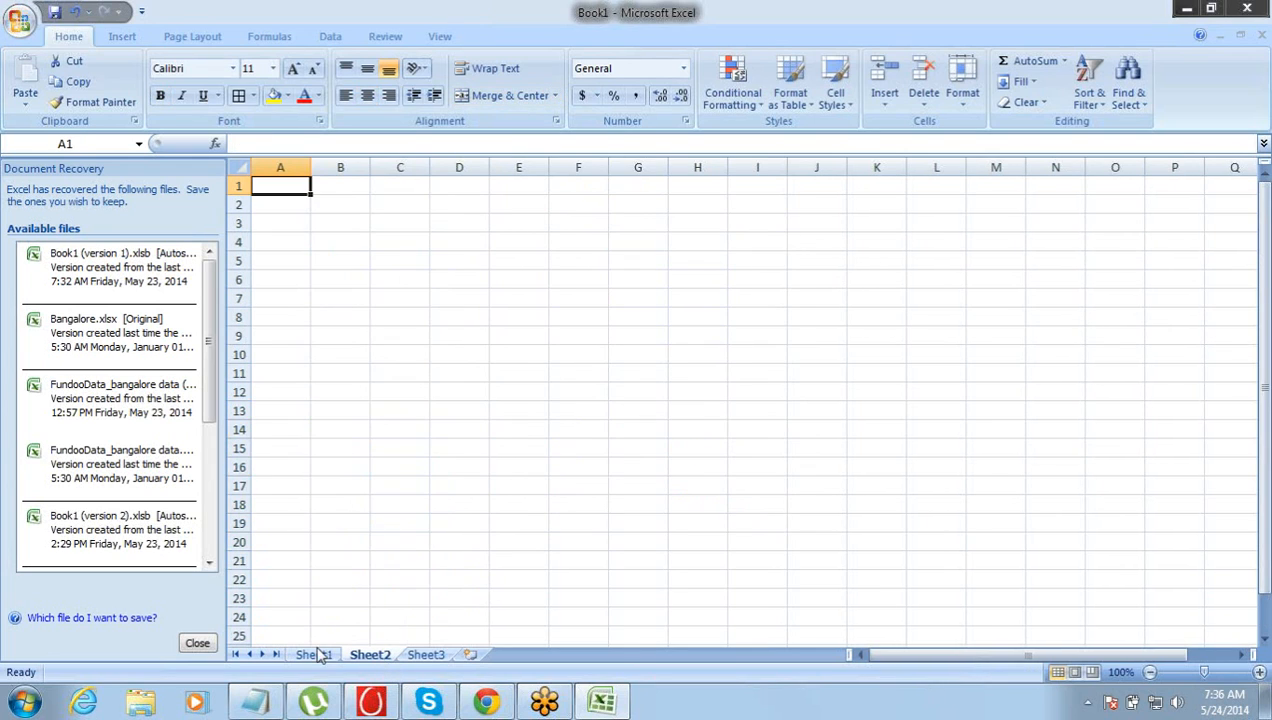
pyautogui.click(312, 655)
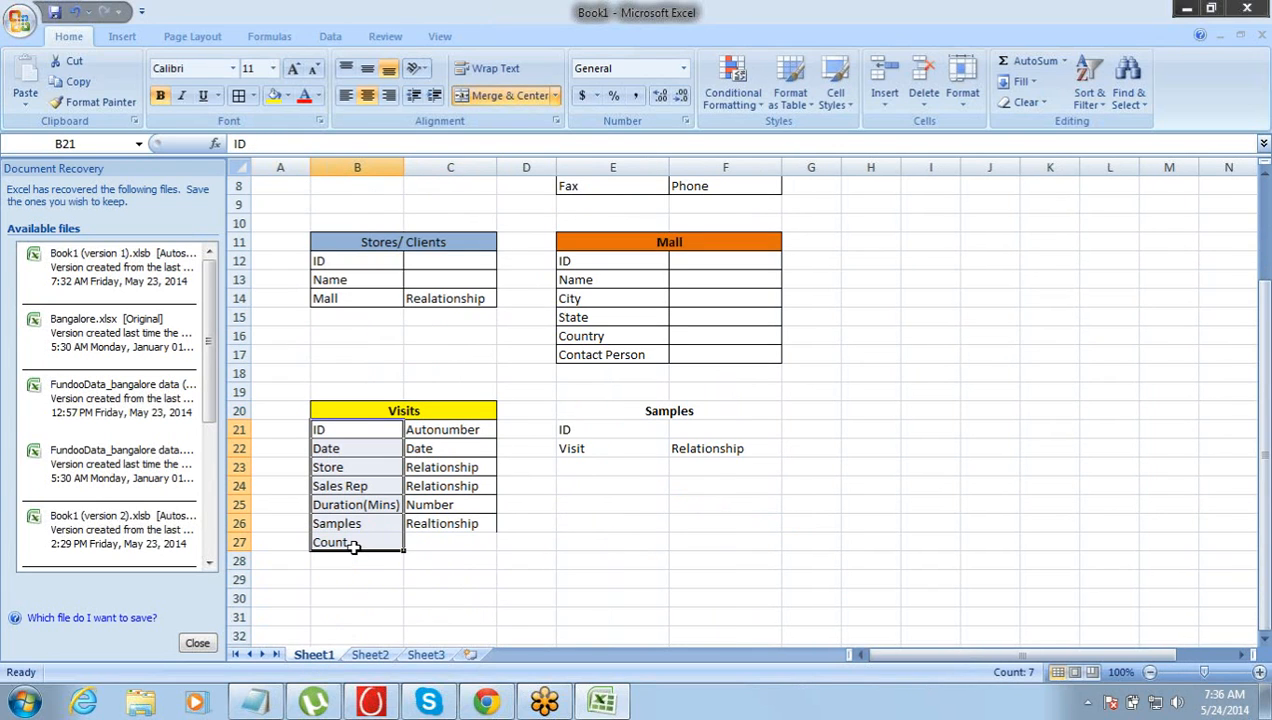
pyautogui.click(370, 654)
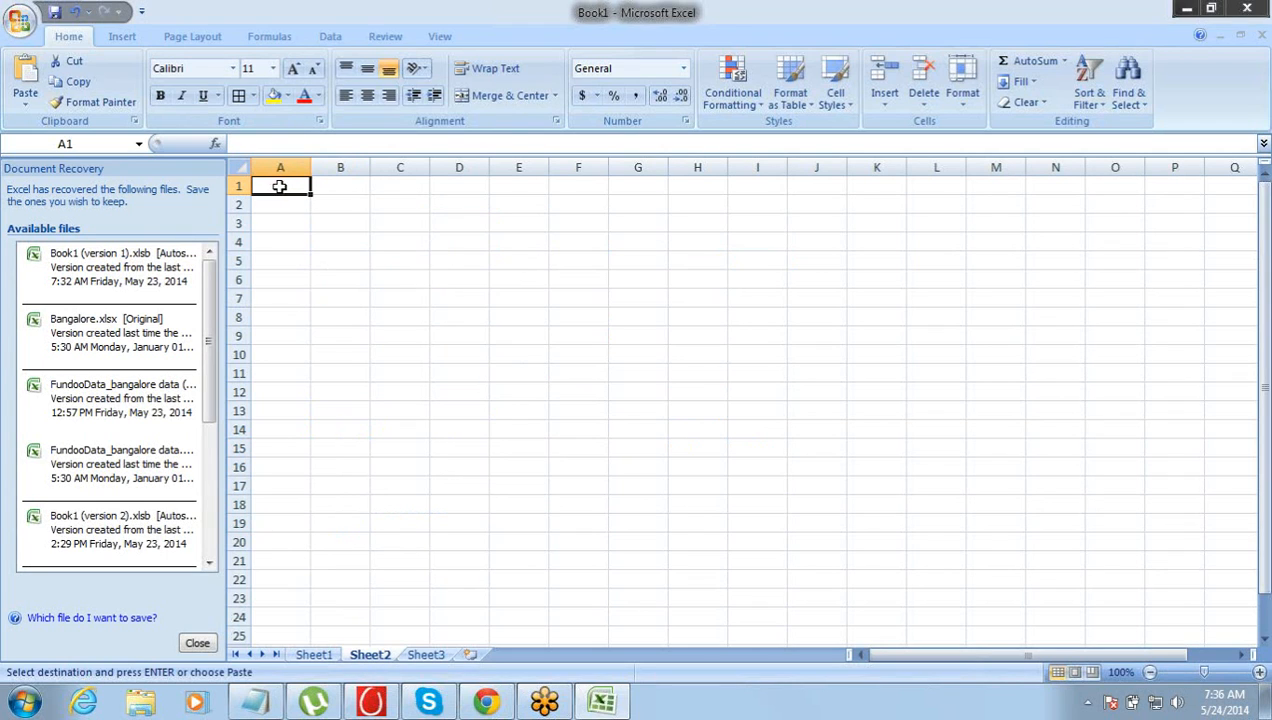
# Step: Paste the field names into Sheet2 row 1 as transposed values, ID through Count
pyautogui.click(22, 80)
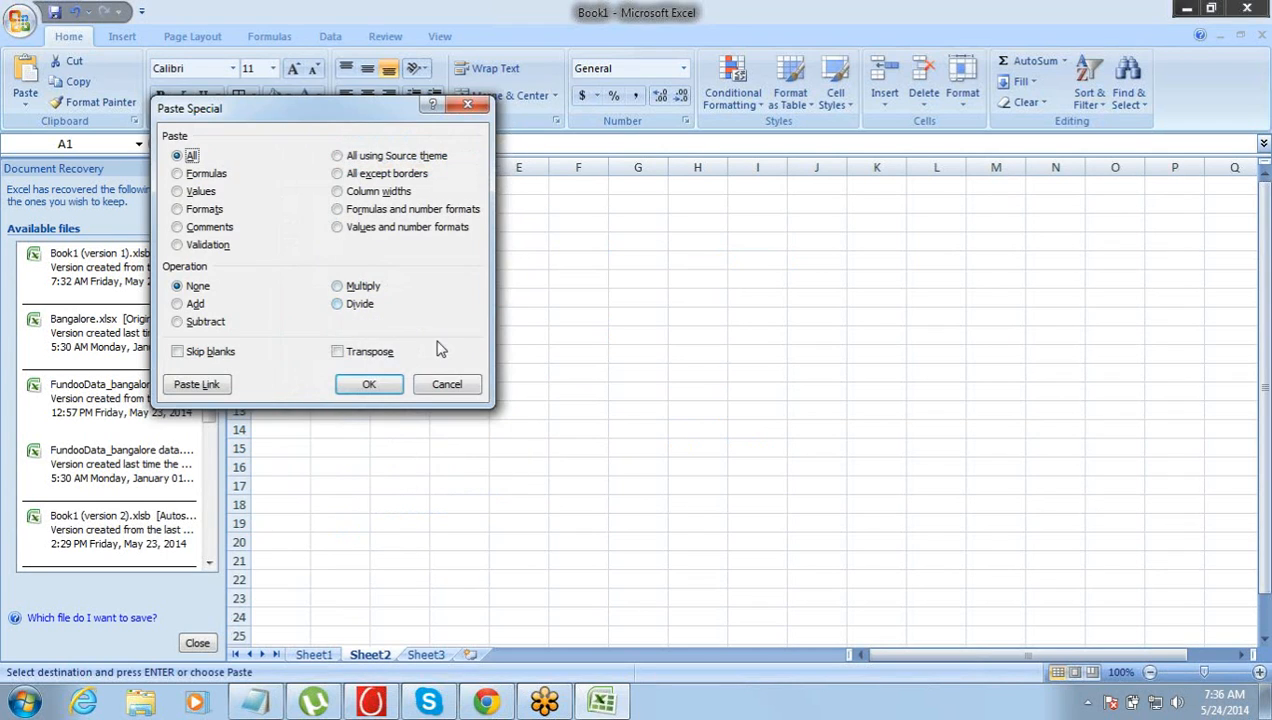
pyautogui.click(176, 191)
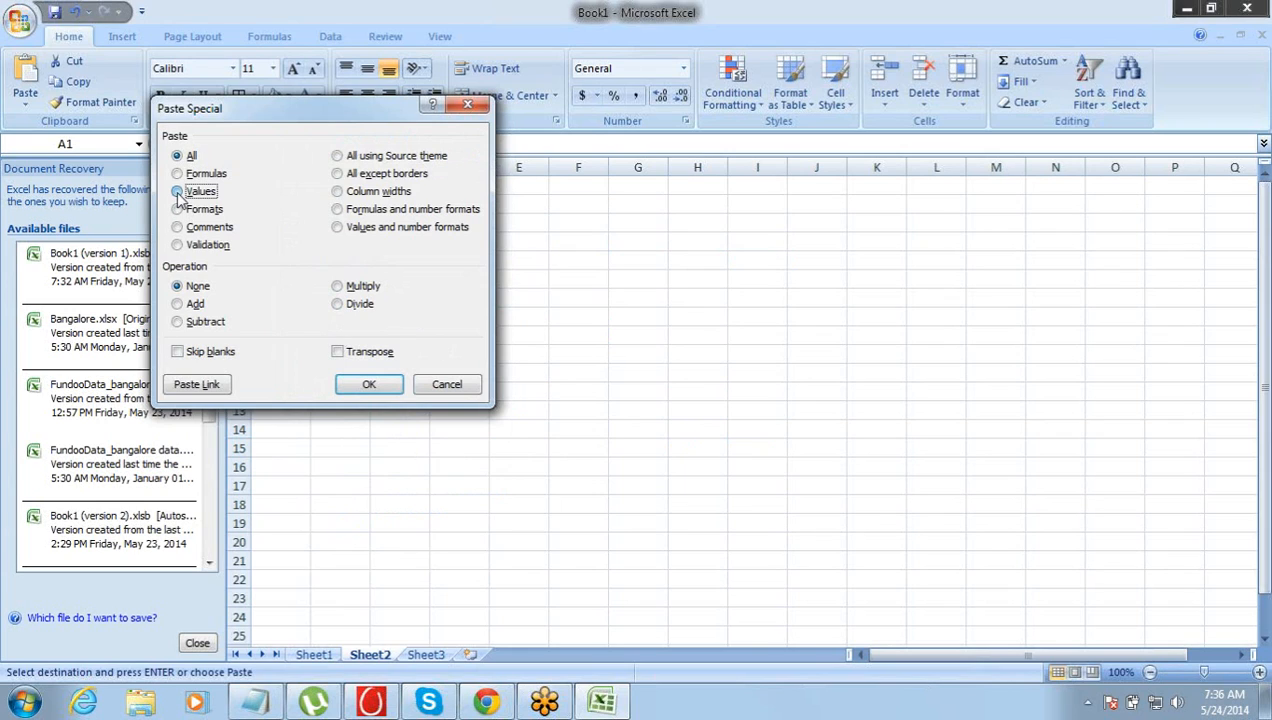
pyautogui.click(177, 191)
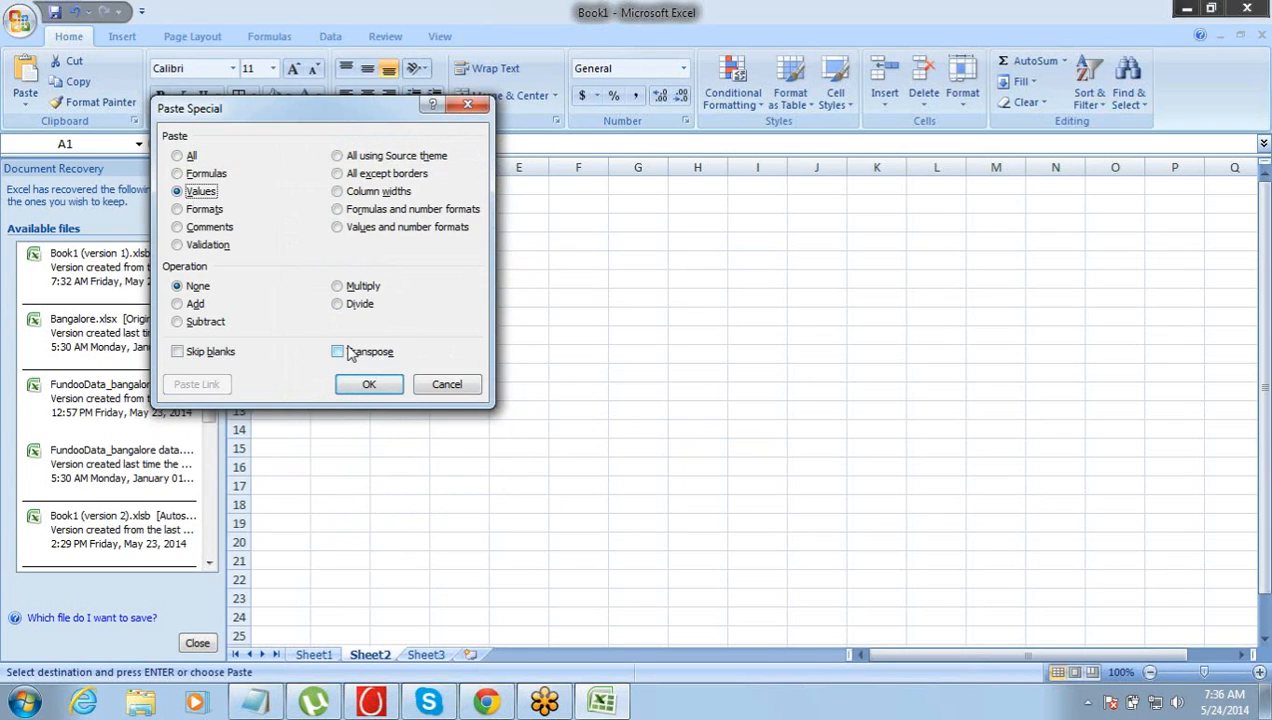
pyautogui.click(337, 351)
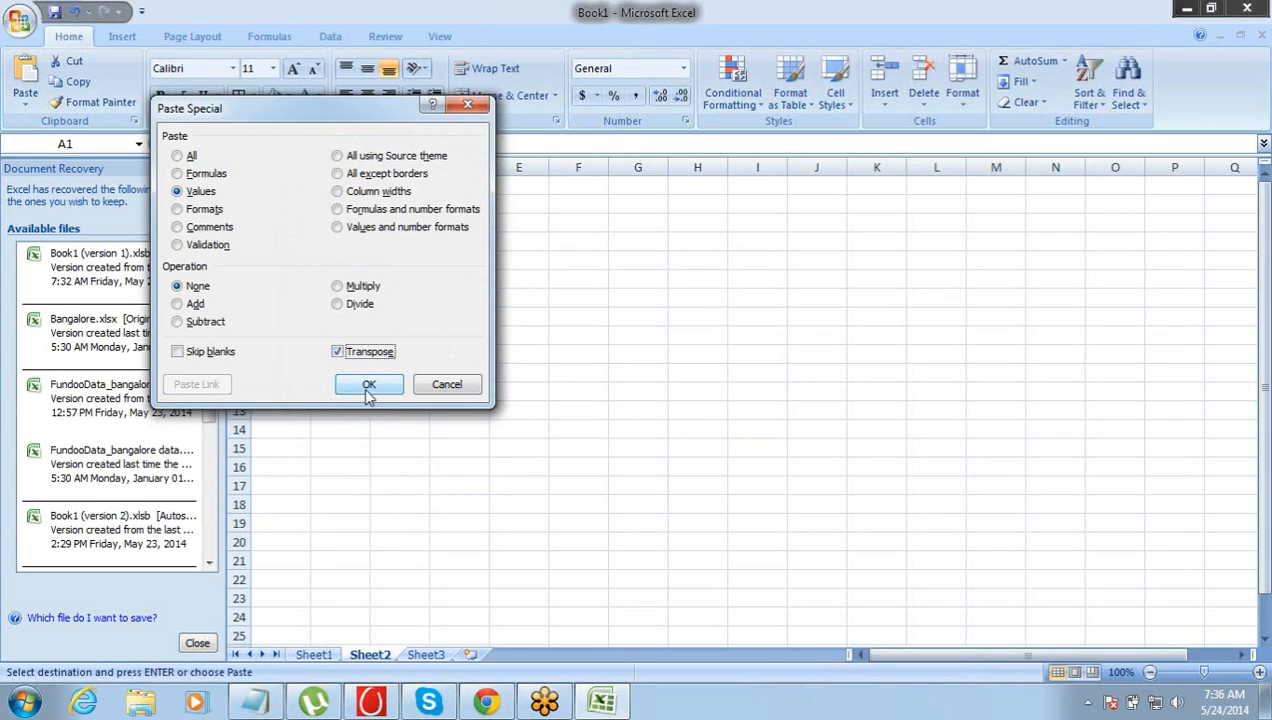
pyautogui.click(369, 384)
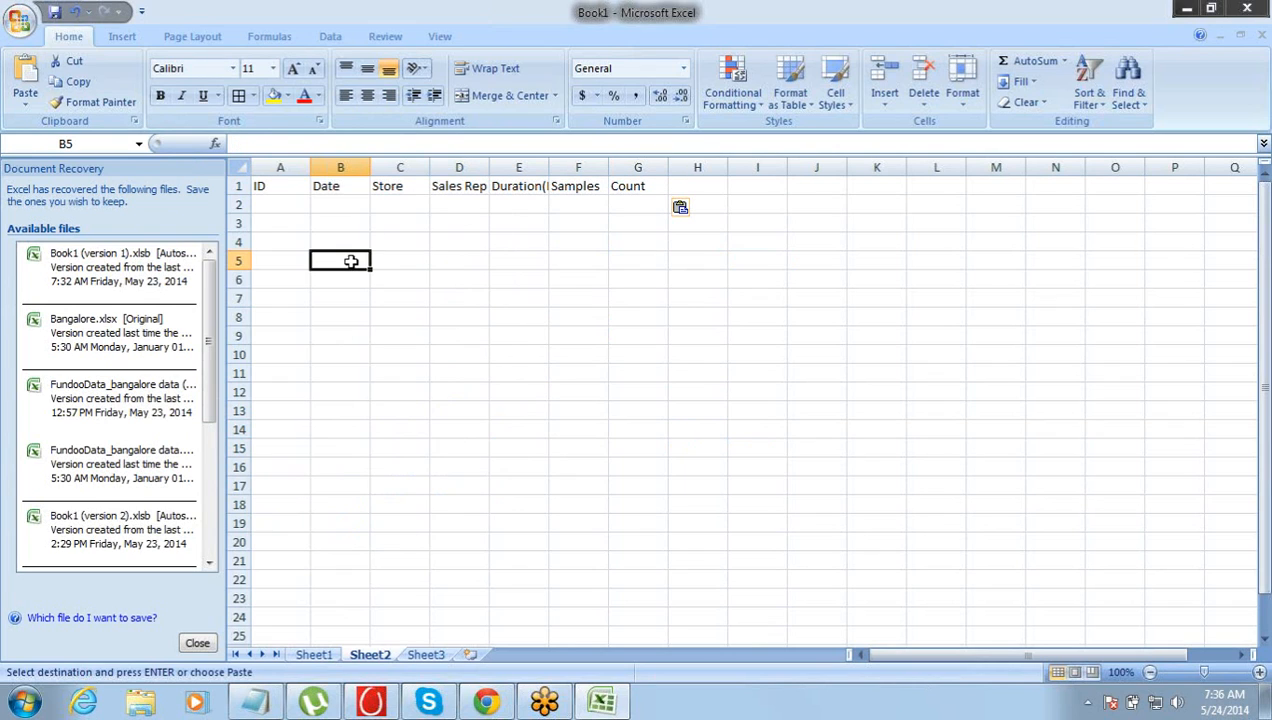
pyautogui.click(281, 204)
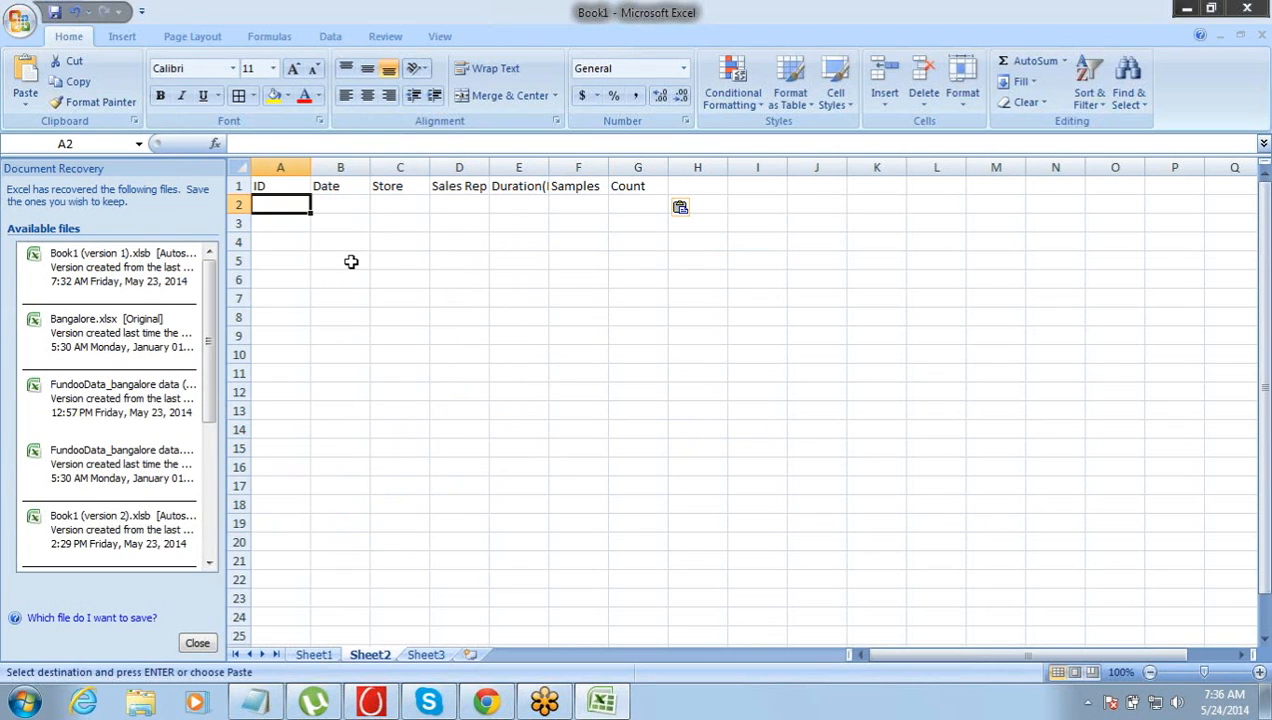
# Step: Fill row 2 with record V1, 23-May, ABC, XYZ, Red, 3, widening columns to fit
pyautogui.write('V1')
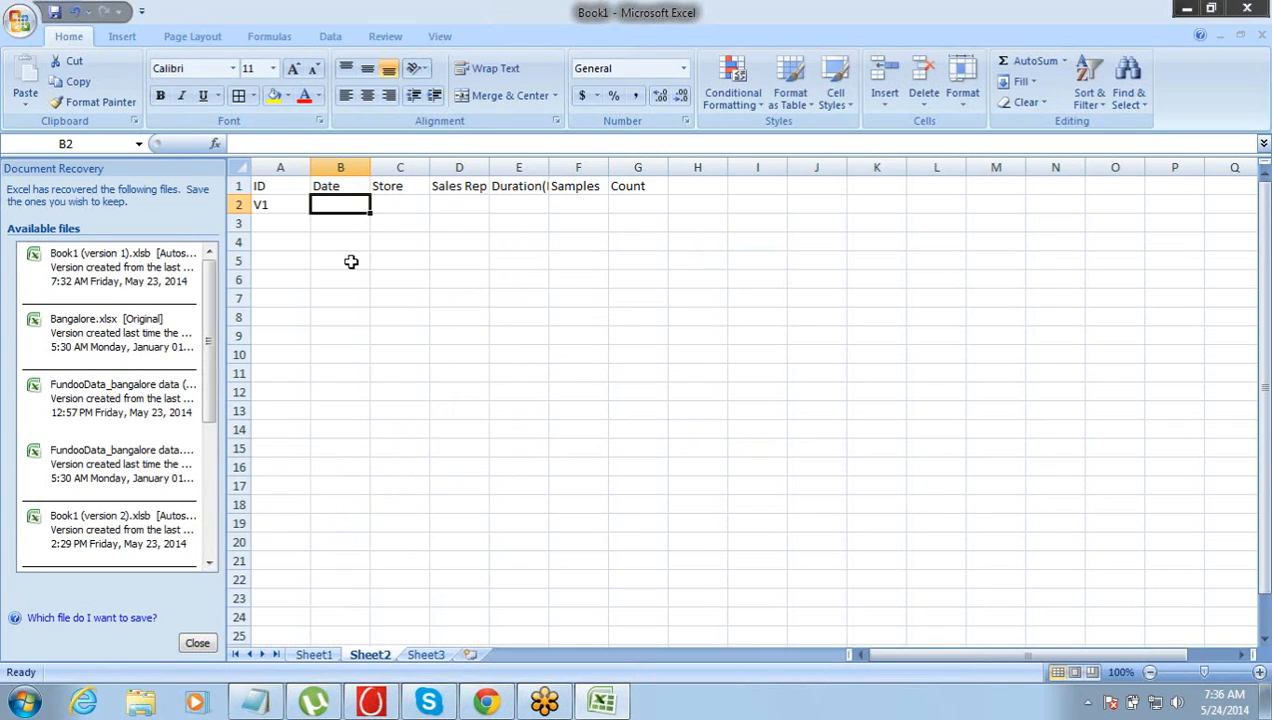
pyautogui.write('23-May')
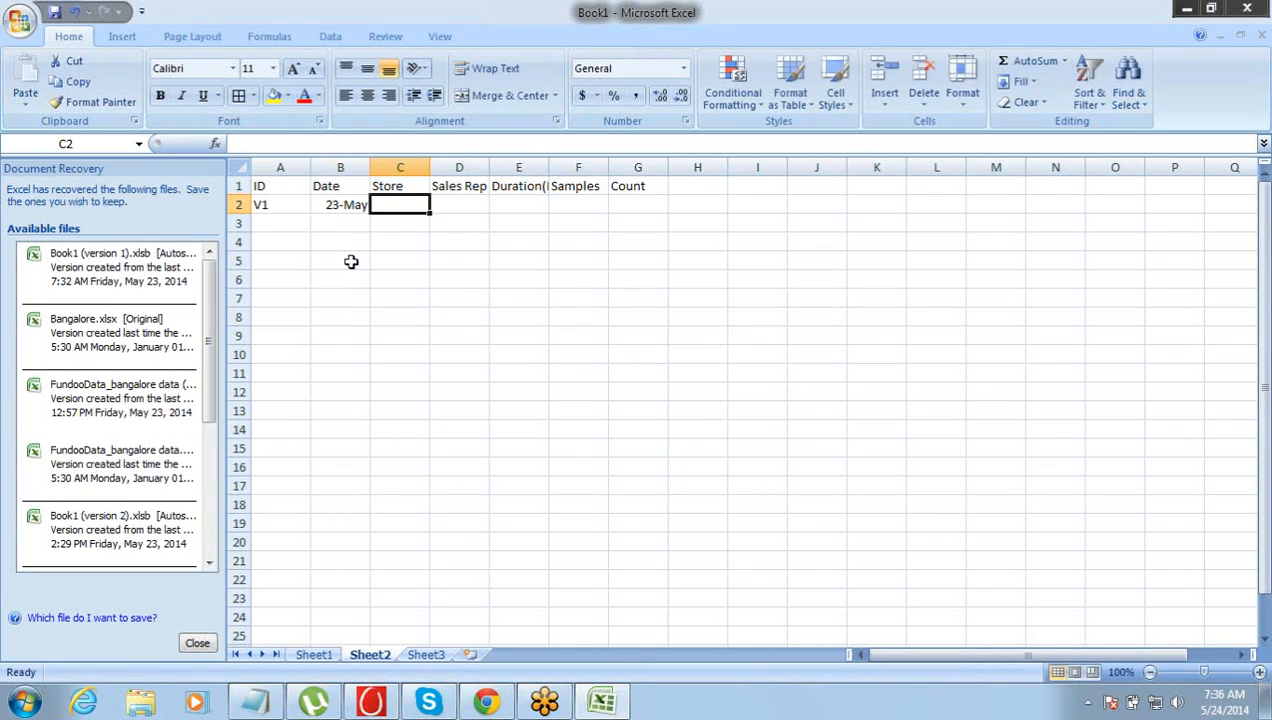
pyautogui.write('ABC')
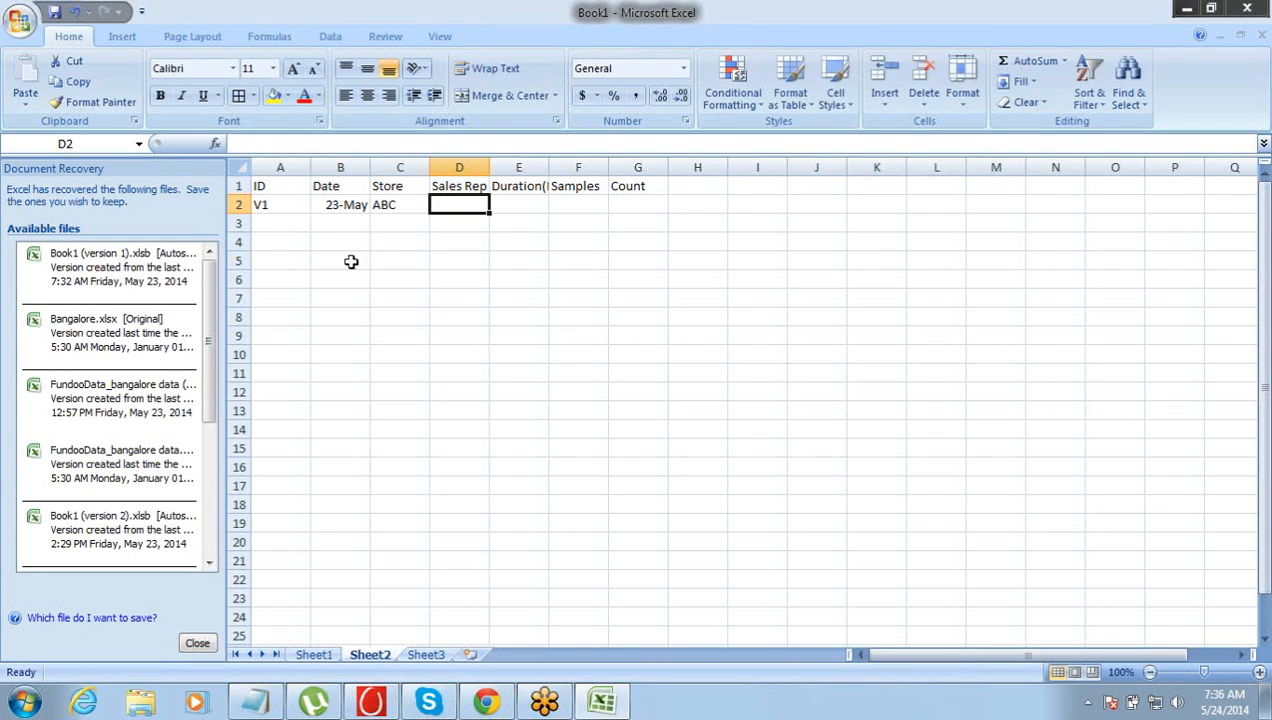
pyautogui.write('XYZ')
pyautogui.click(518, 204)
pyautogui.write('40')
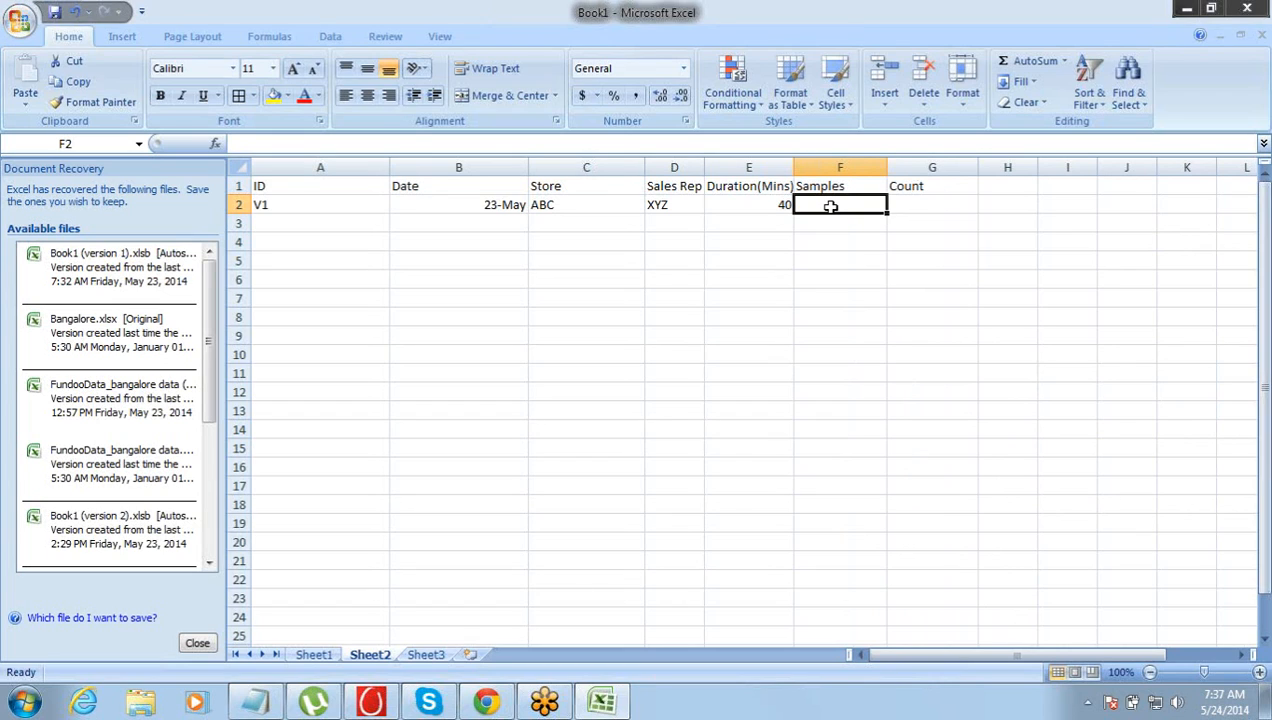
pyautogui.write('Red')
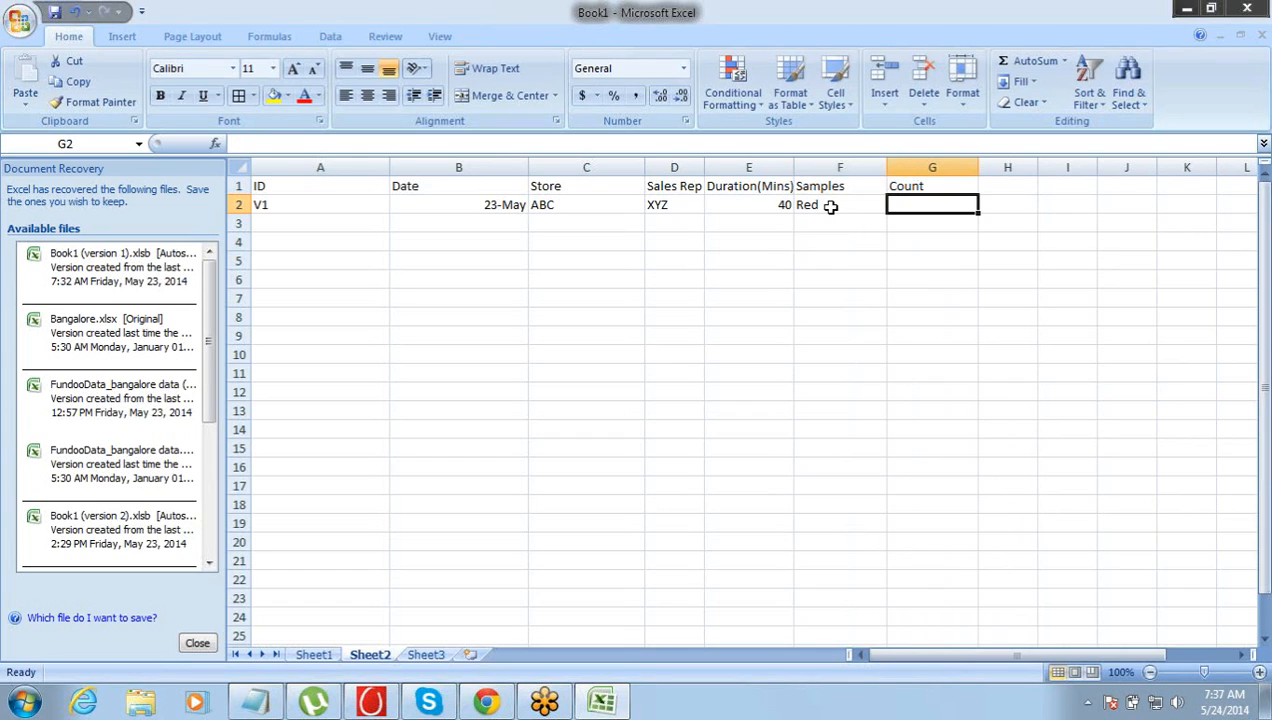
pyautogui.write('30')
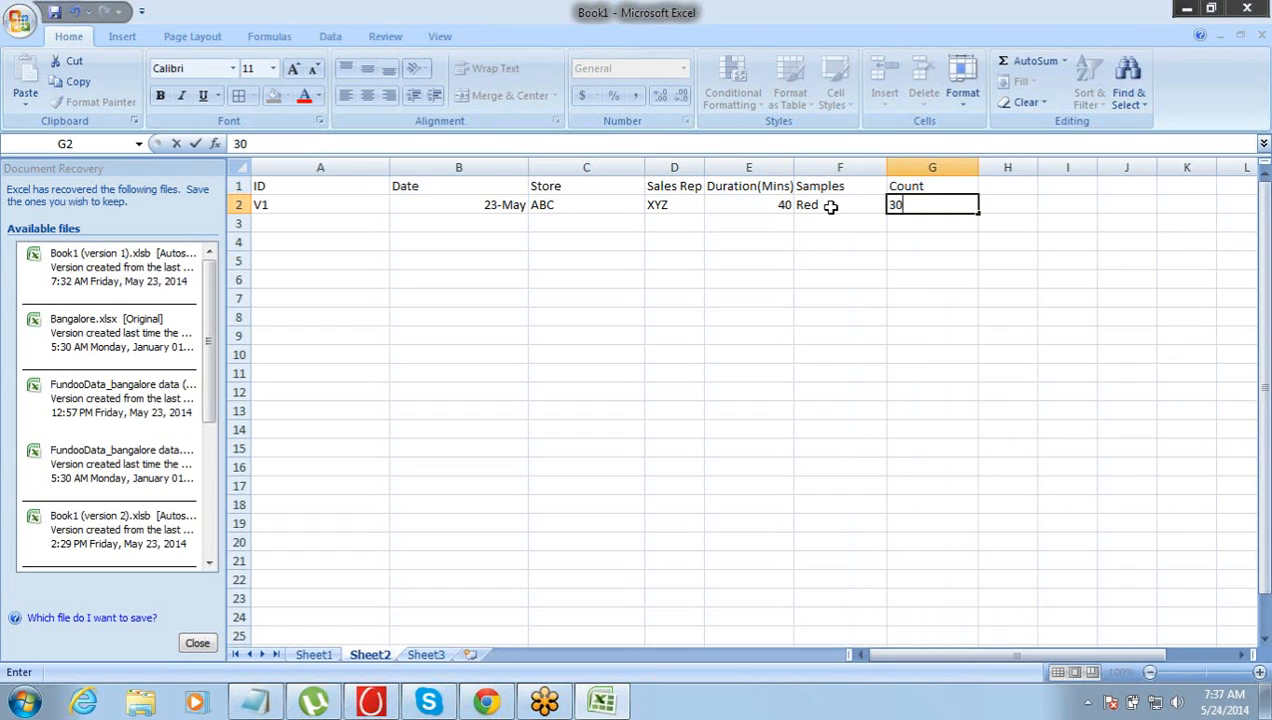
pyautogui.write('3')
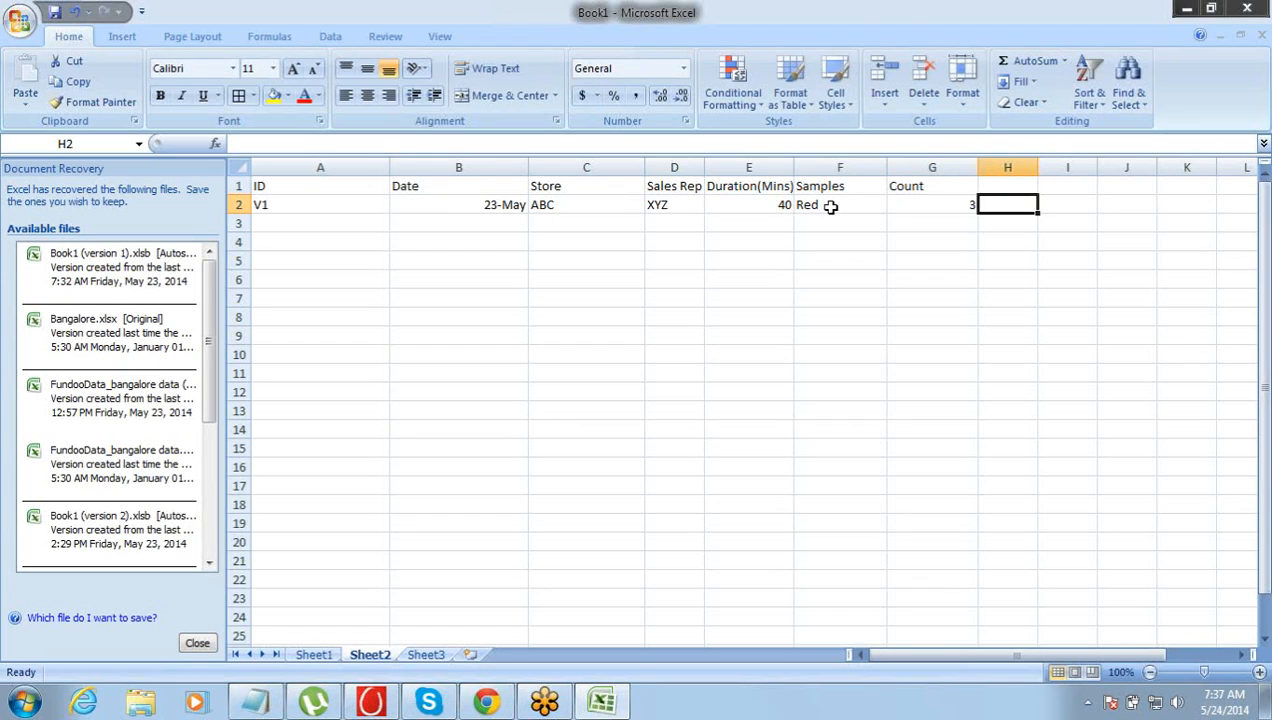
pyautogui.click(748, 204)
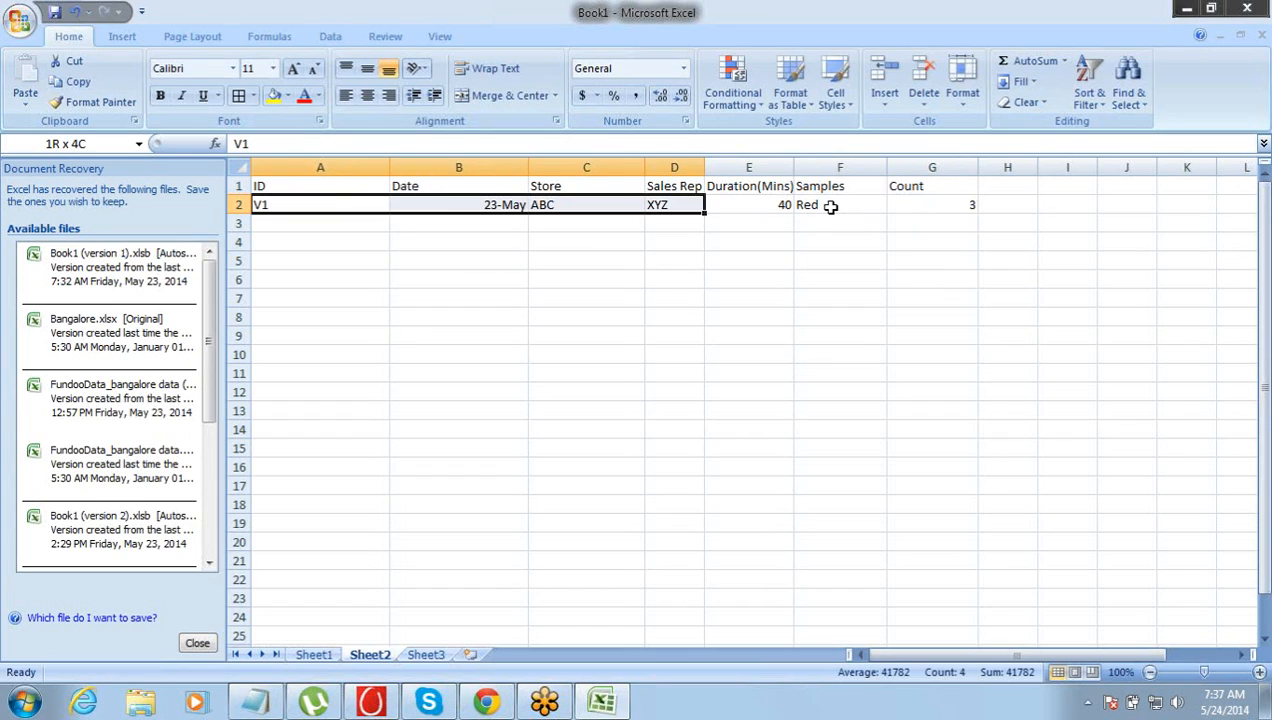
pyautogui.click(586, 204)
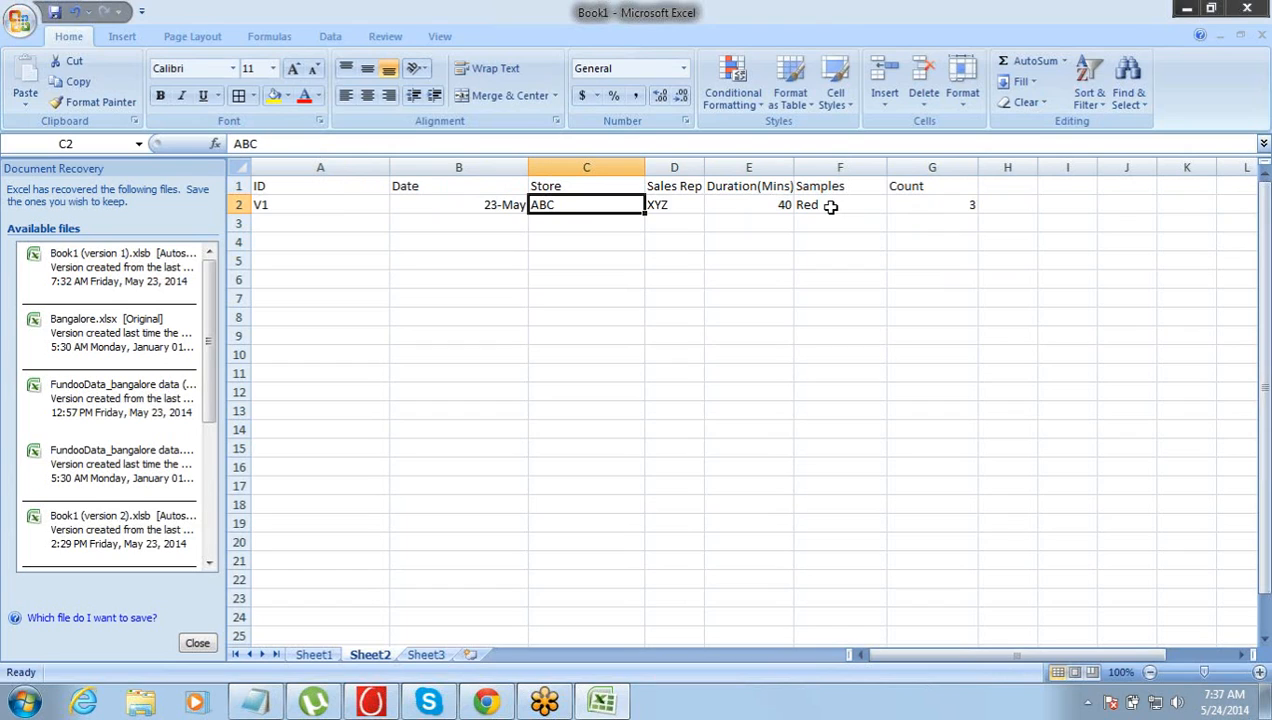
pyautogui.click(673, 204)
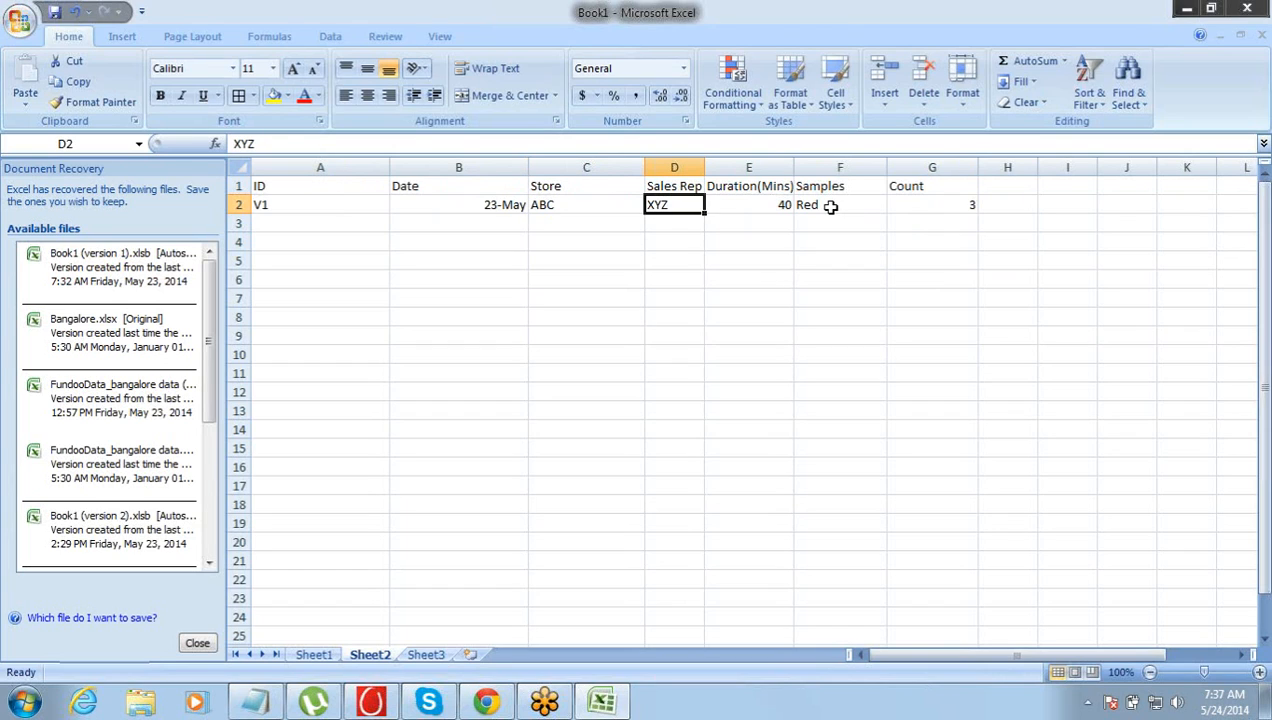
pyautogui.click(748, 204)
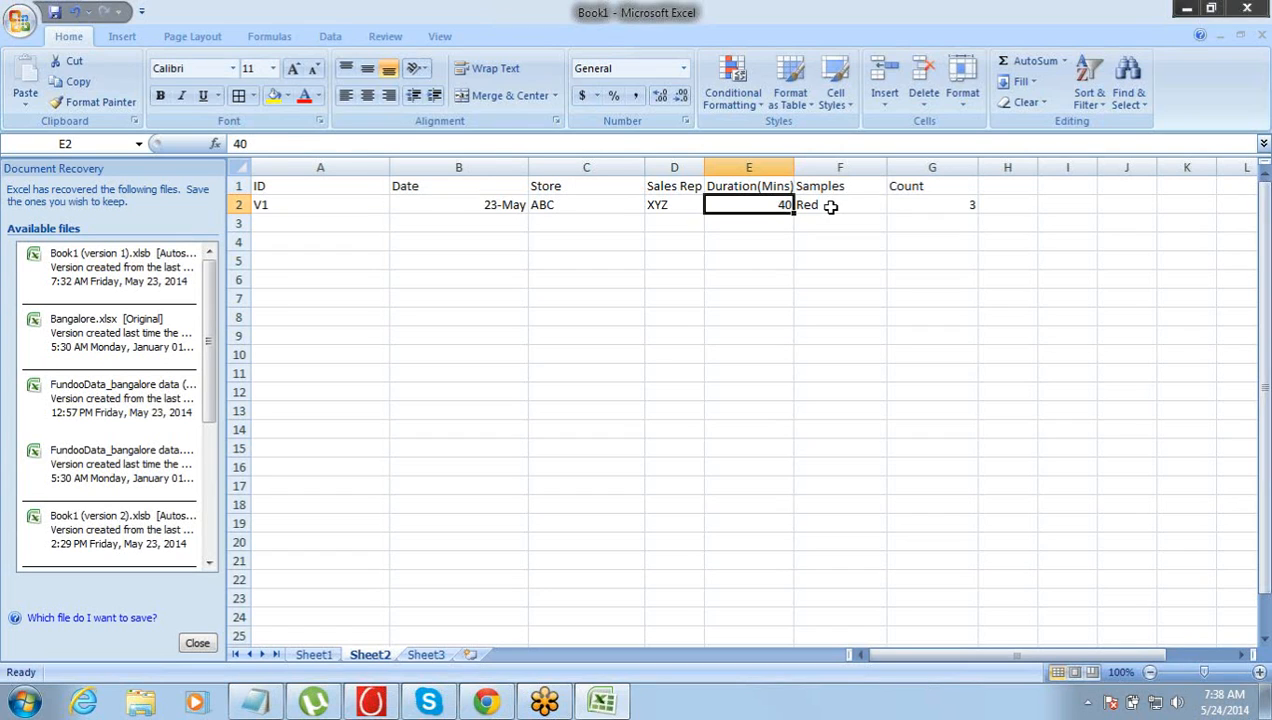
pyautogui.click(839, 204)
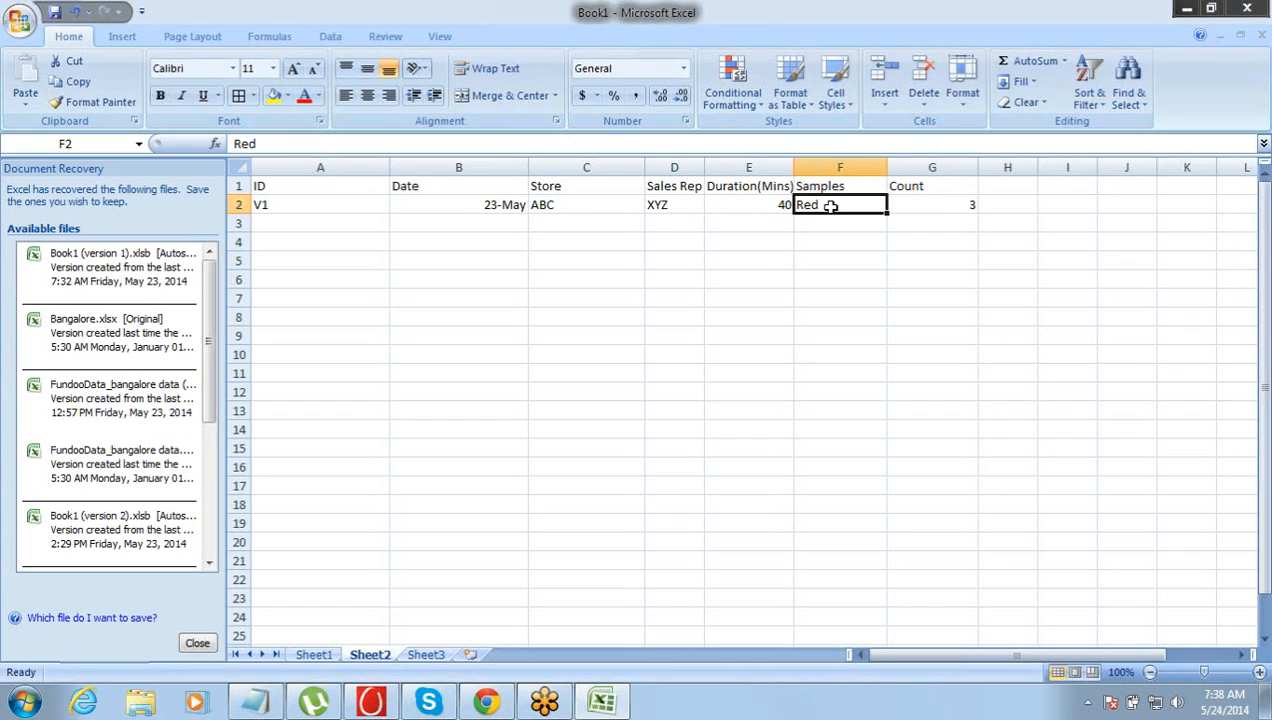
pyautogui.moveTo(839, 186); pyautogui.dragTo(931, 204)
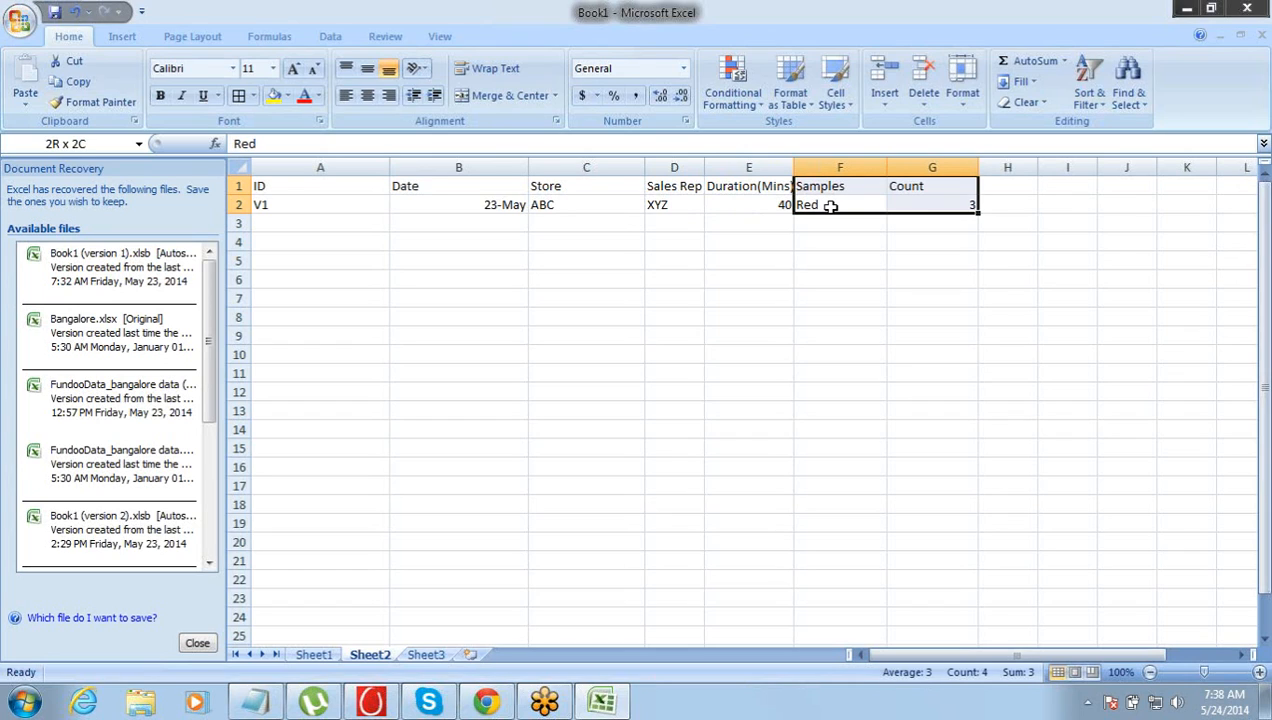
pyautogui.click(829, 204)
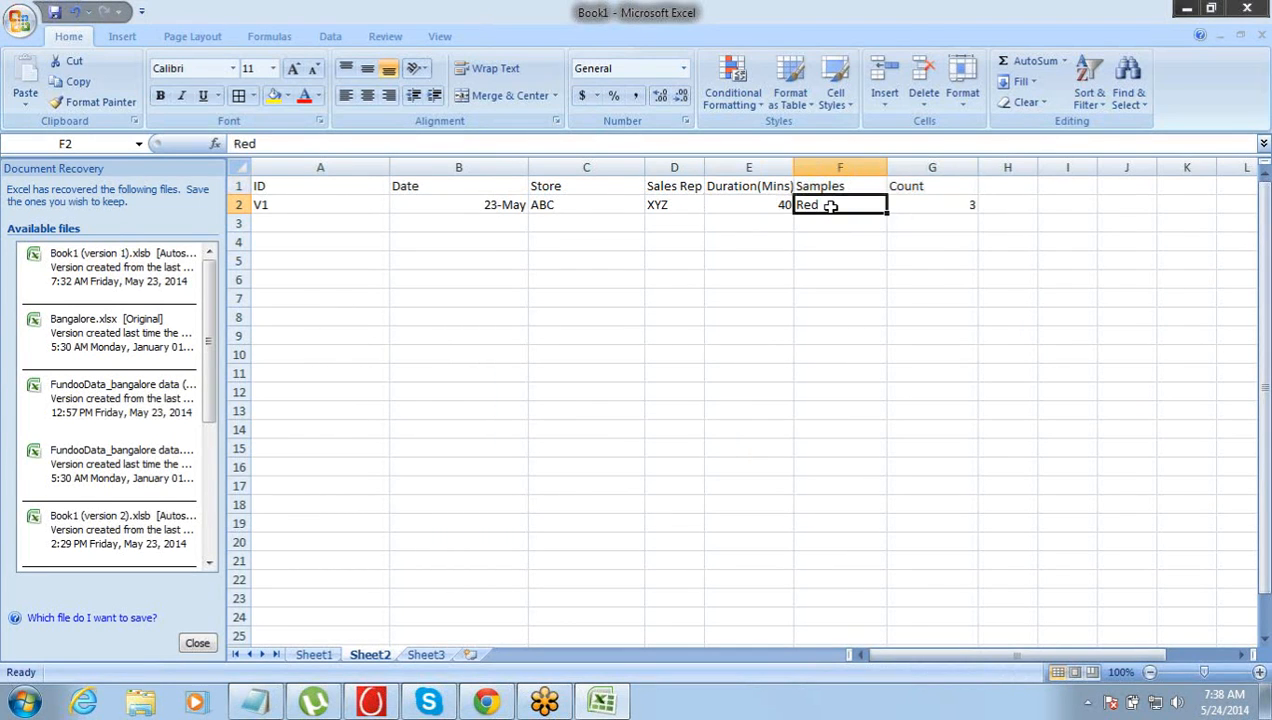
pyautogui.click(840, 167)
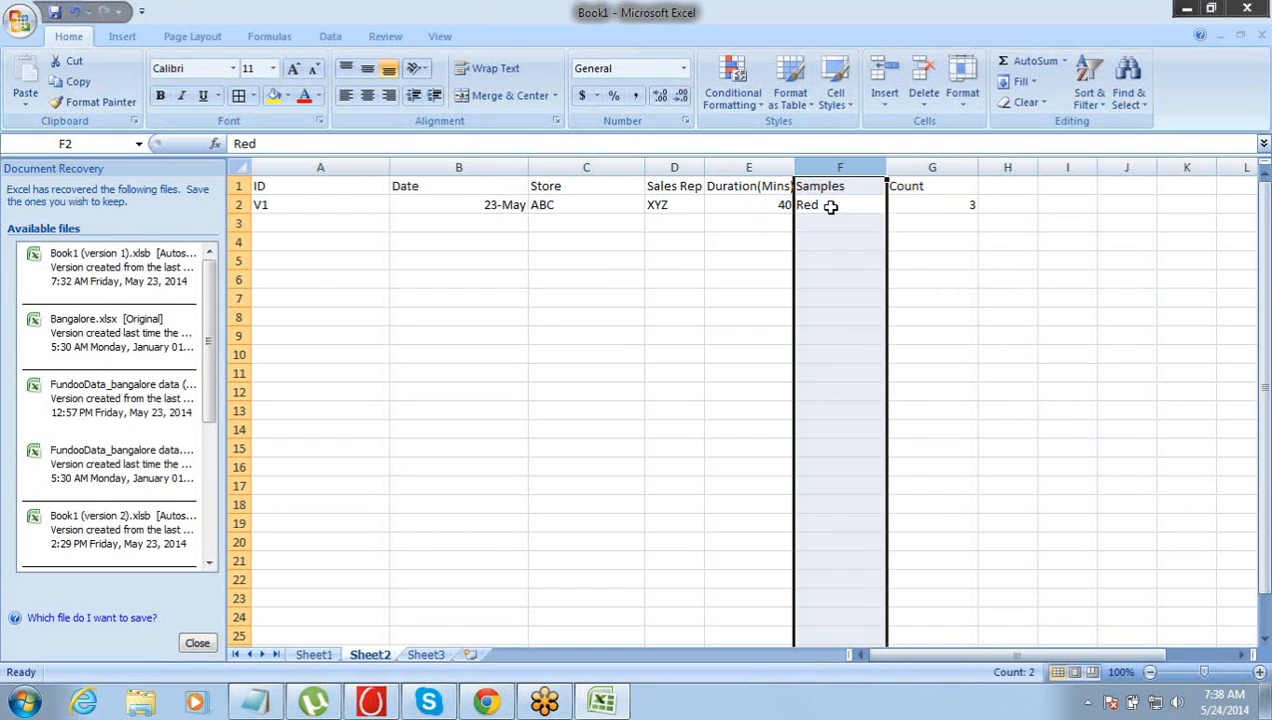
pyautogui.click(932, 204)
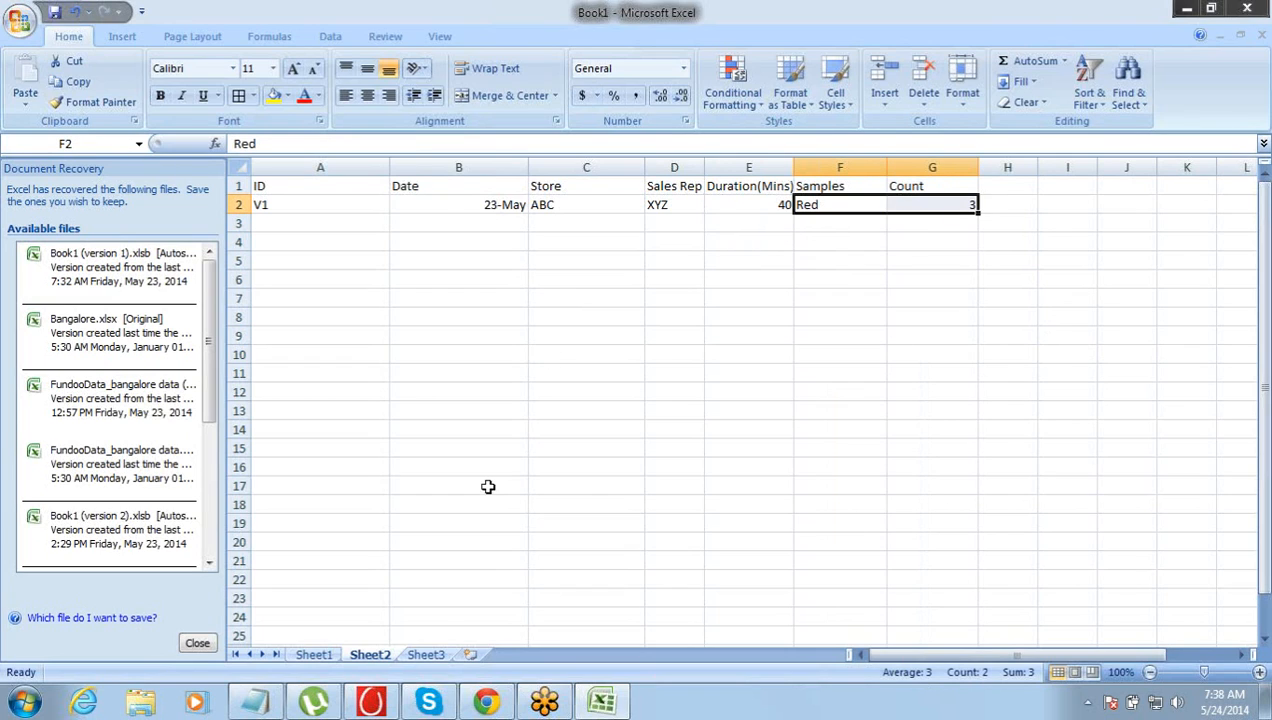
pyautogui.moveTo(486, 701)
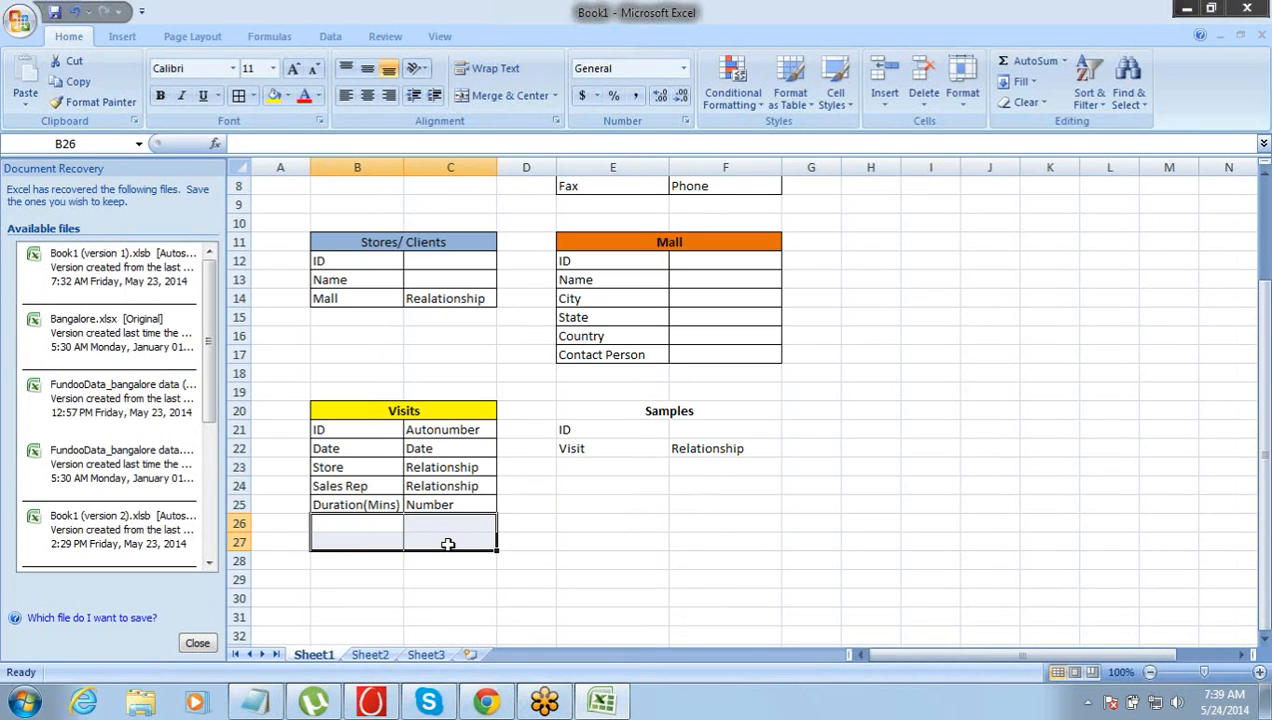
# Step: Type Product in E23 under Visit in the Samples block and review E20:F23
pyautogui.click(403, 410)
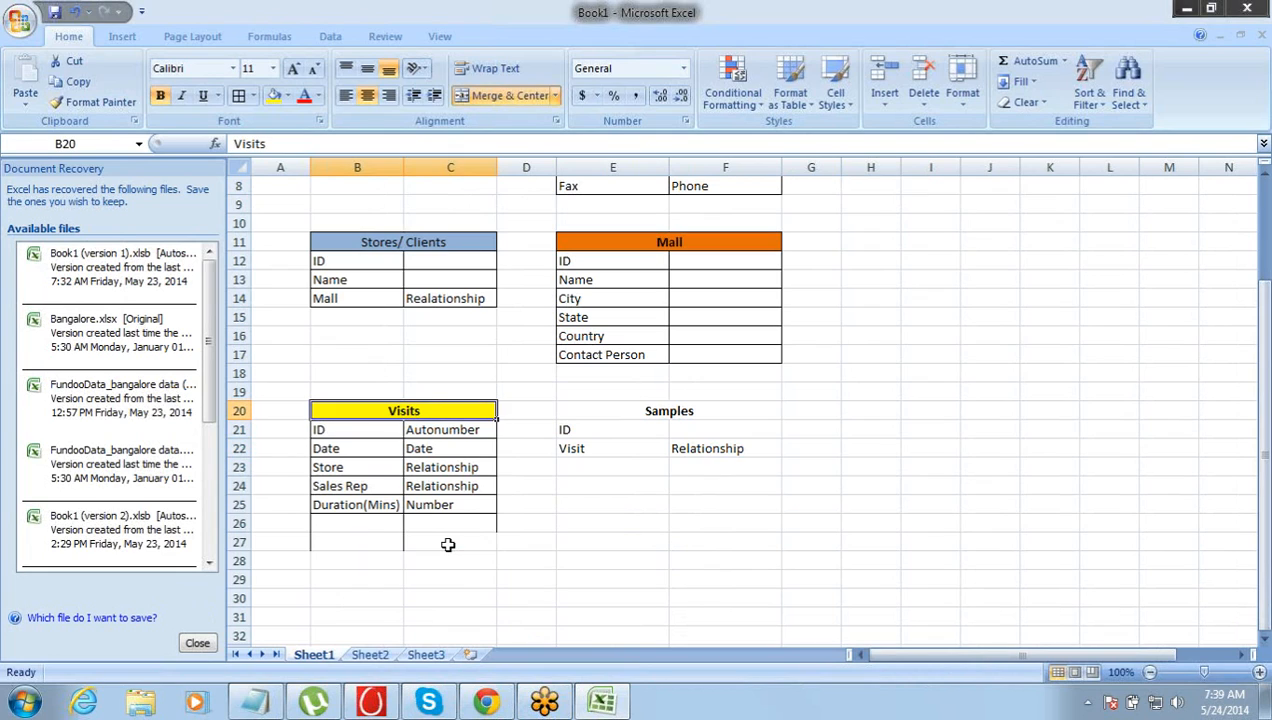
pyautogui.moveTo(628, 454)
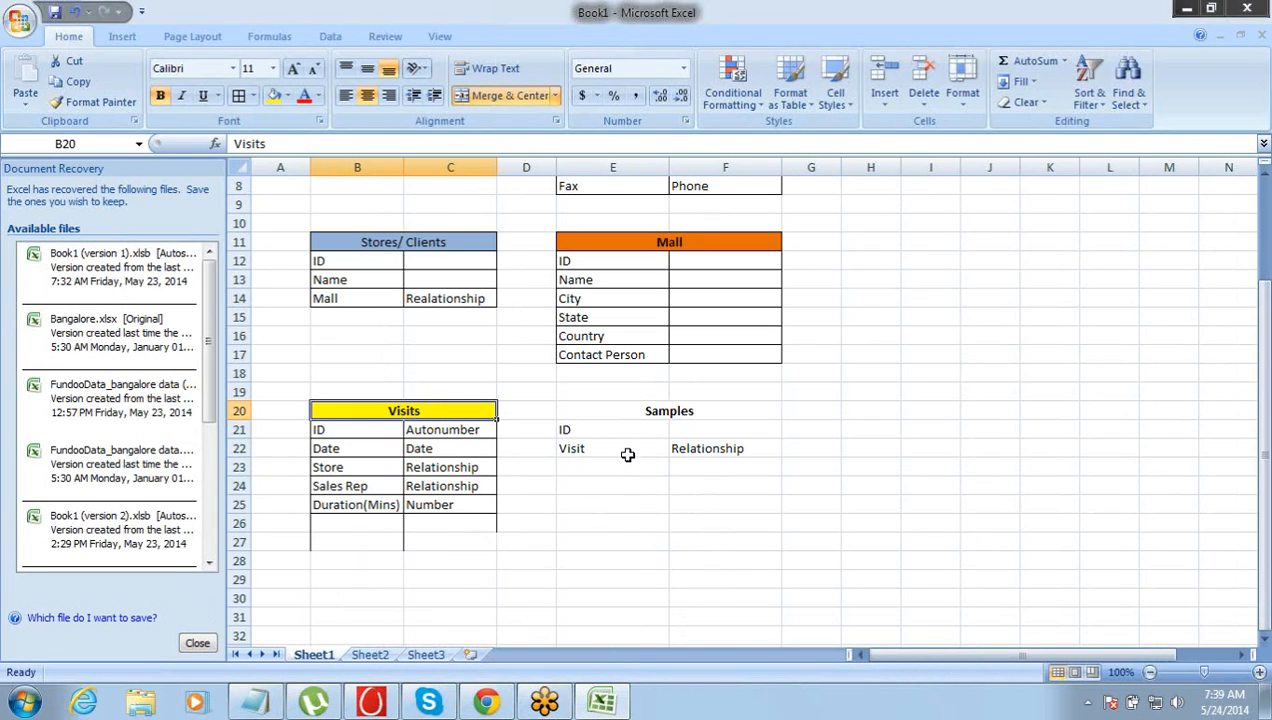
pyautogui.click(612, 448)
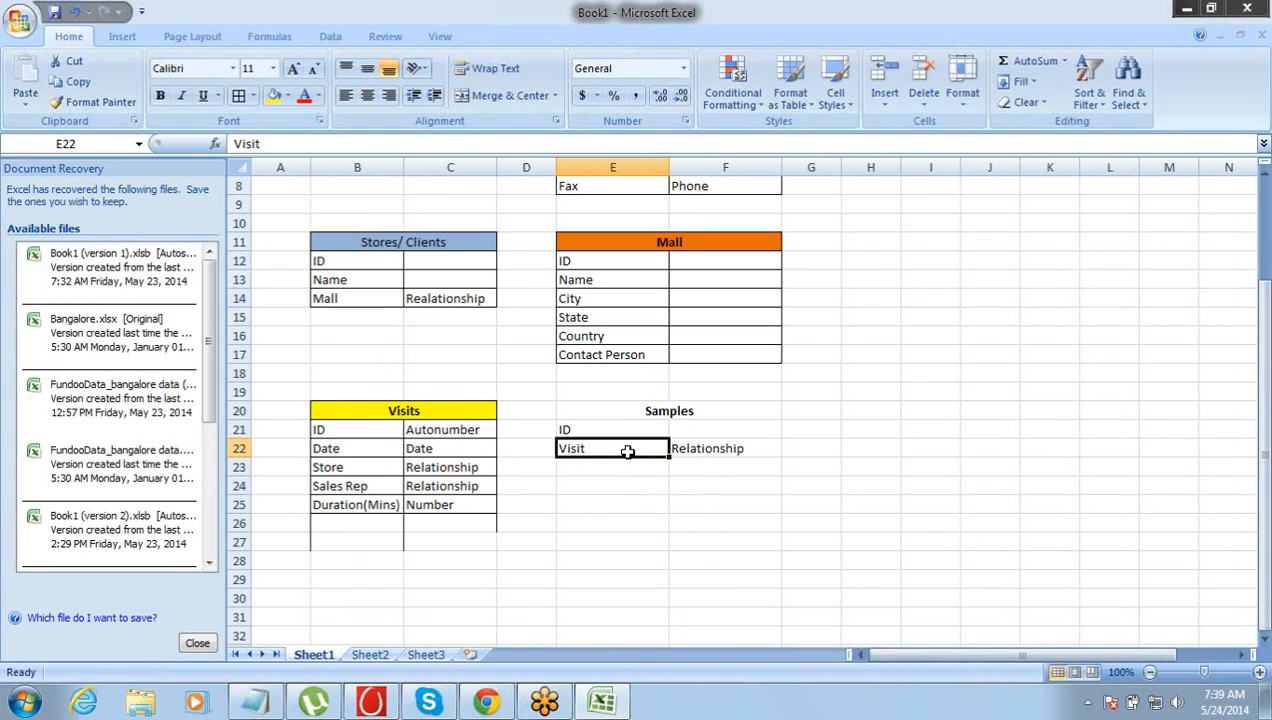
pyautogui.click(612, 429)
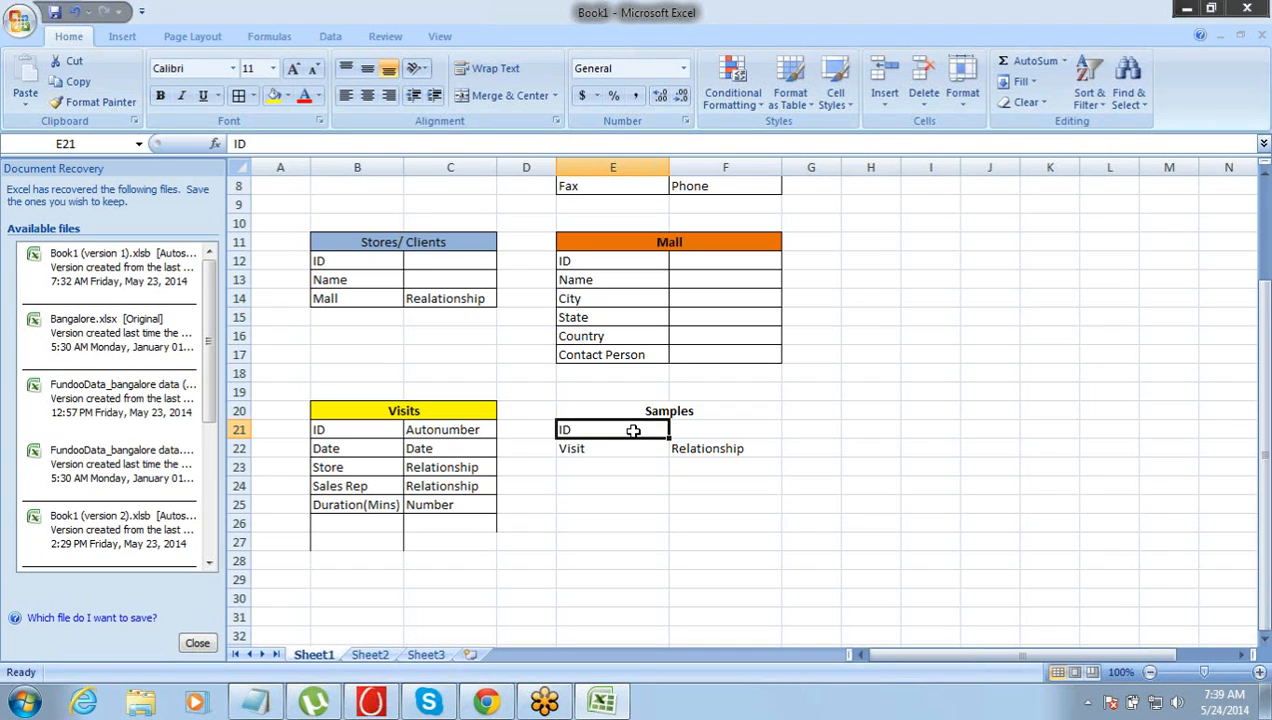
pyautogui.click(612, 448)
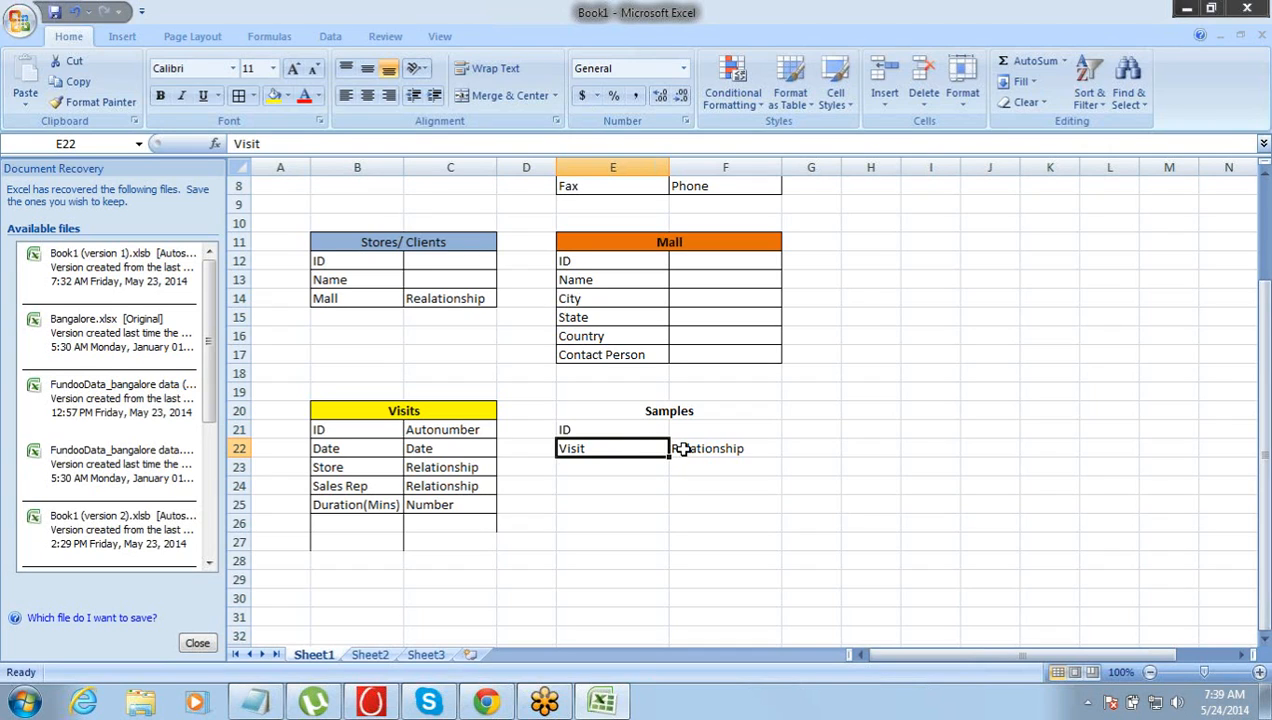
pyautogui.moveTo(698, 458)
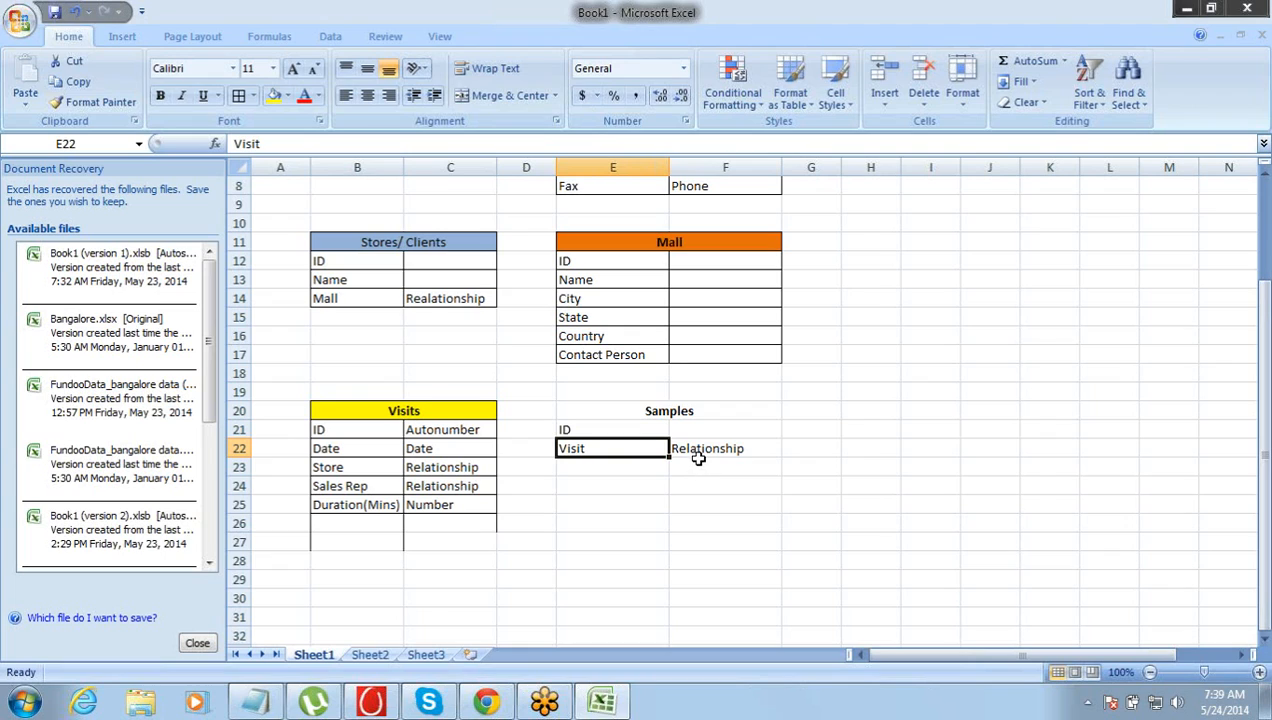
pyautogui.click(724, 448)
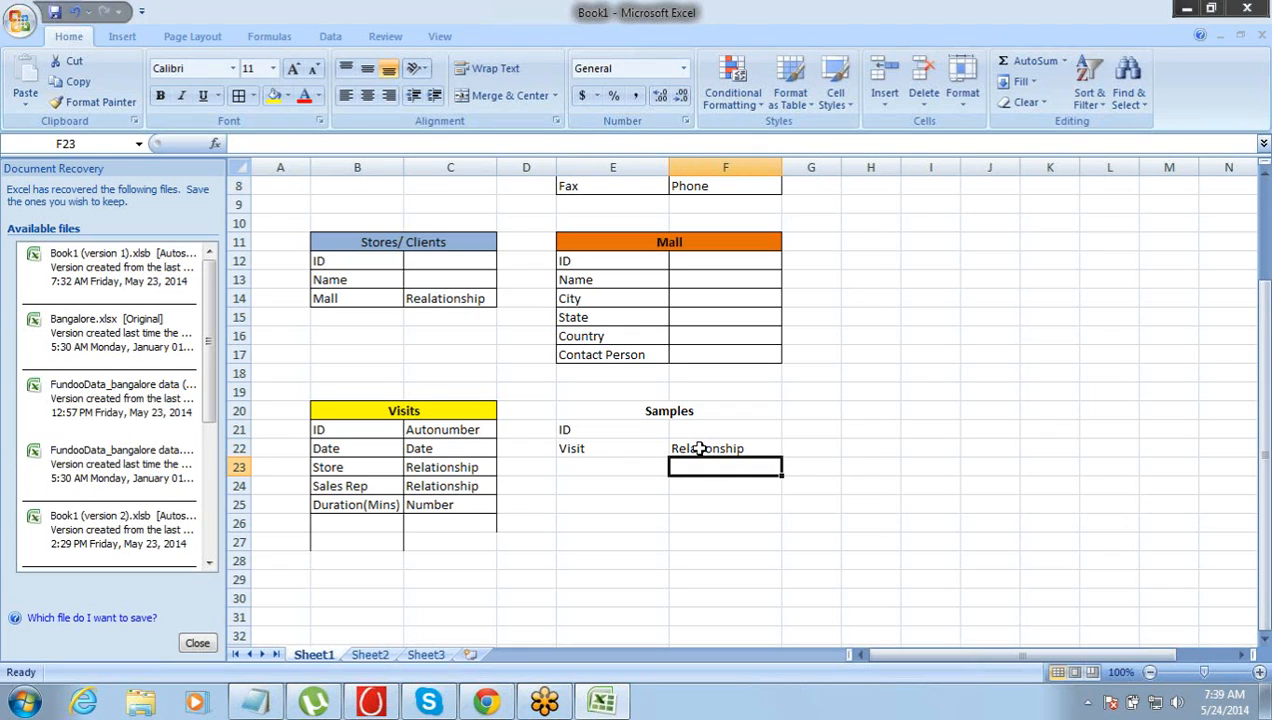
pyautogui.click(612, 466)
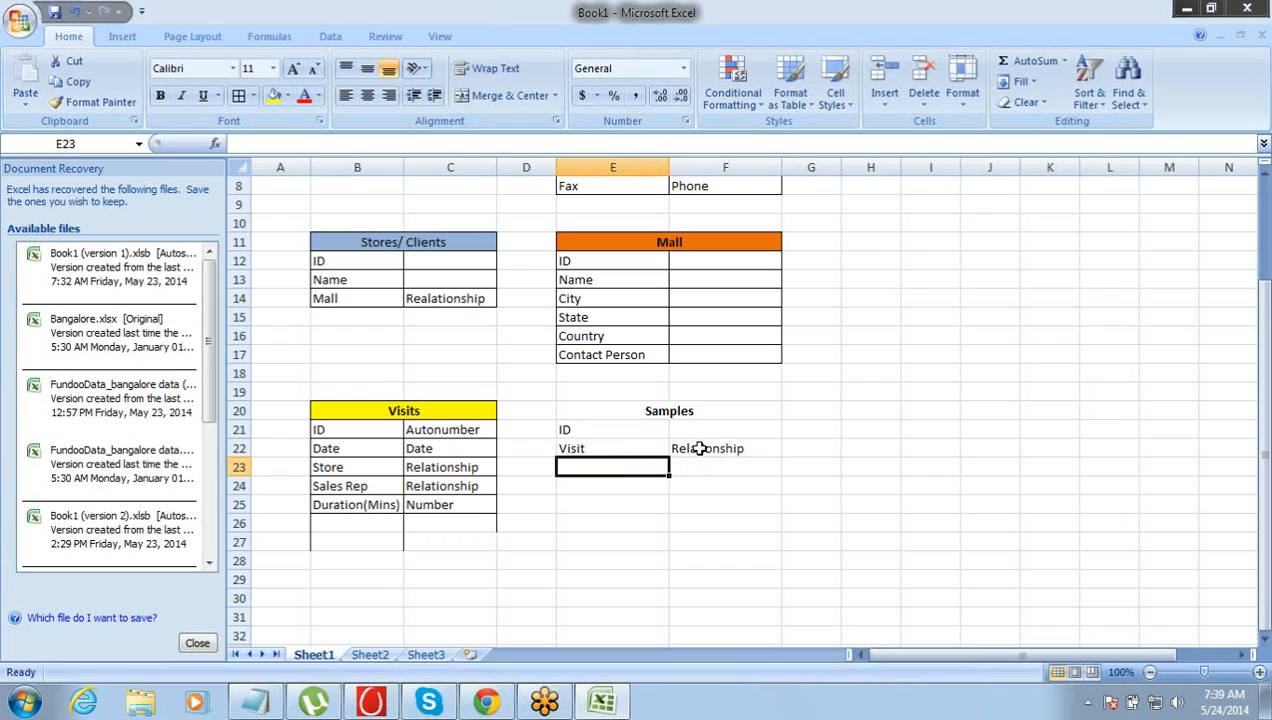
pyautogui.write('Product')
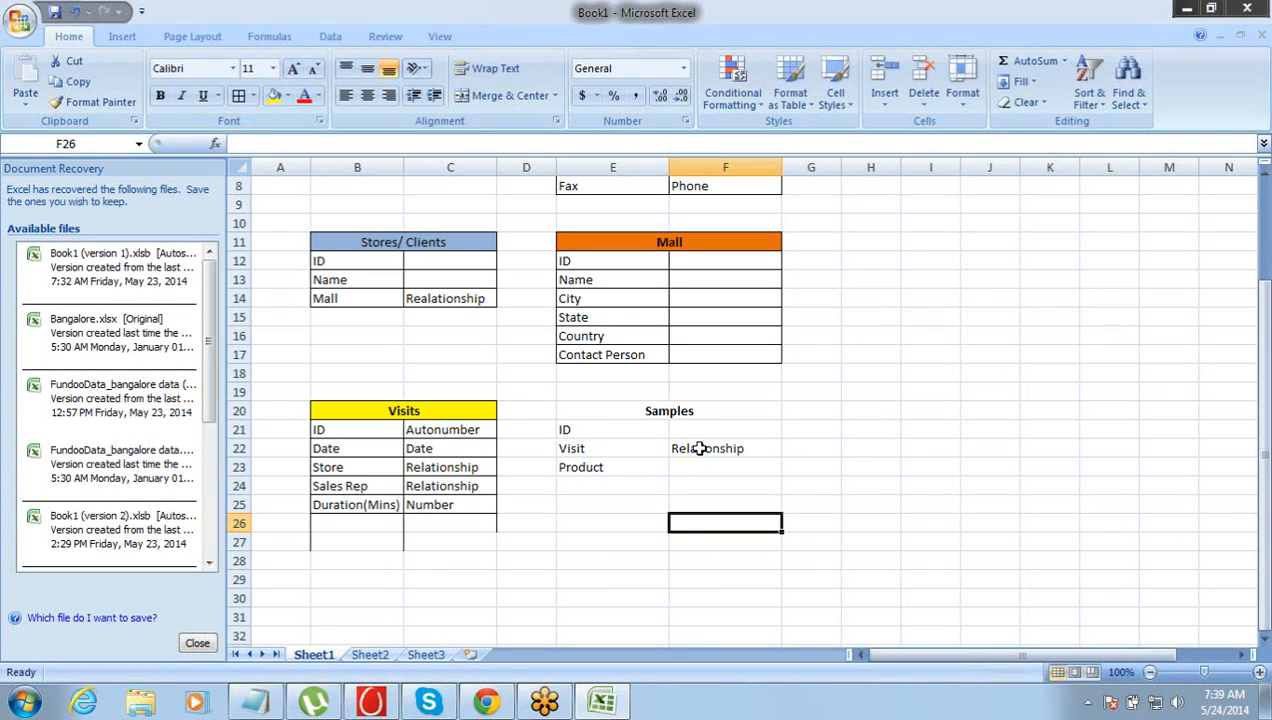
pyautogui.click(611, 522)
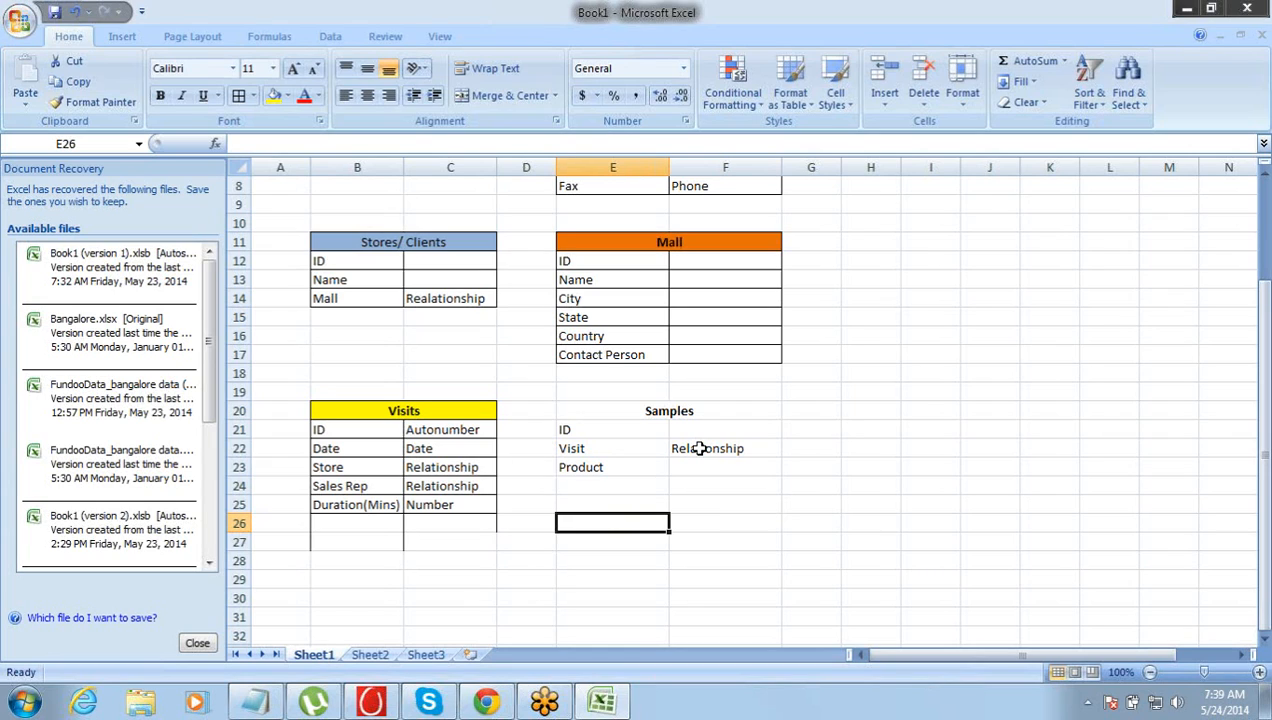
pyautogui.moveTo(1201, 565)
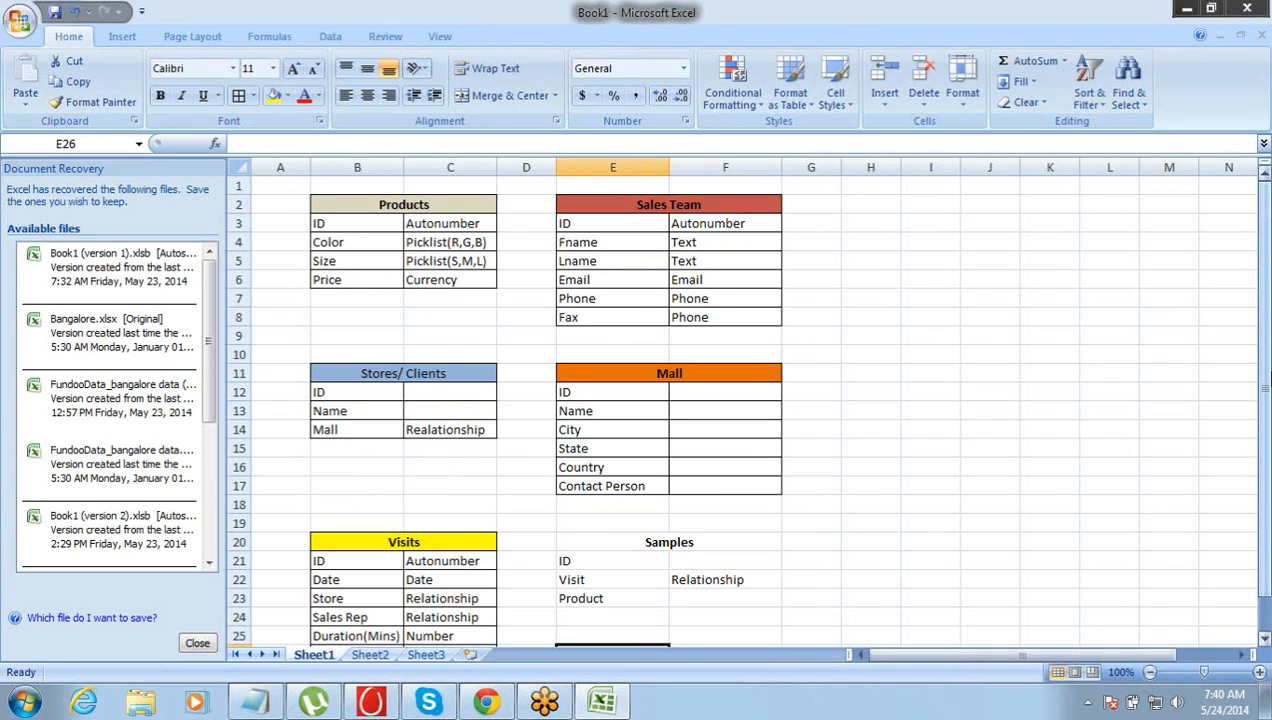
pyautogui.moveTo(447, 549)
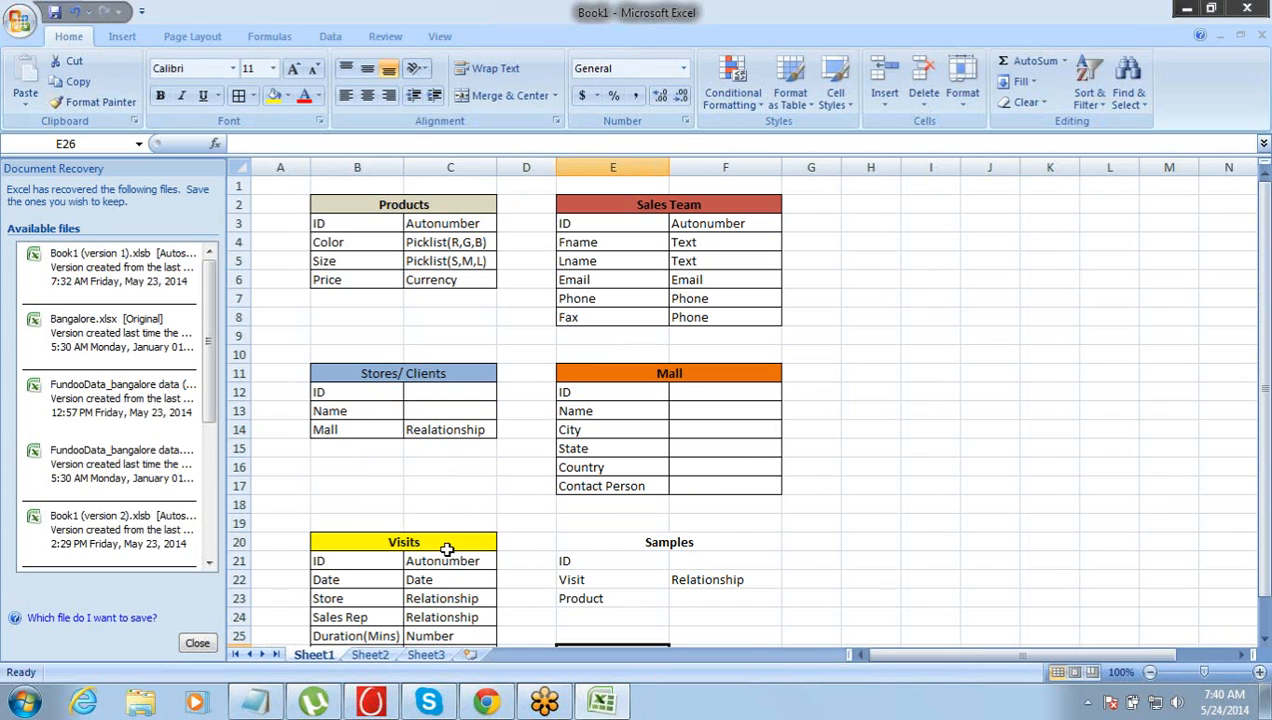
pyautogui.click(403, 542)
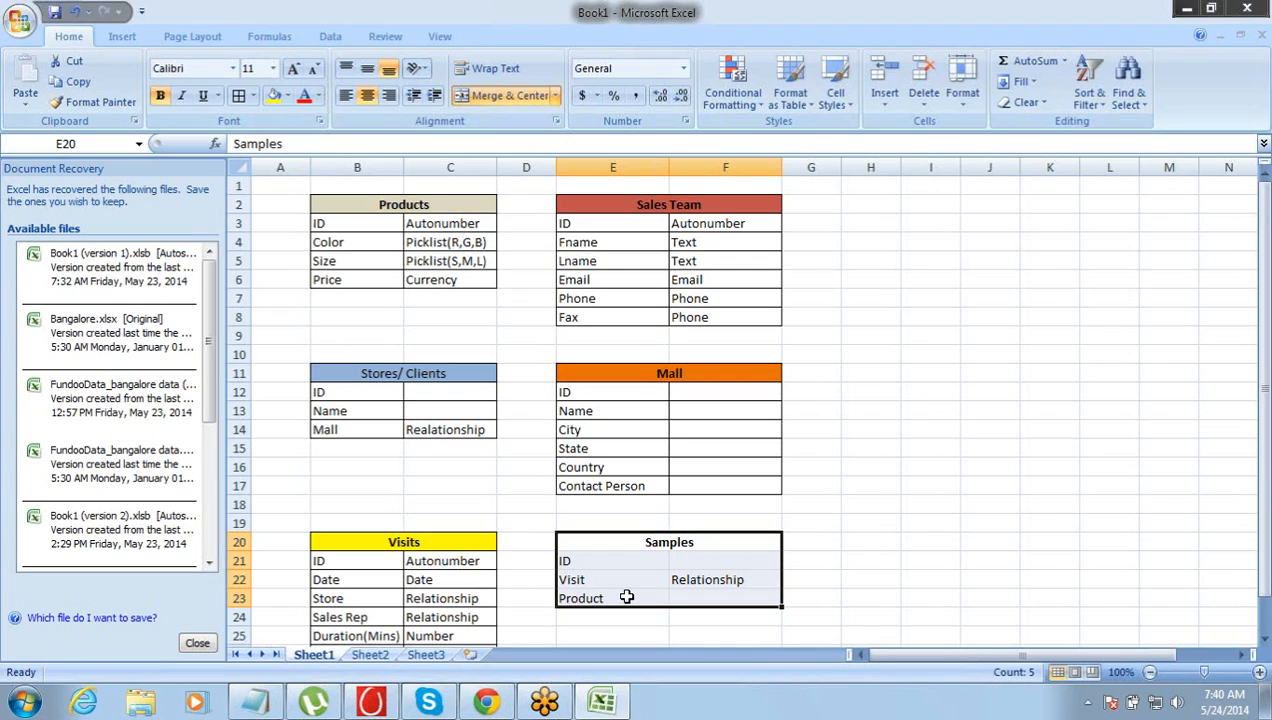
pyautogui.click(724, 598)
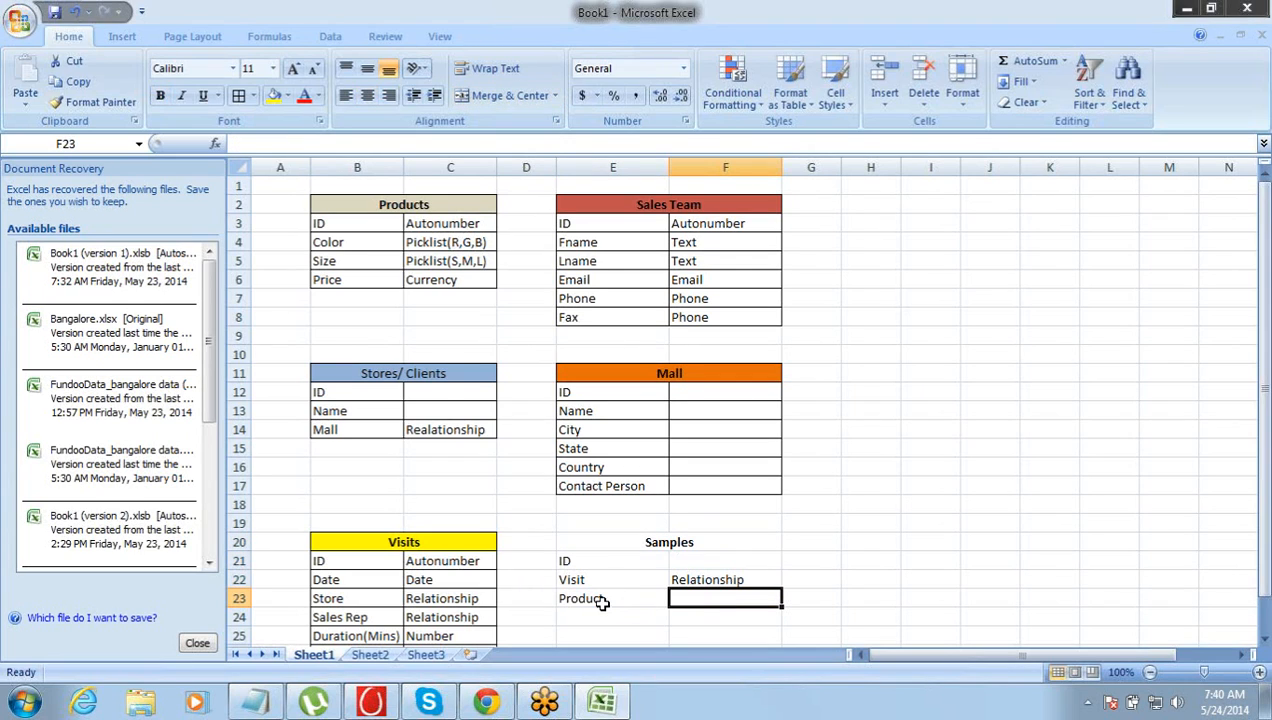
pyautogui.moveTo(652, 603)
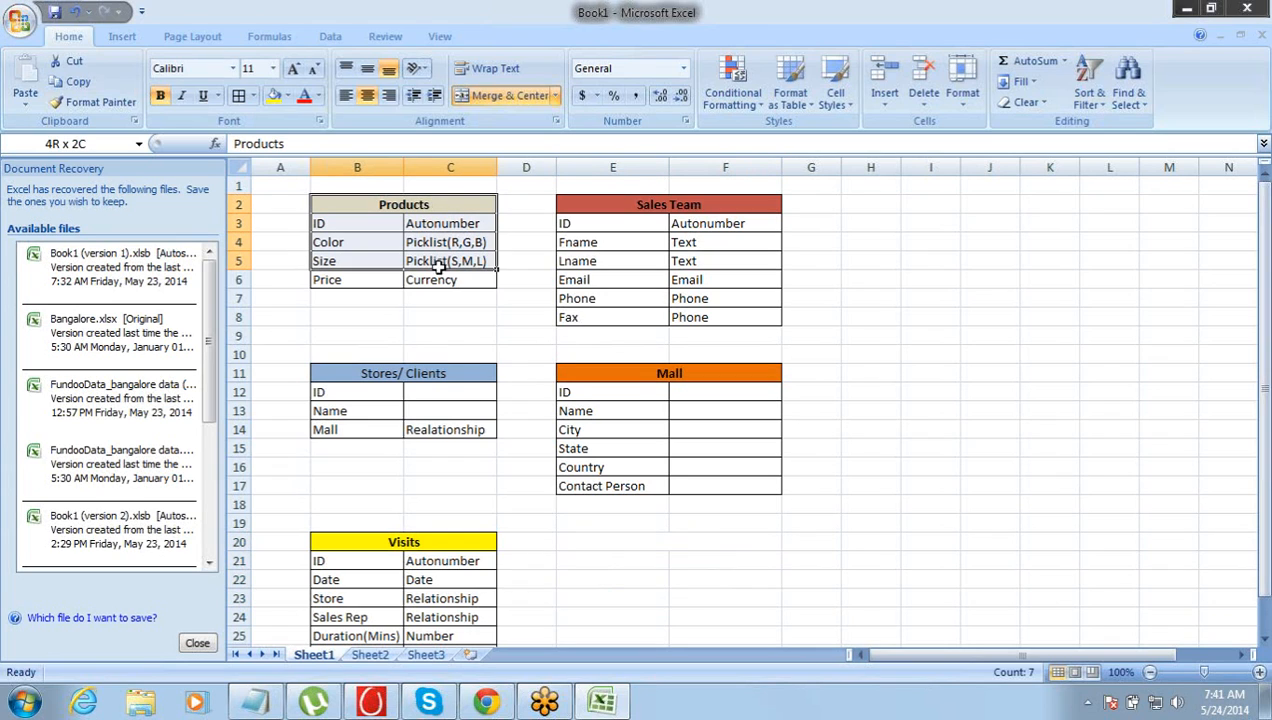
# Step: Select the Visits table to review it after clearing the Samples block
pyautogui.click(403, 542)
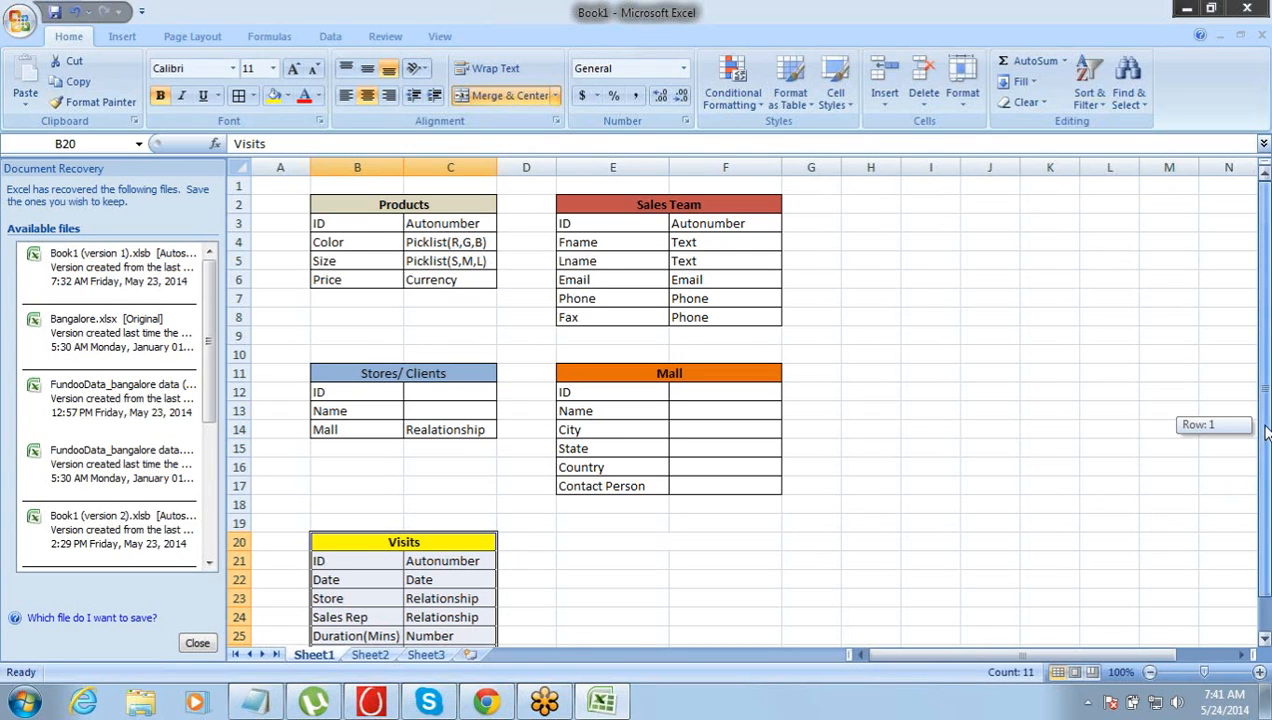
# Step: Type the field labels Visit ID, Product ID and Number under the JO heading
pyautogui.scroll(-3)
pyautogui.write('JO')
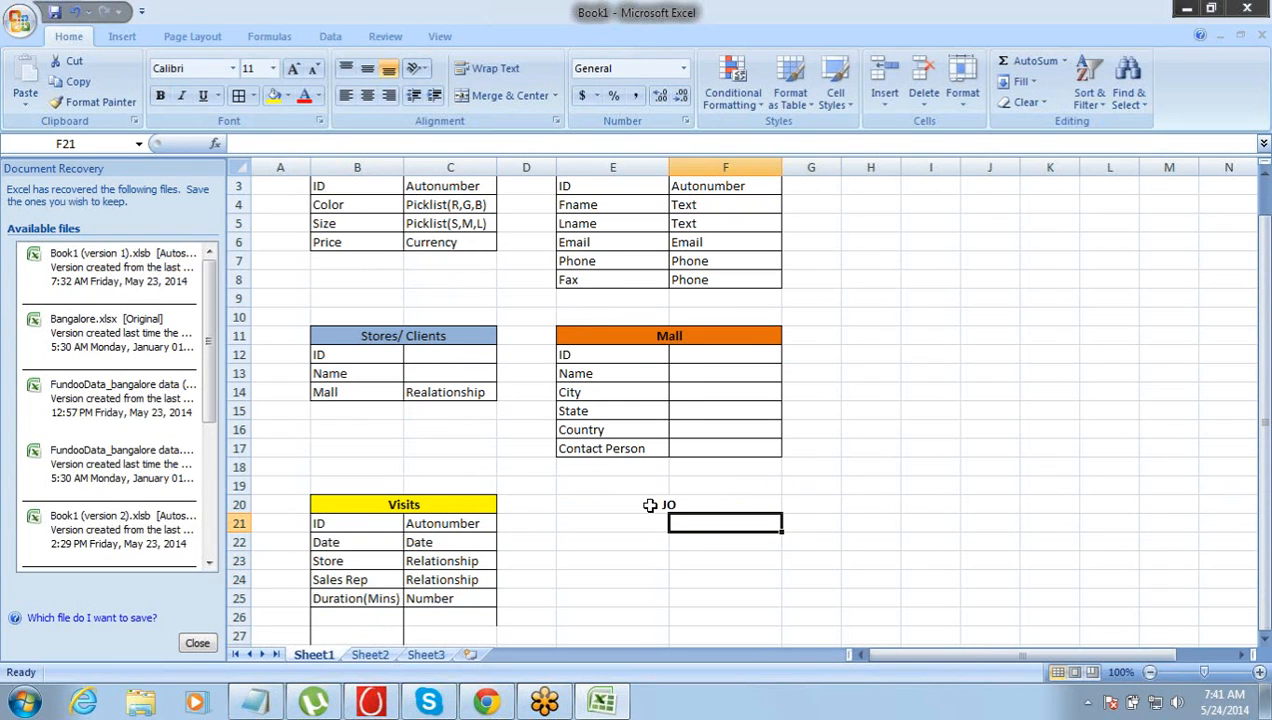
pyautogui.click(611, 523)
pyautogui.write('I')
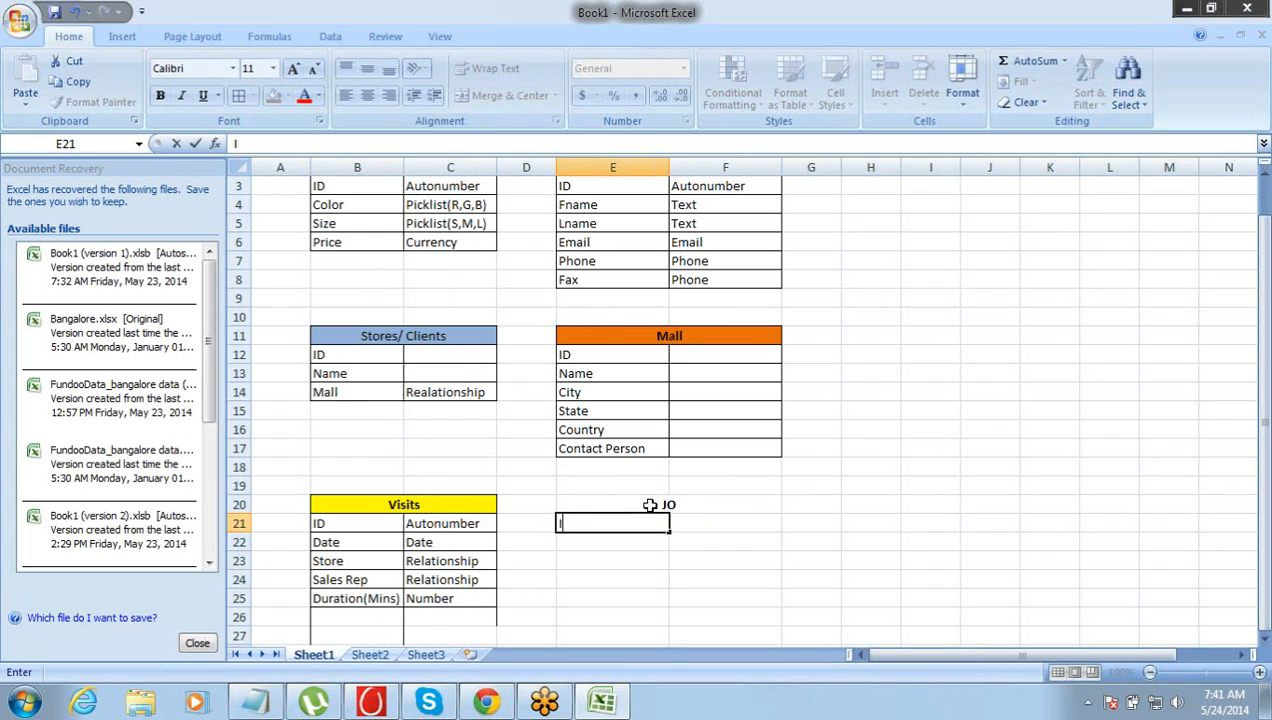
pyautogui.write('Vis')
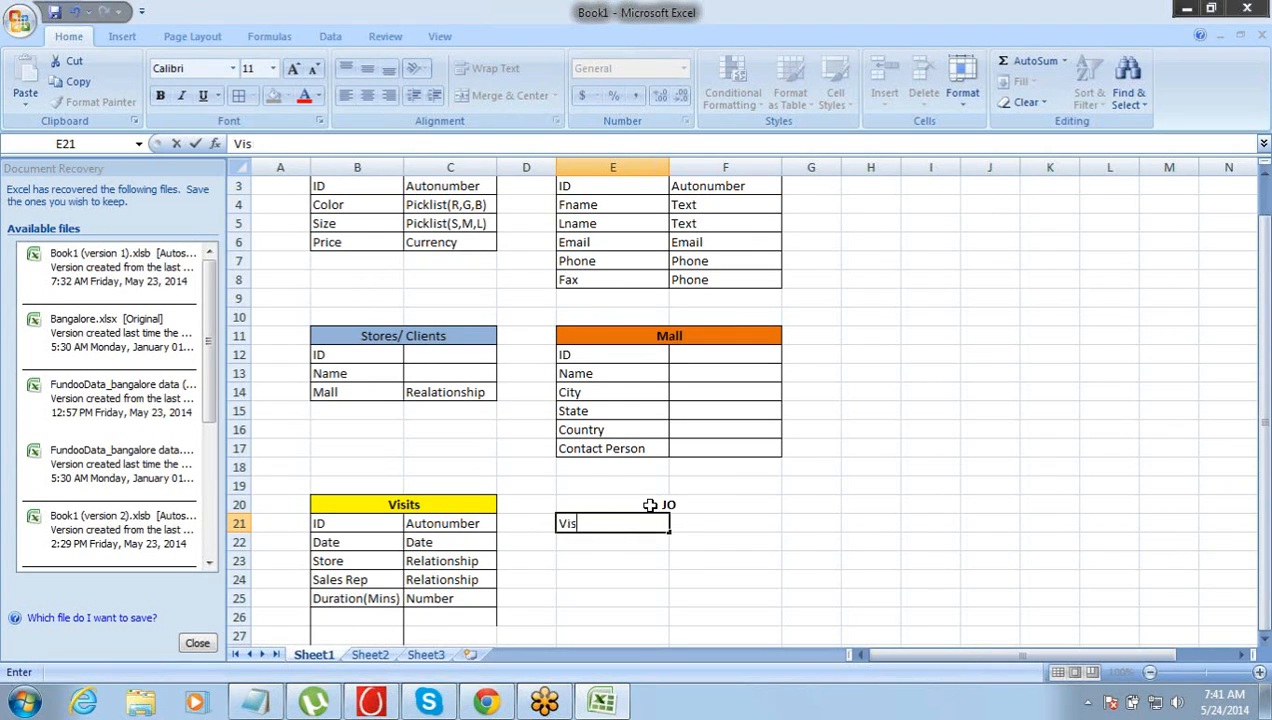
pyautogui.write('it ID')
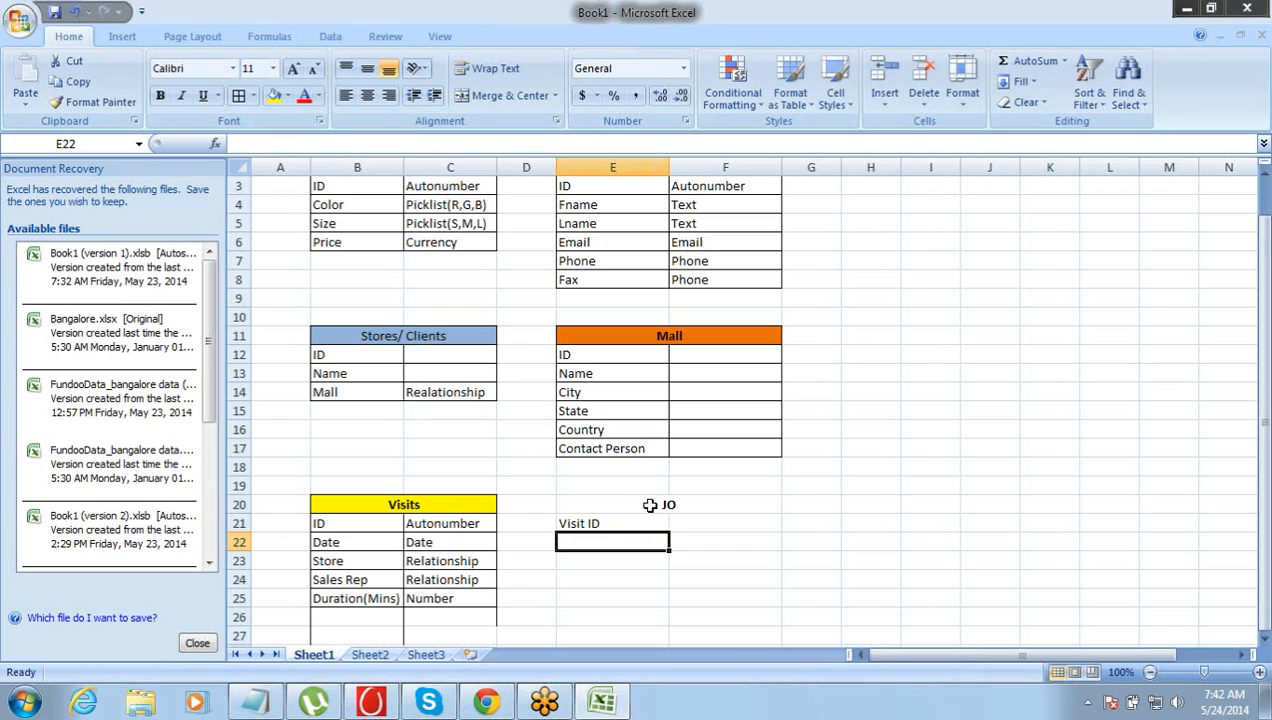
pyautogui.write('P')
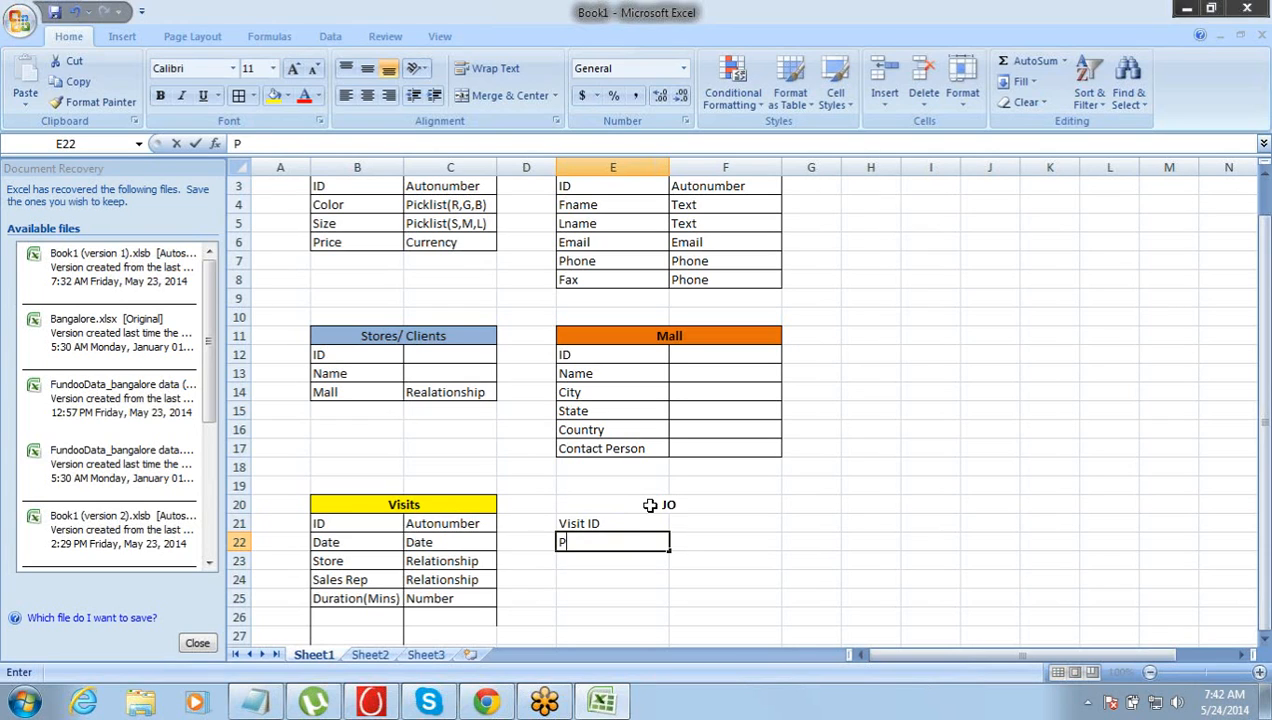
pyautogui.write('Product ID')
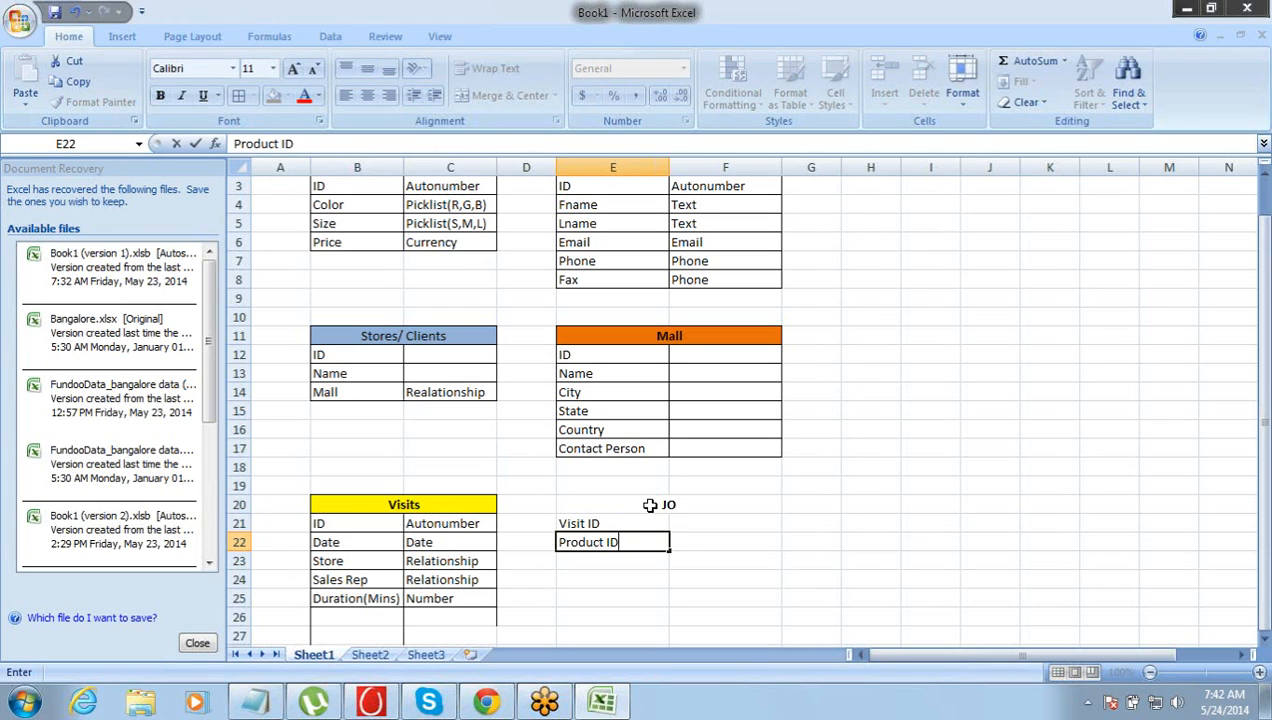
pyautogui.write('Number')
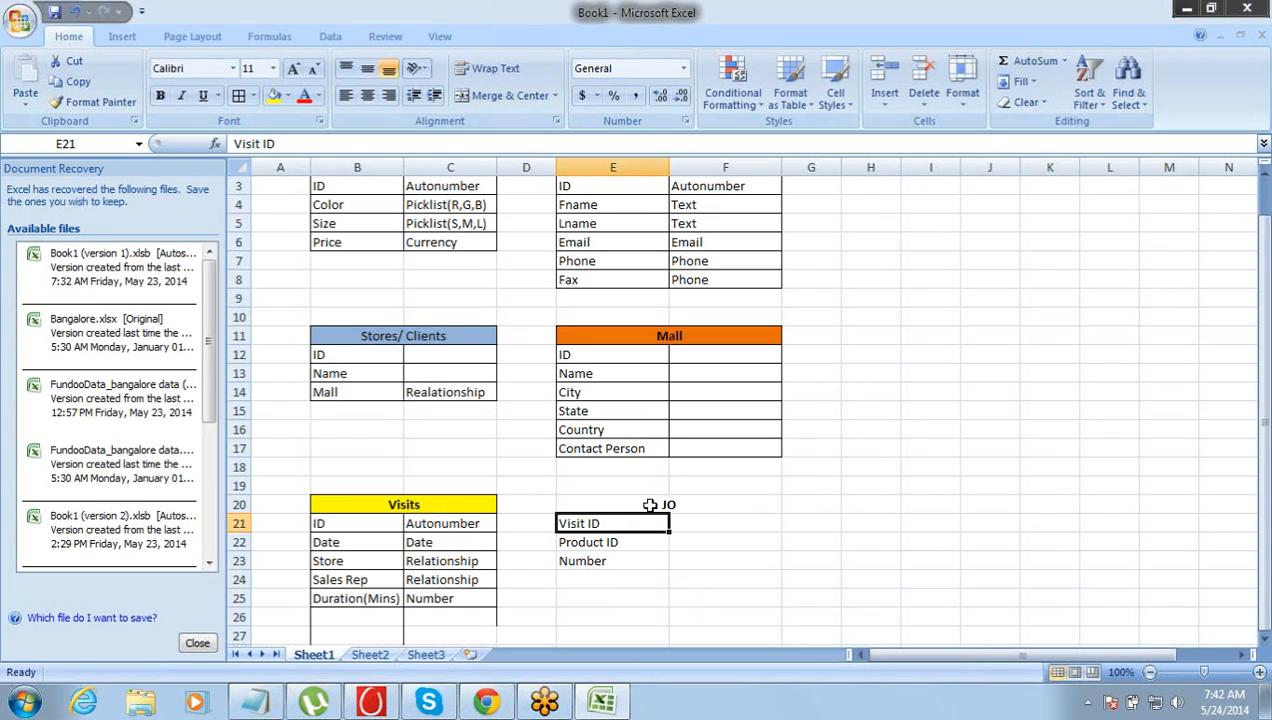
# Step: Check the empty type cells beside the JO field labels, then select the heading
pyautogui.click(724, 523)
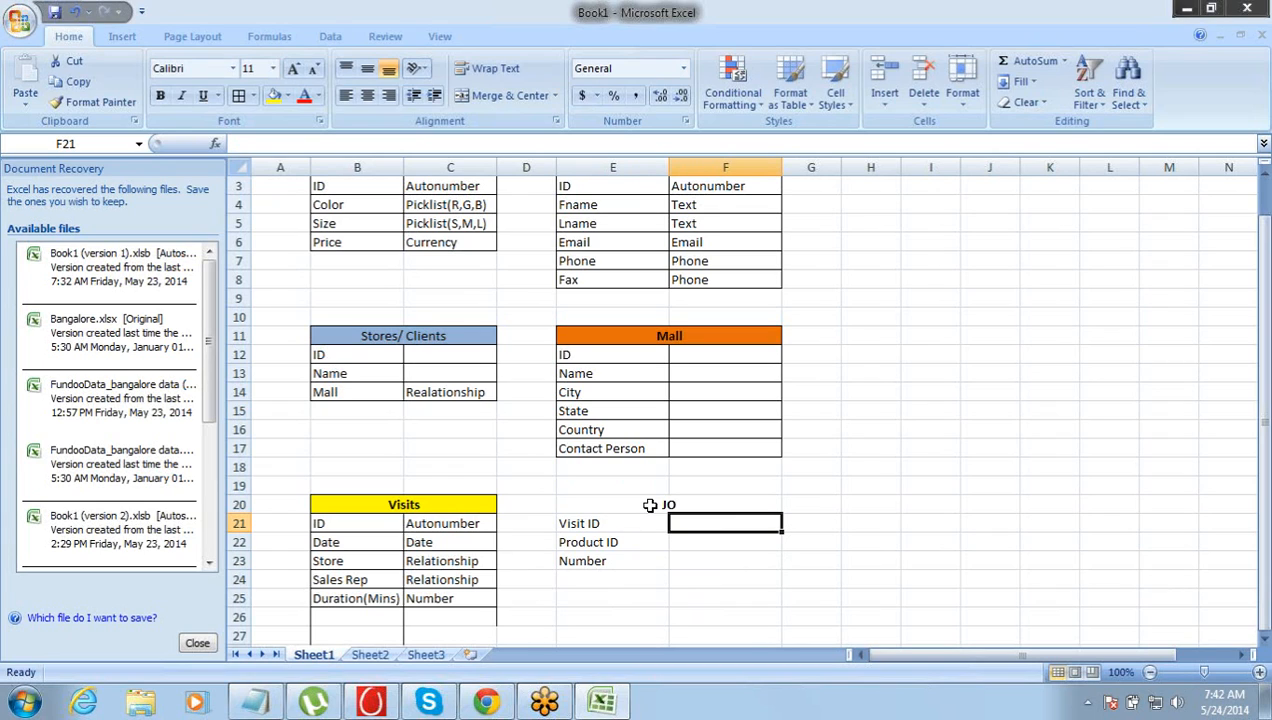
pyautogui.click(724, 560)
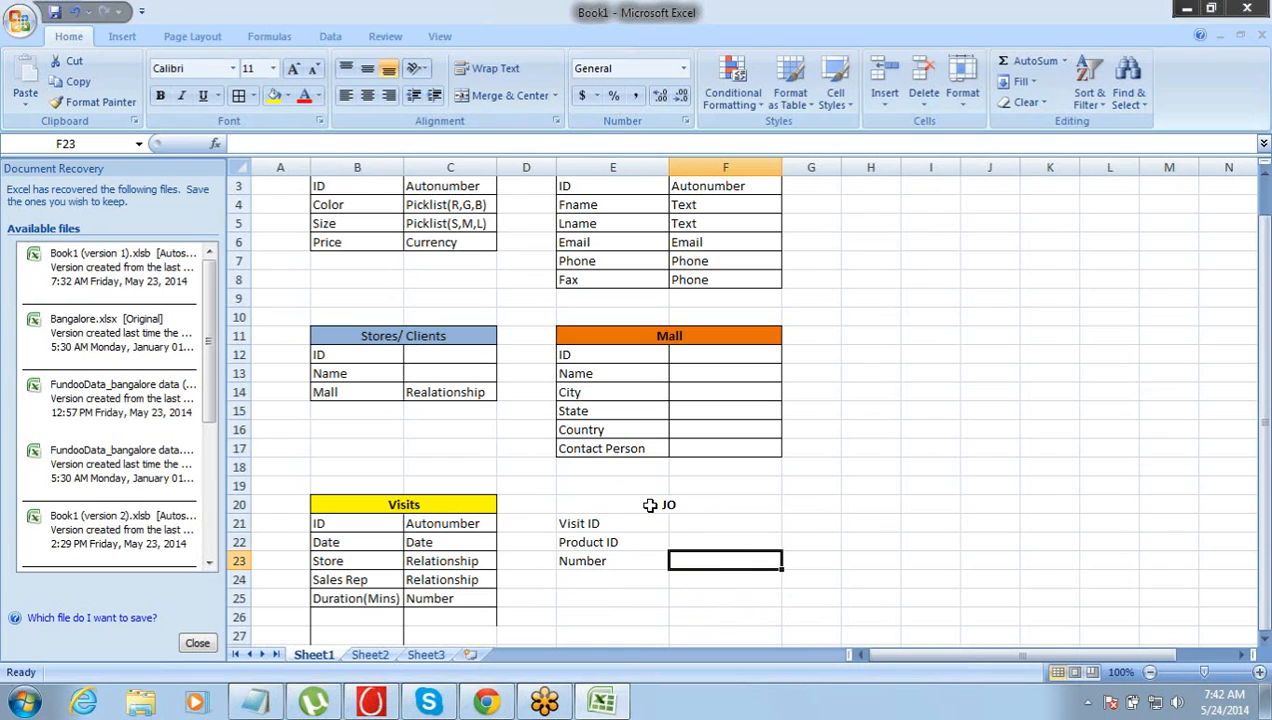
pyautogui.click(612, 523)
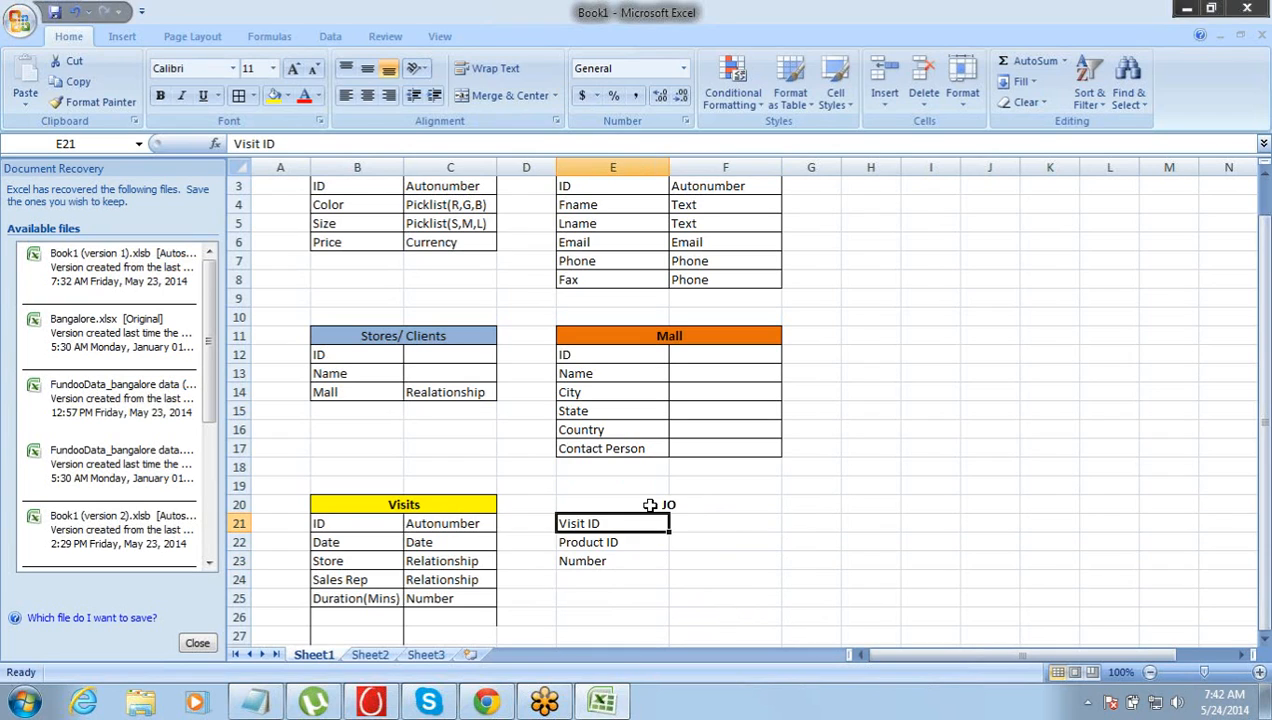
pyautogui.click(725, 523)
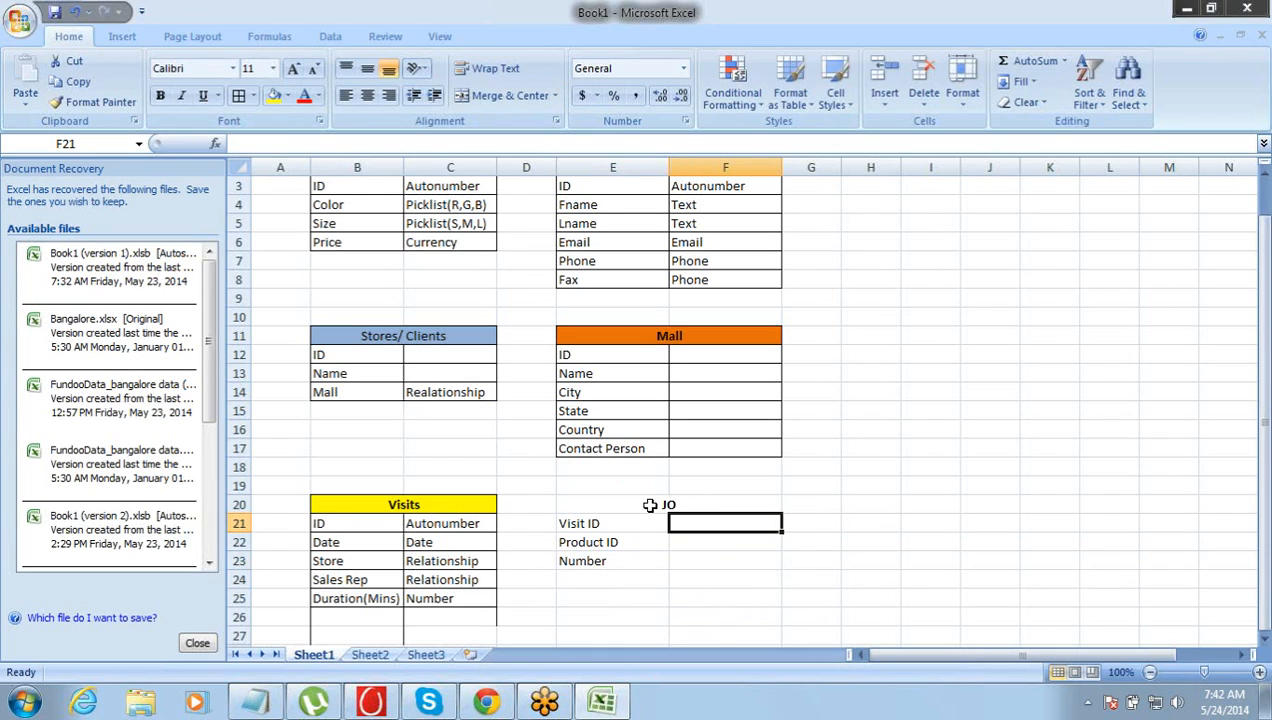
pyautogui.click(611, 523)
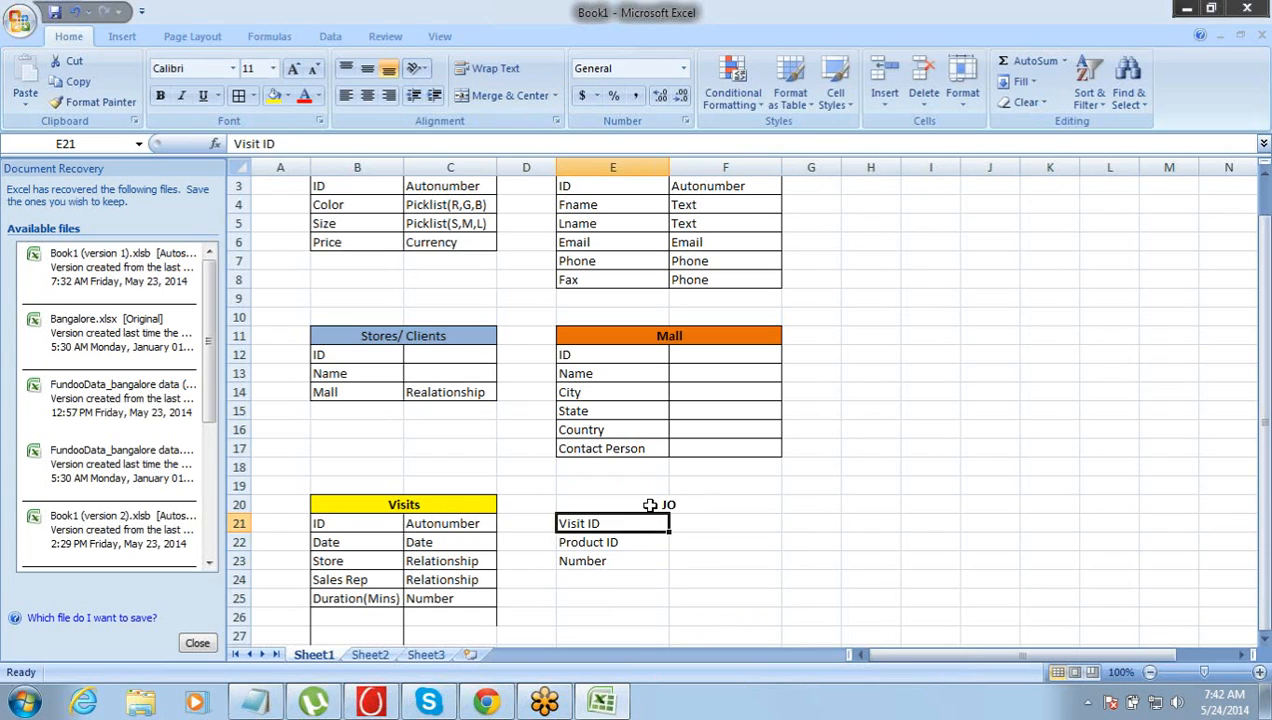
pyautogui.click(725, 523)
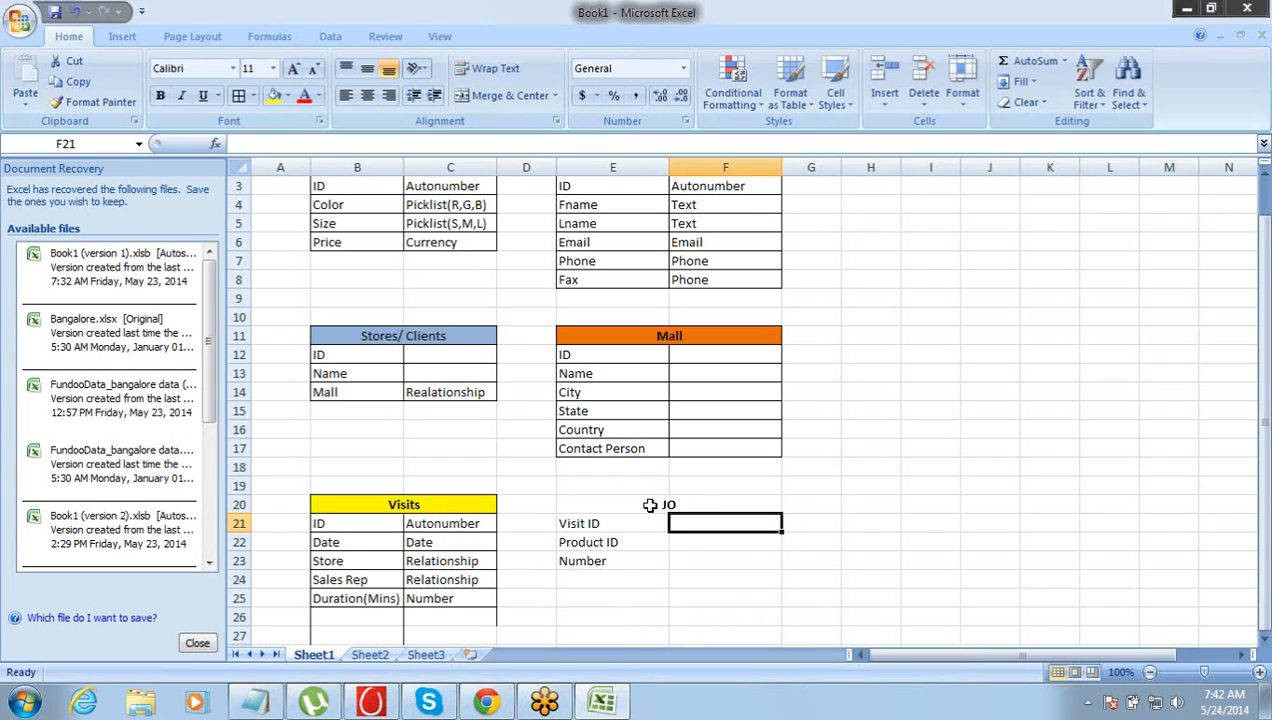
pyautogui.click(724, 561)
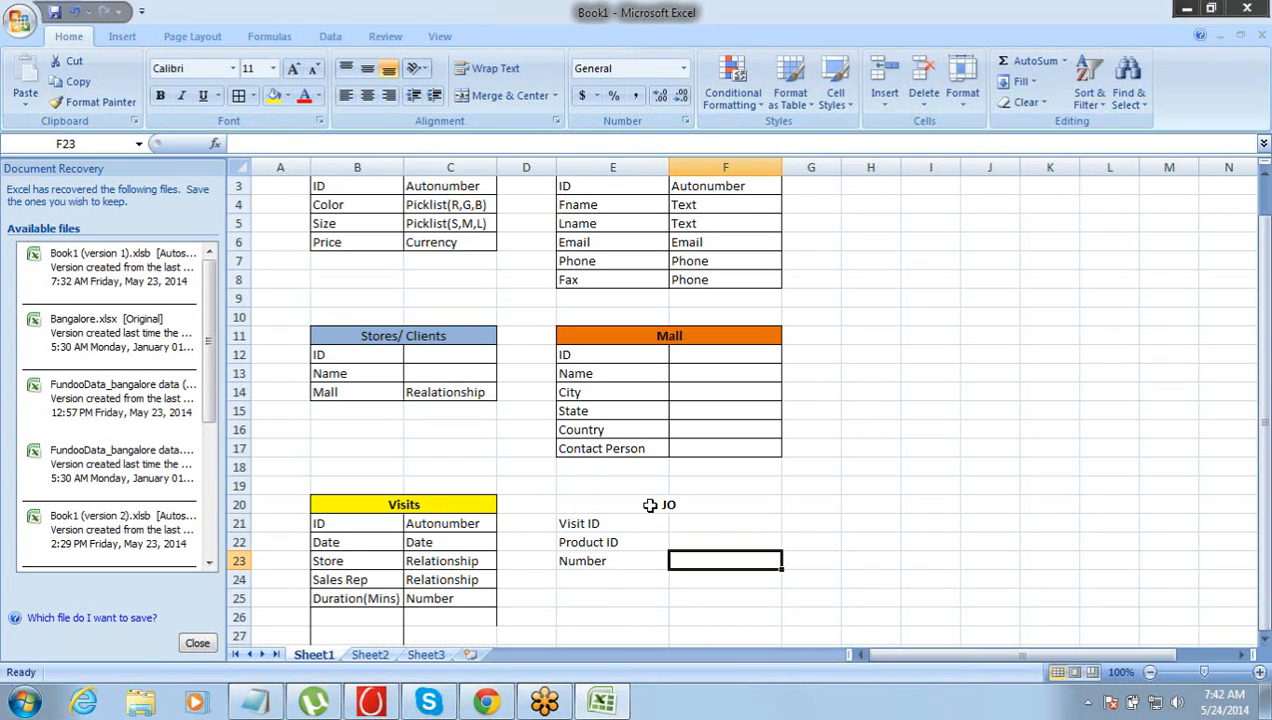
pyautogui.click(724, 542)
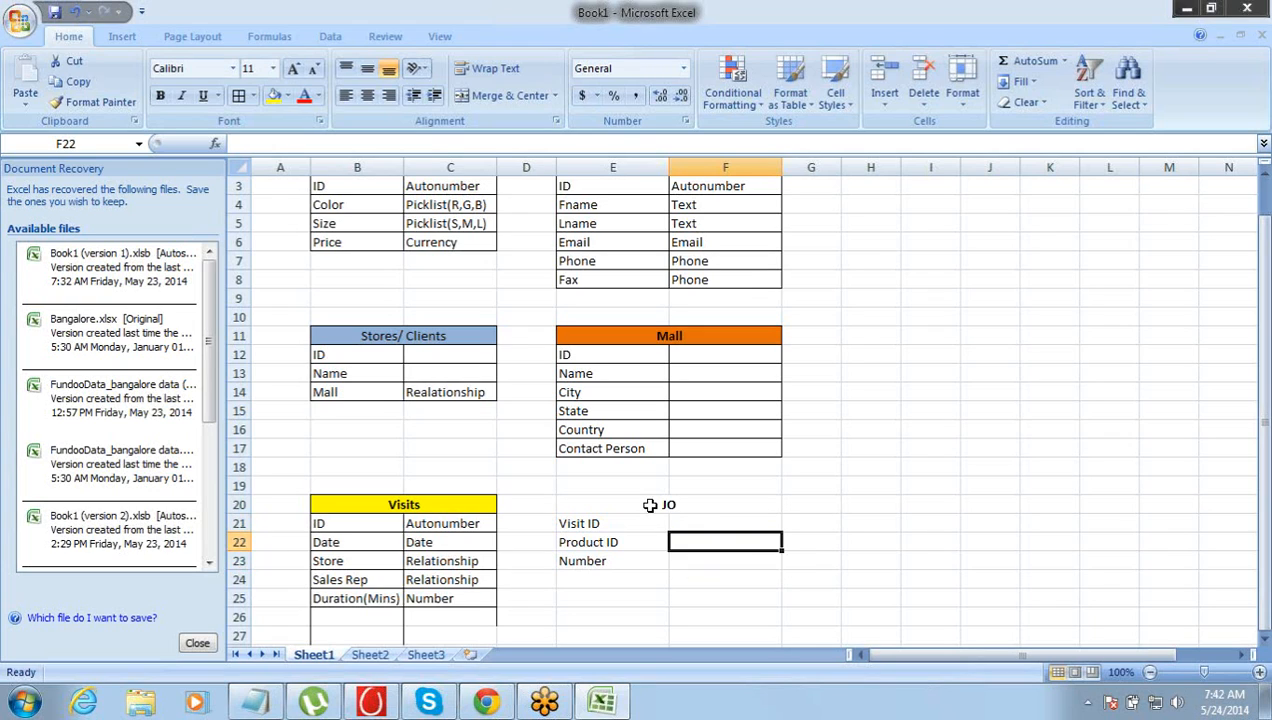
pyautogui.click(725, 523)
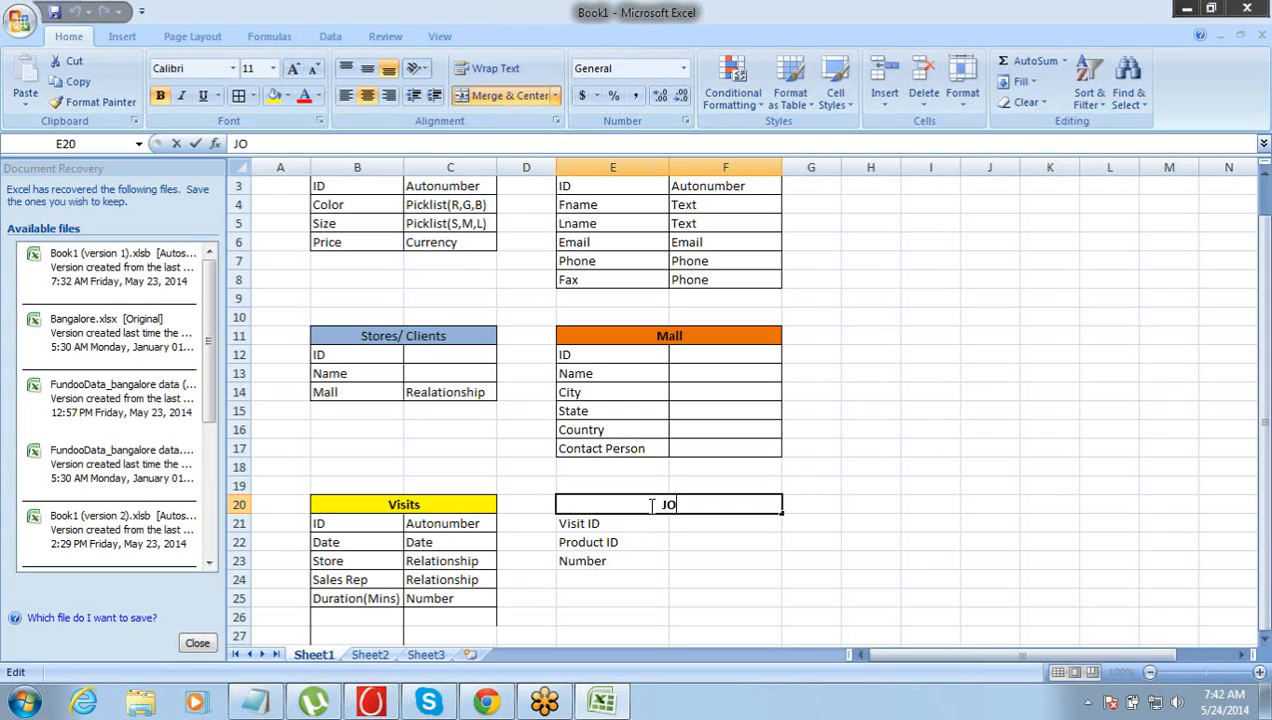
# Step: Change the junction heading from JO to JO(Samples)
pyautogui.write('()')
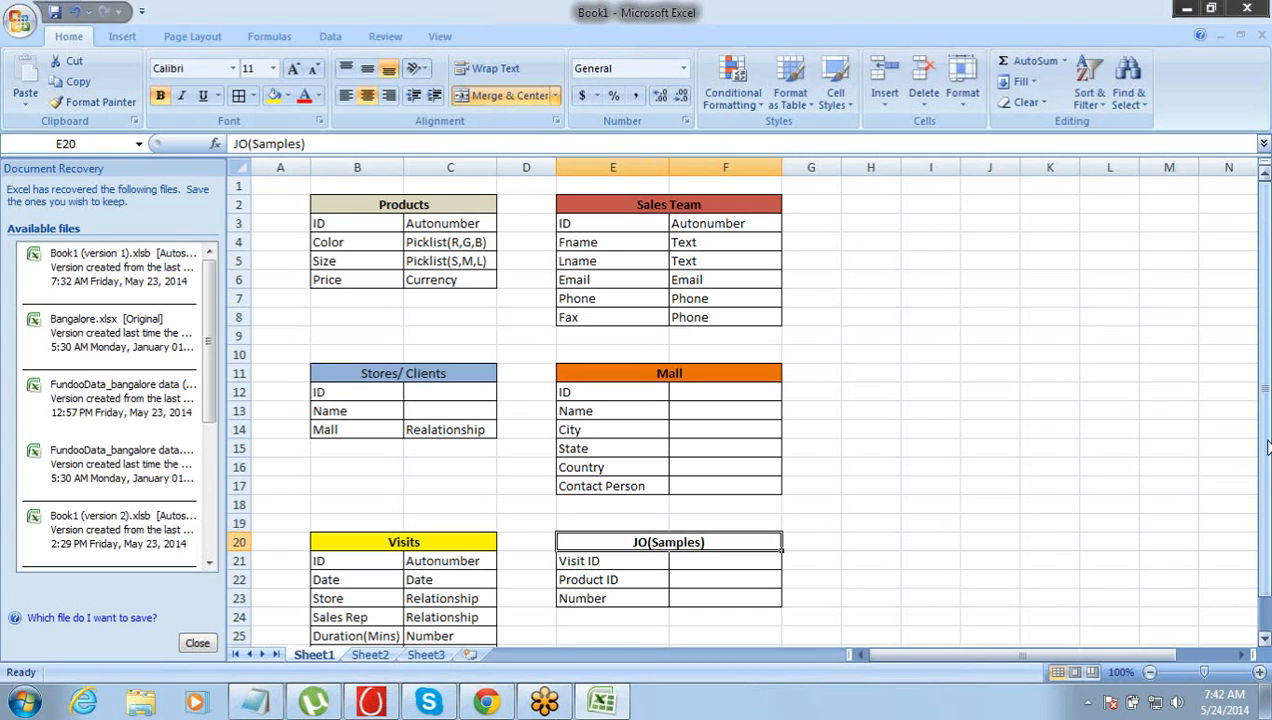
pyautogui.moveTo(1221, 537)
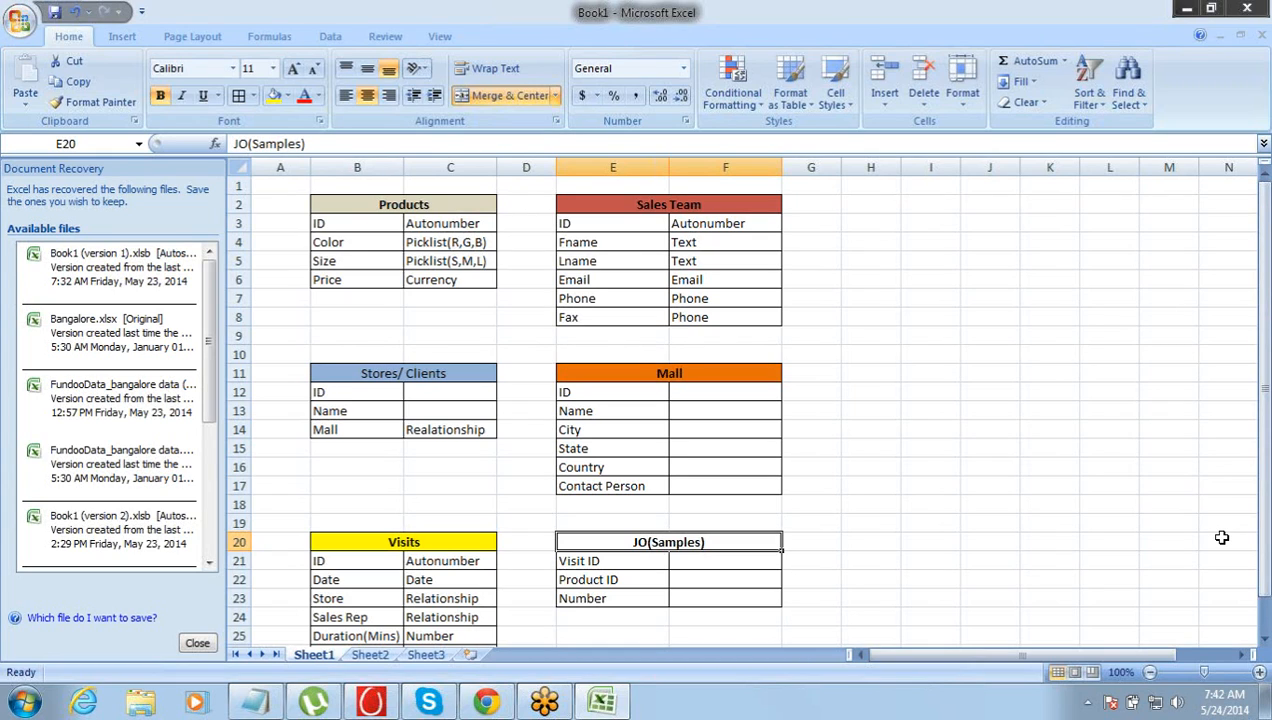
# Step: Type Relationship(Visit) beside Product ID and Relationship(Product) beside Number
pyautogui.click(725, 579)
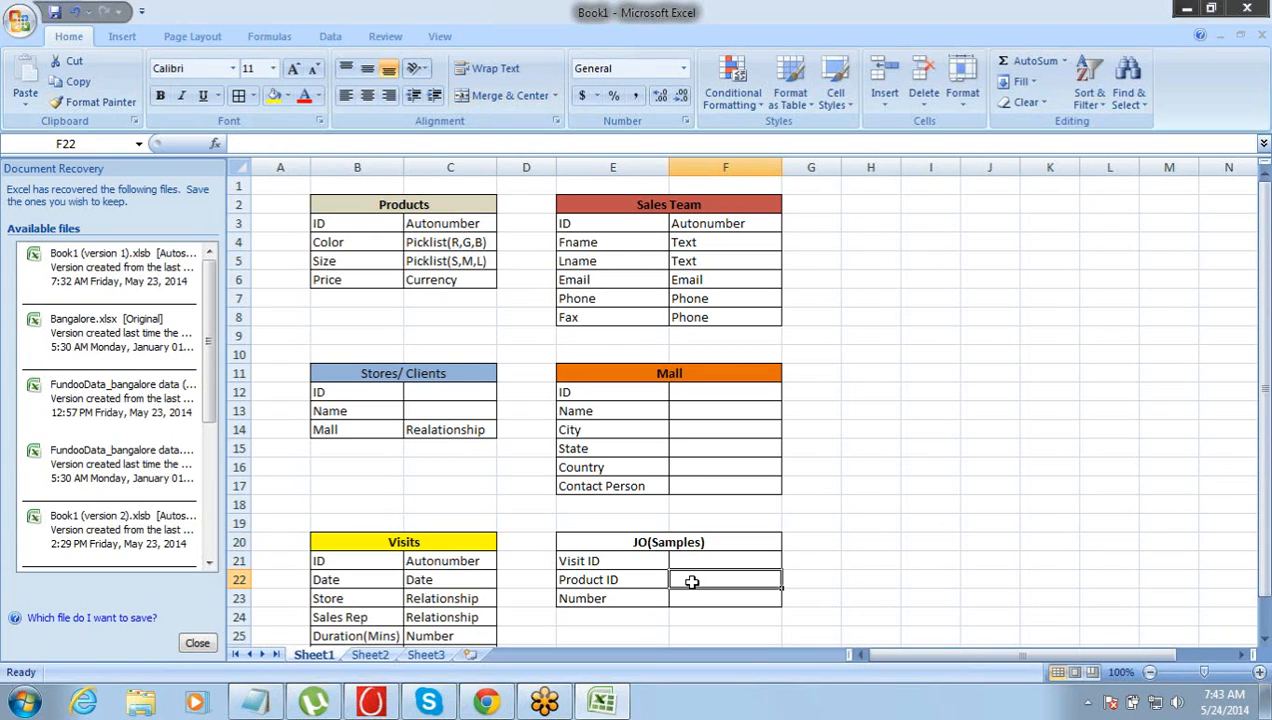
pyautogui.write('Relationship')
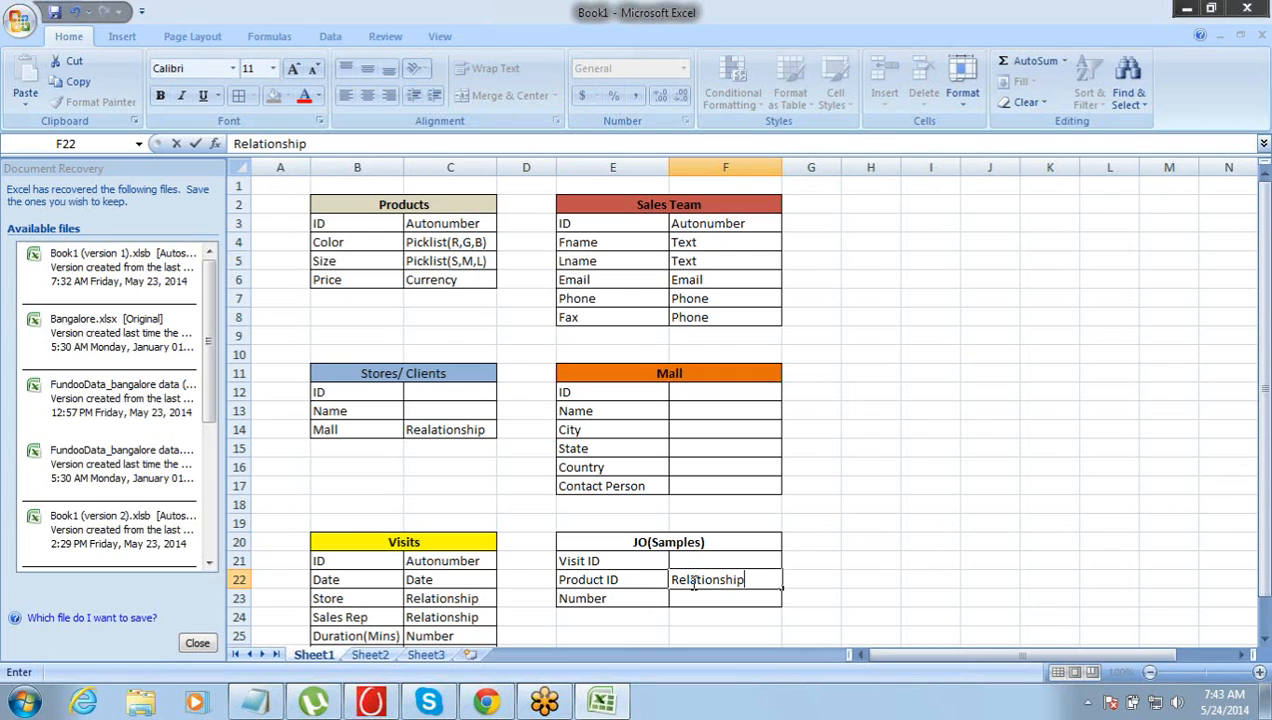
pyautogui.write('(VI')
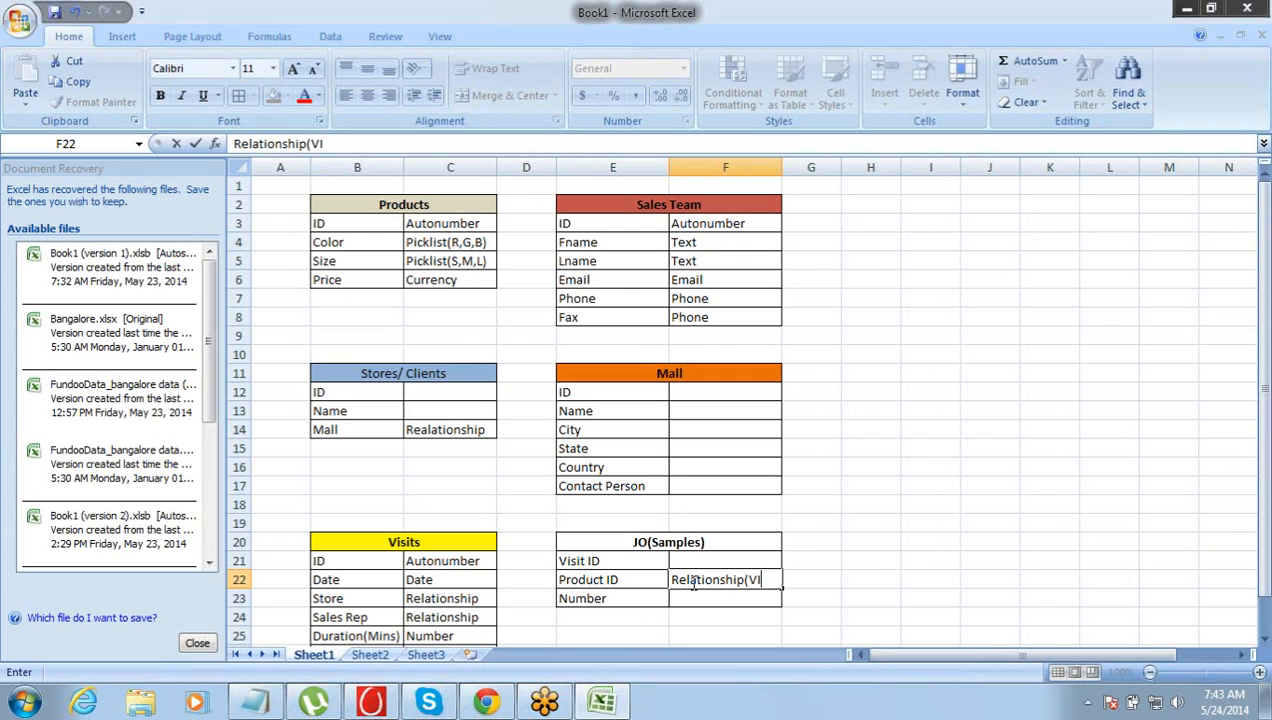
pyautogui.press('Enter')
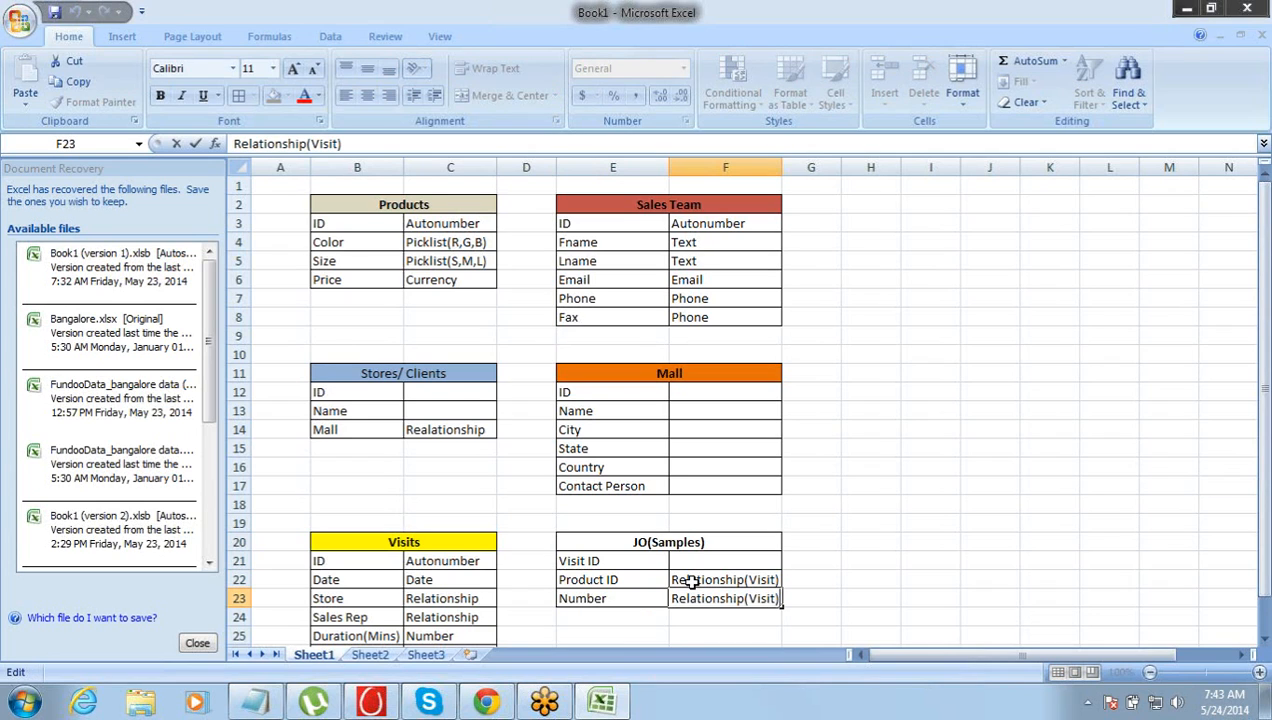
pyautogui.write('Relationship(Produc')
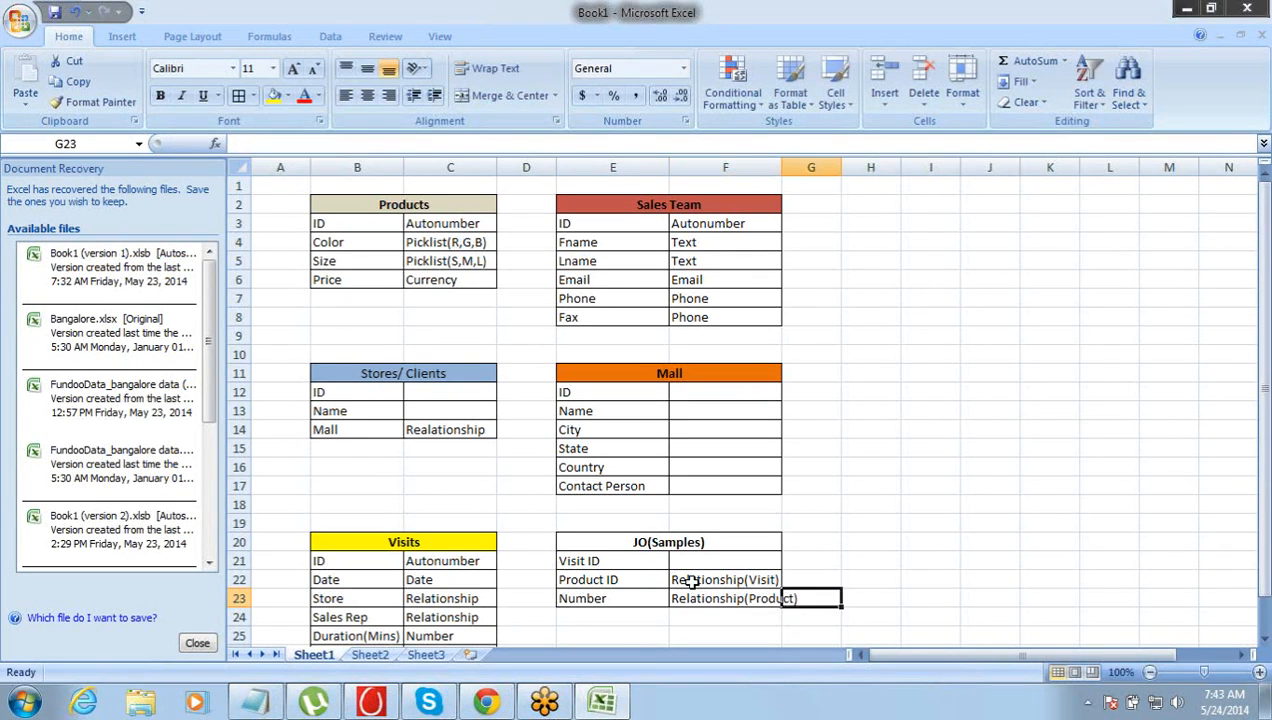
pyautogui.click(725, 598)
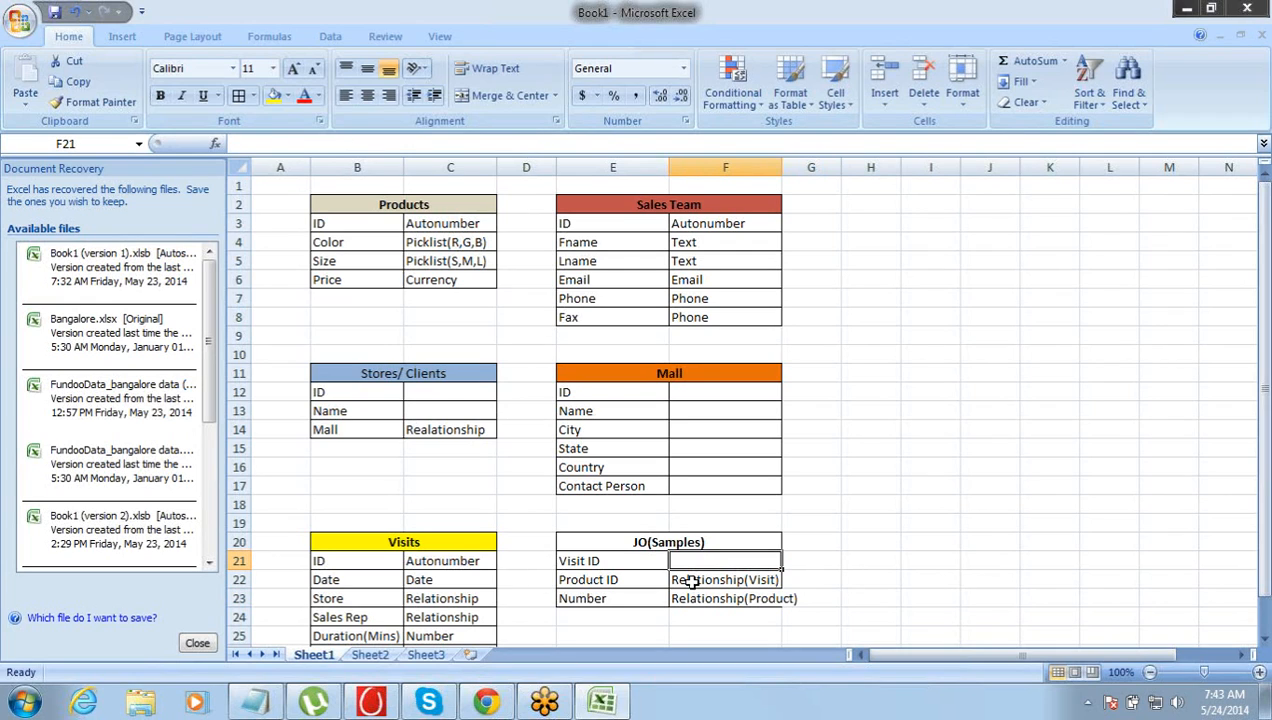
# Step: Point out fields across Sheet1, from Sales Team and Mall down to JO(Samples) Number
pyautogui.click(356, 242)
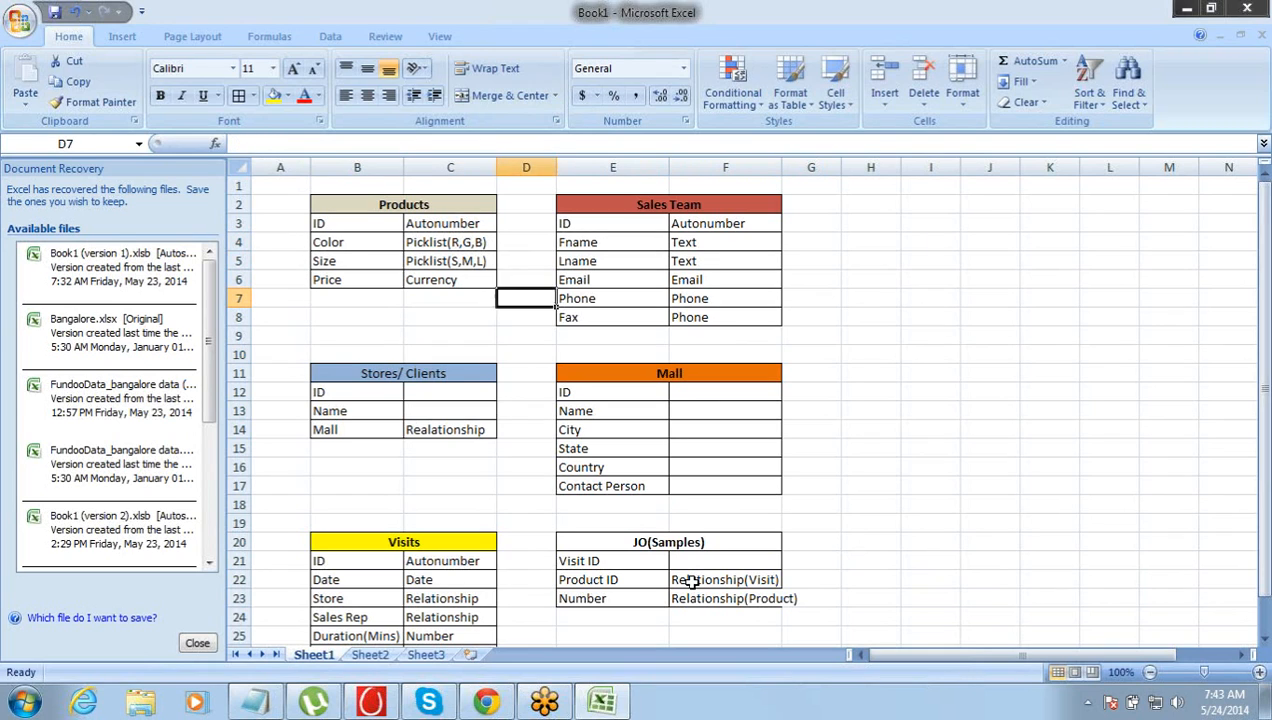
pyautogui.click(612, 335)
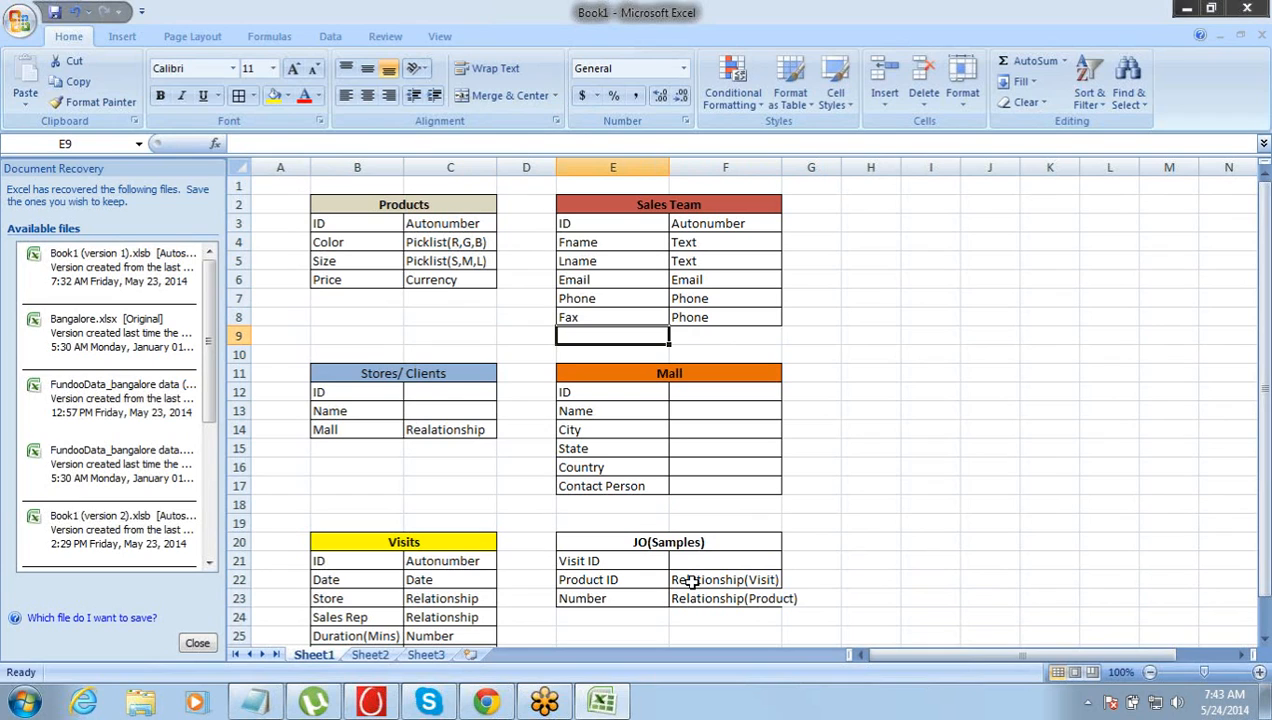
pyautogui.click(611, 391)
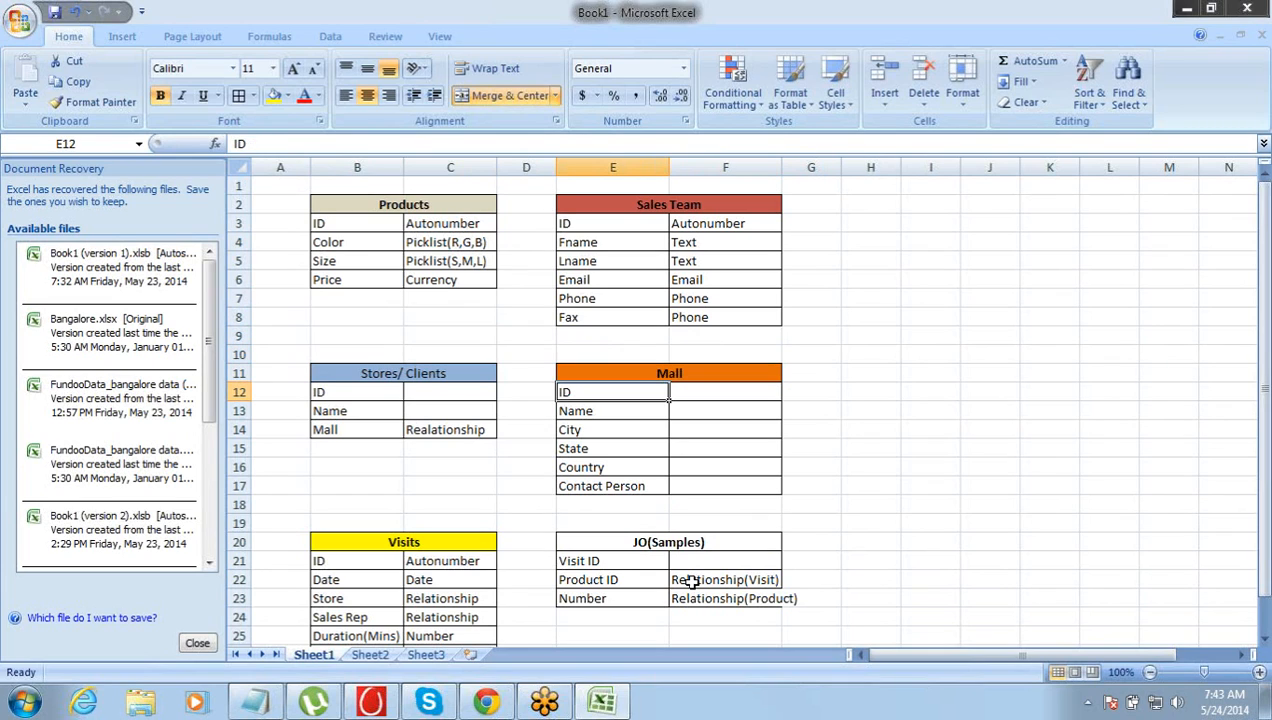
pyautogui.click(610, 448)
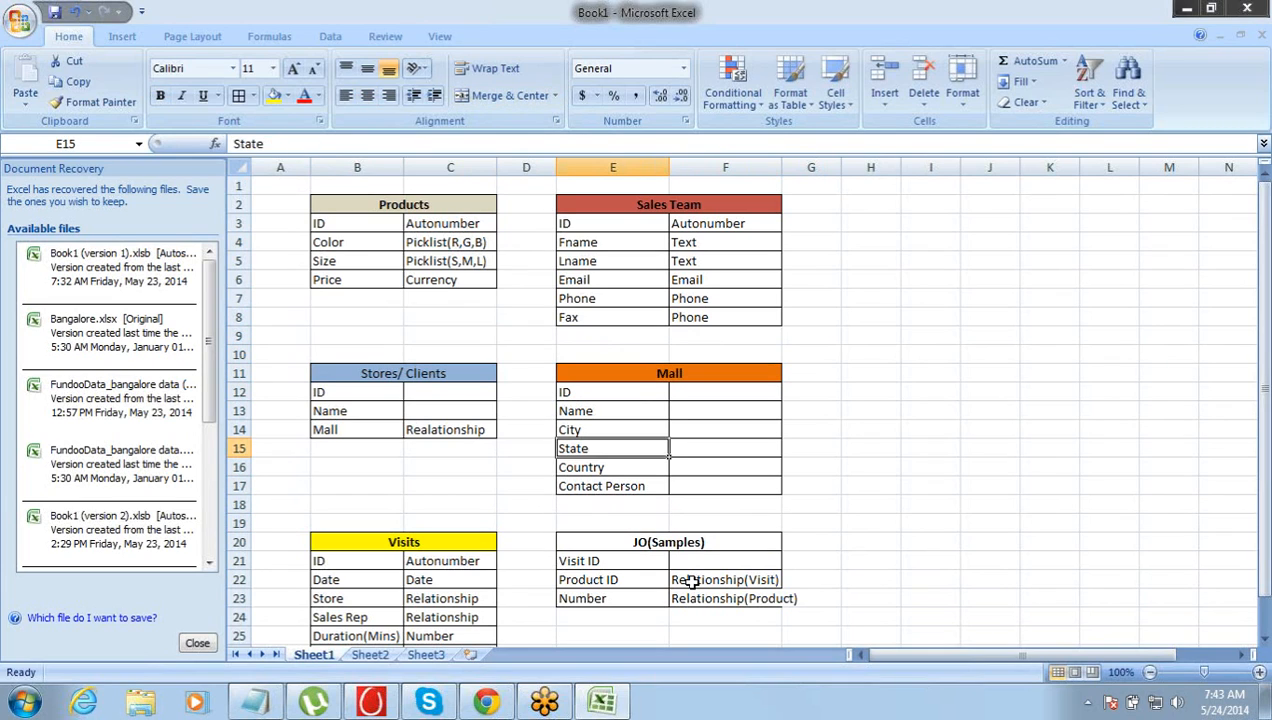
pyautogui.click(611, 521)
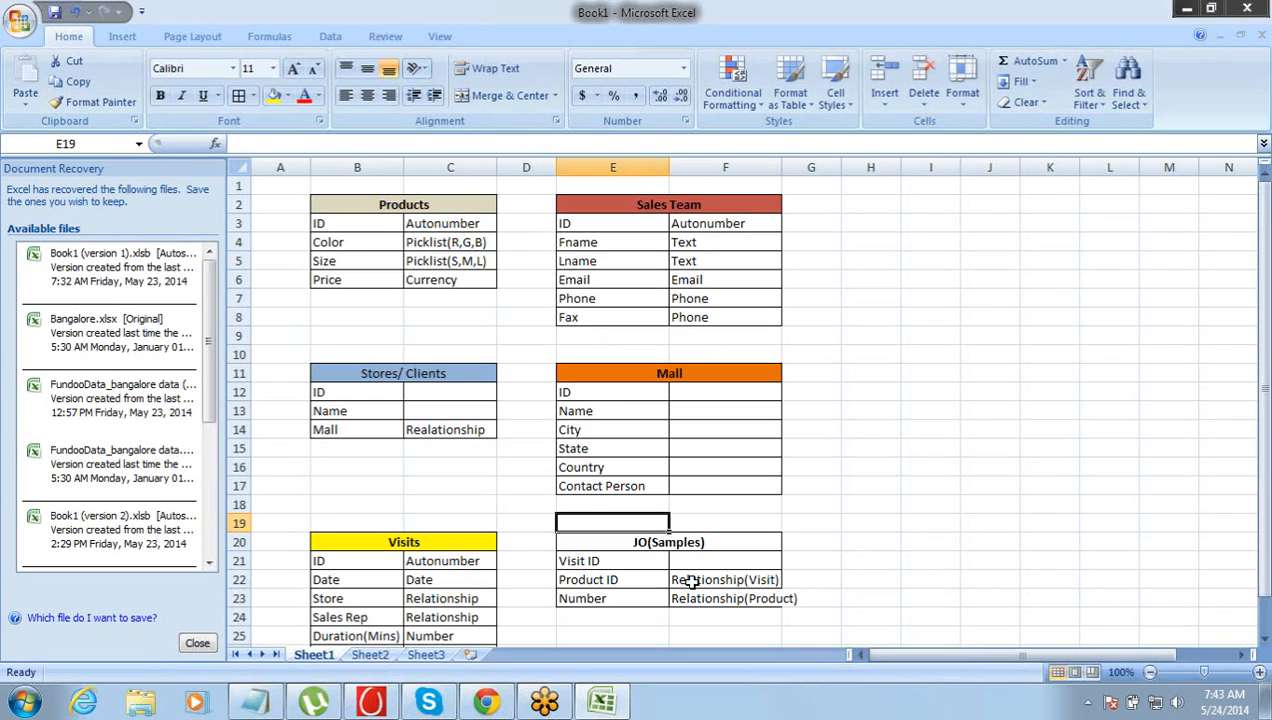
pyautogui.click(612, 598)
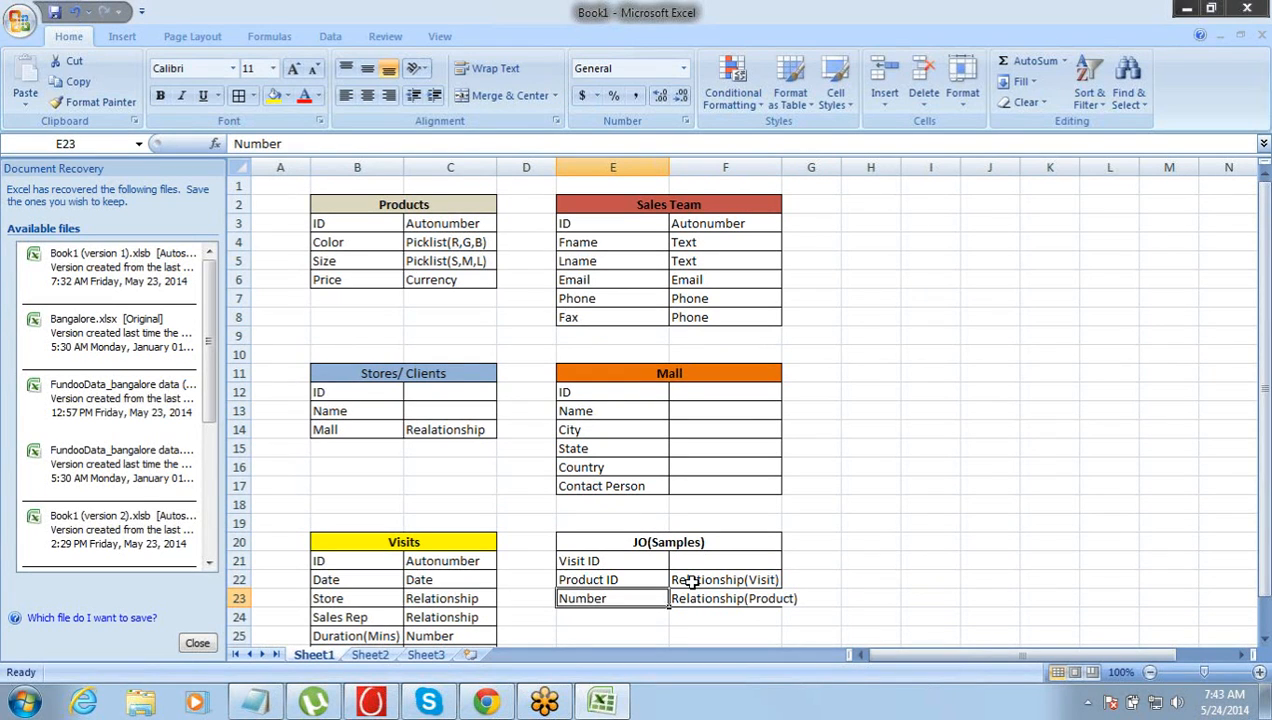
# Step: Widen column F so Relationship(Product) fits inside the table
pyautogui.moveTo(787, 167); pyautogui.dragTo(805, 167)
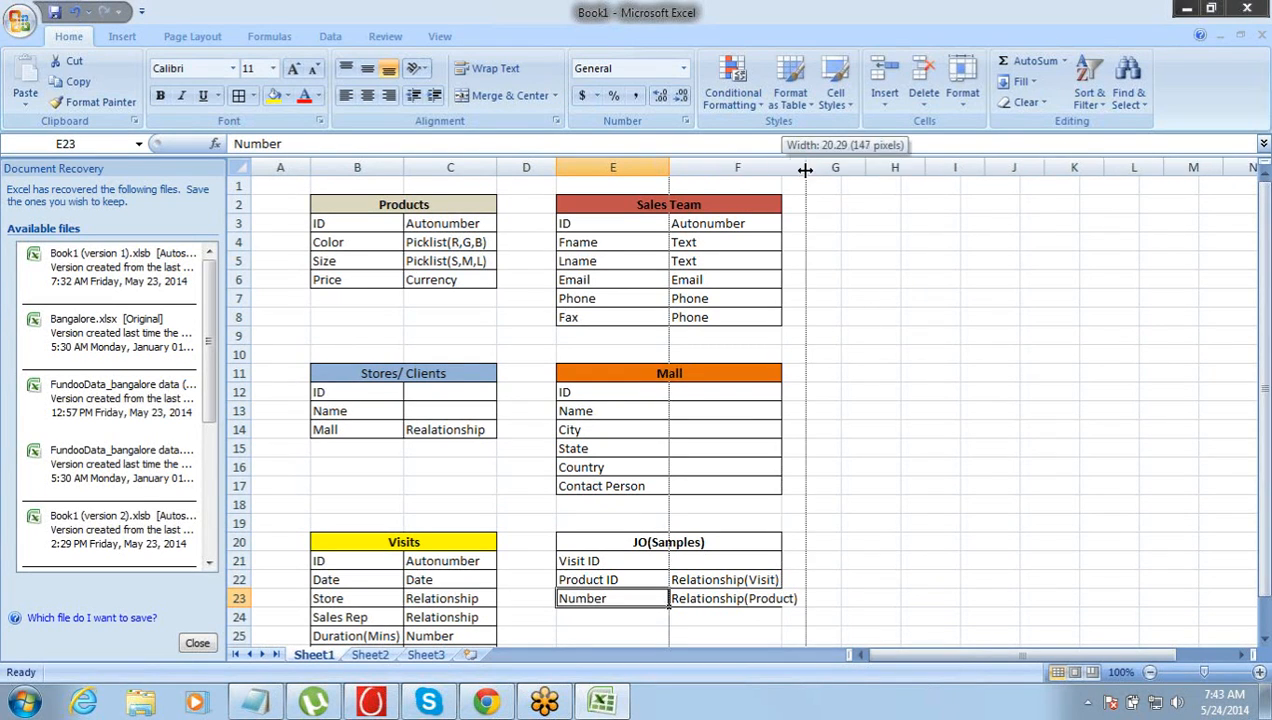
pyautogui.moveTo(805, 170); pyautogui.dragTo(805, 170)
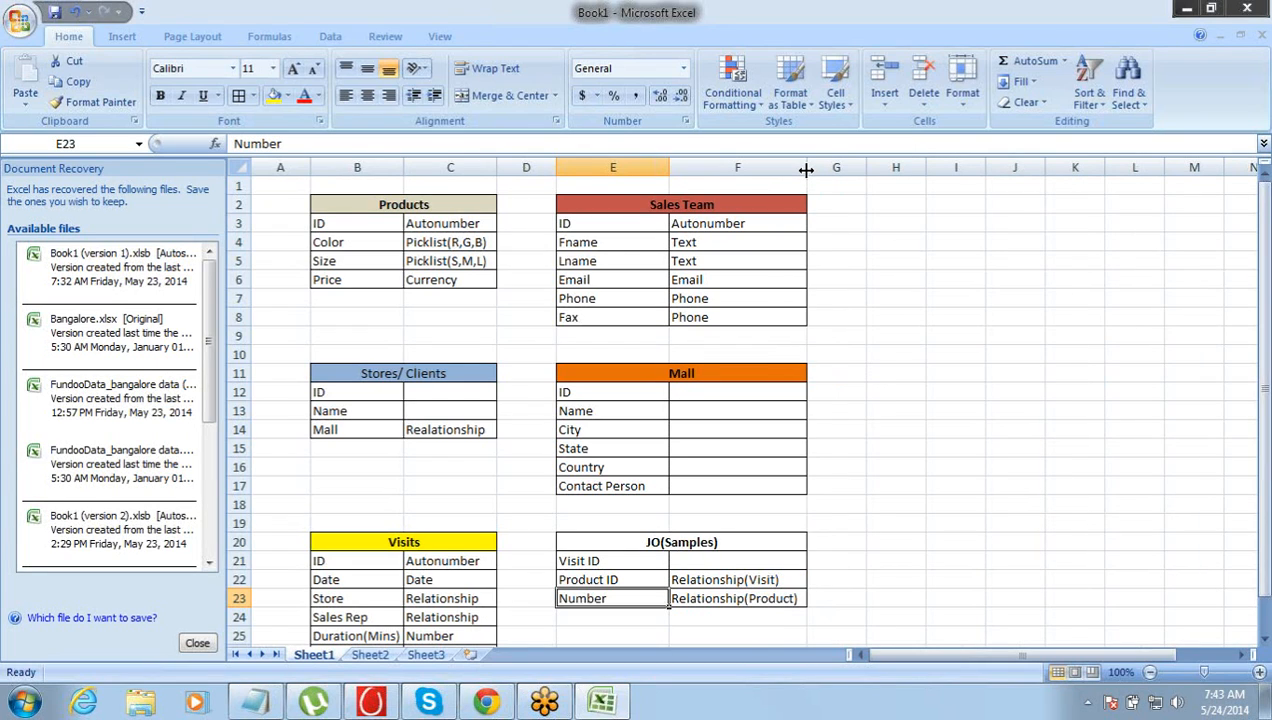
pyautogui.moveTo(1190, 355)
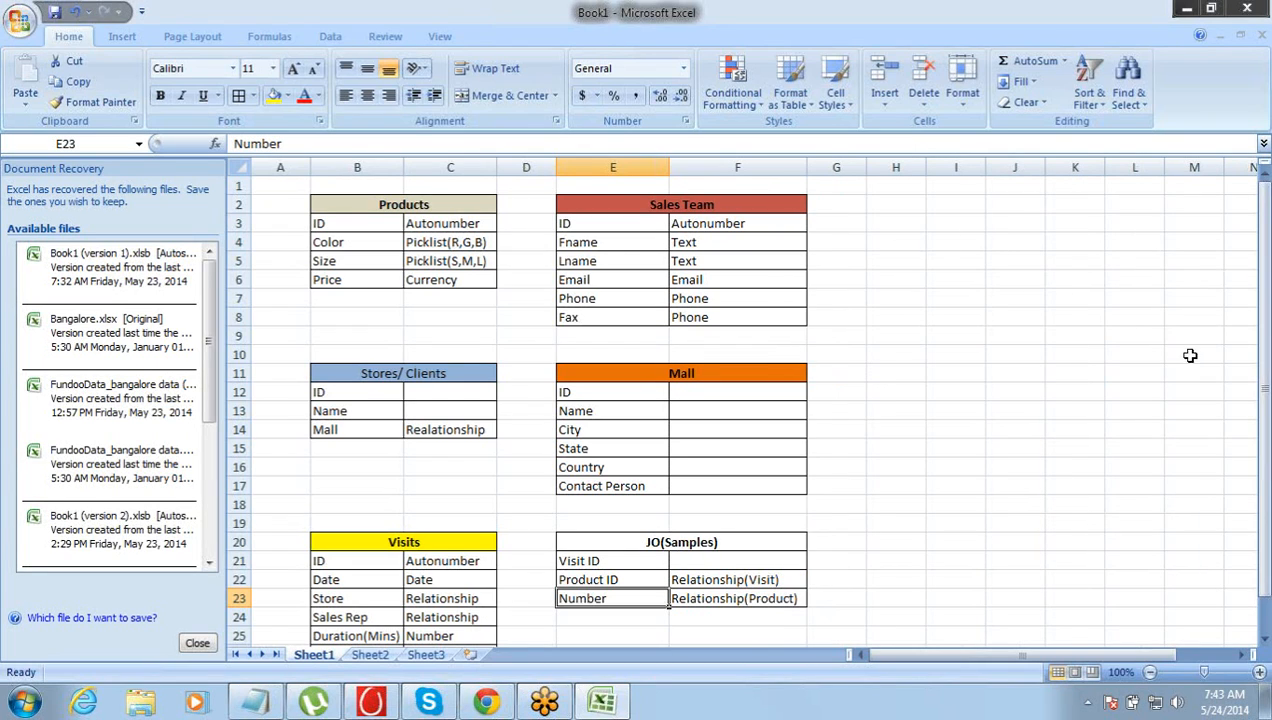
pyautogui.scroll(-3)
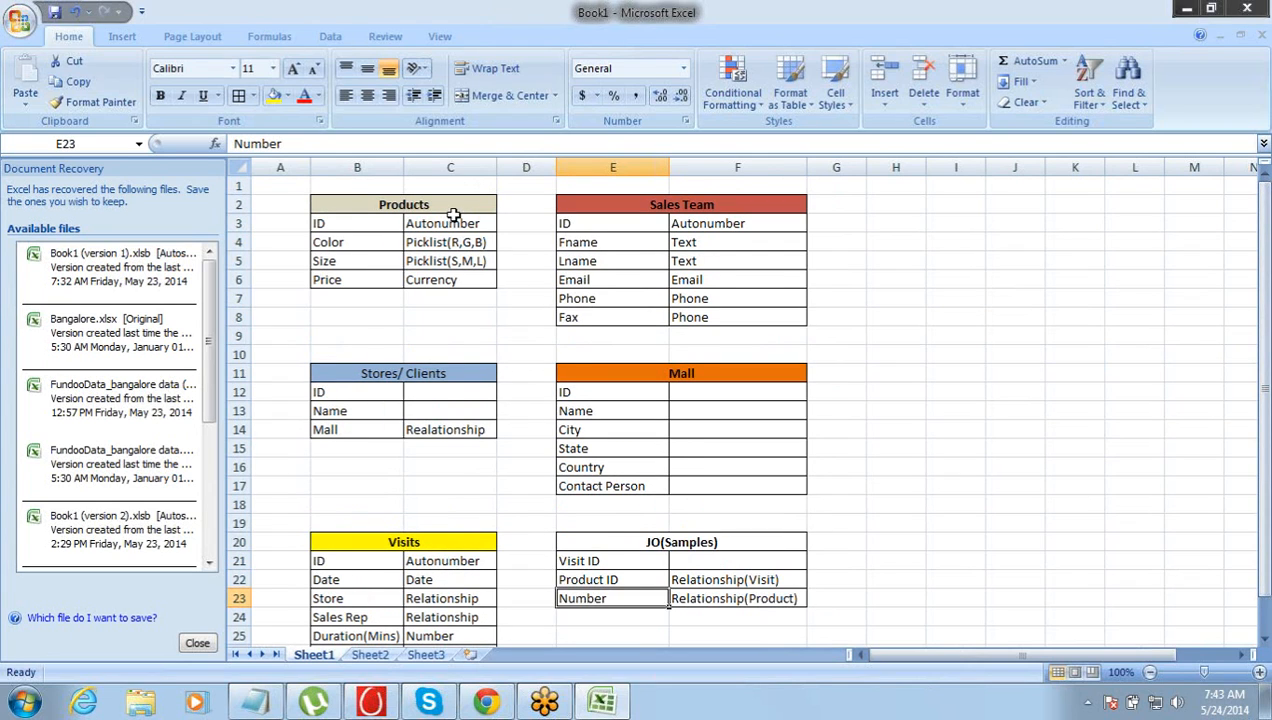
pyautogui.moveTo(447, 372)
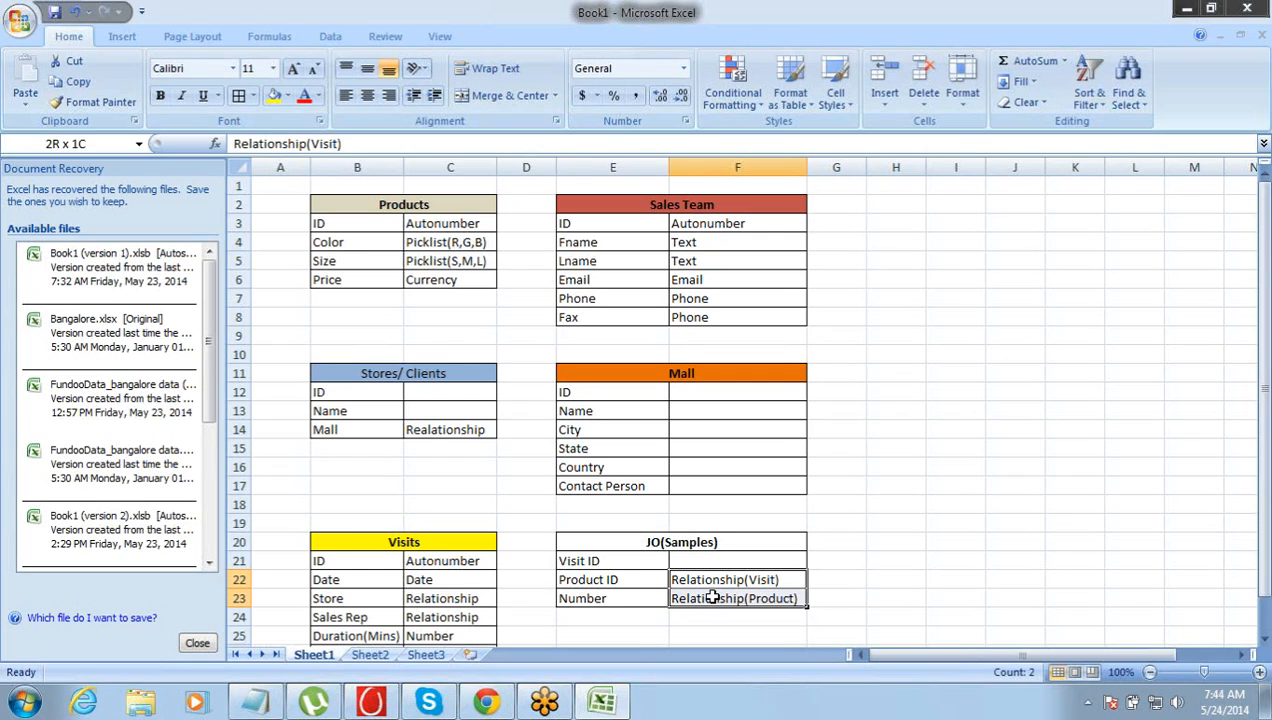
# Step: Move the JO(Samples) types up one row and type 'Number' as the Number field's type
pyautogui.click(737, 560)
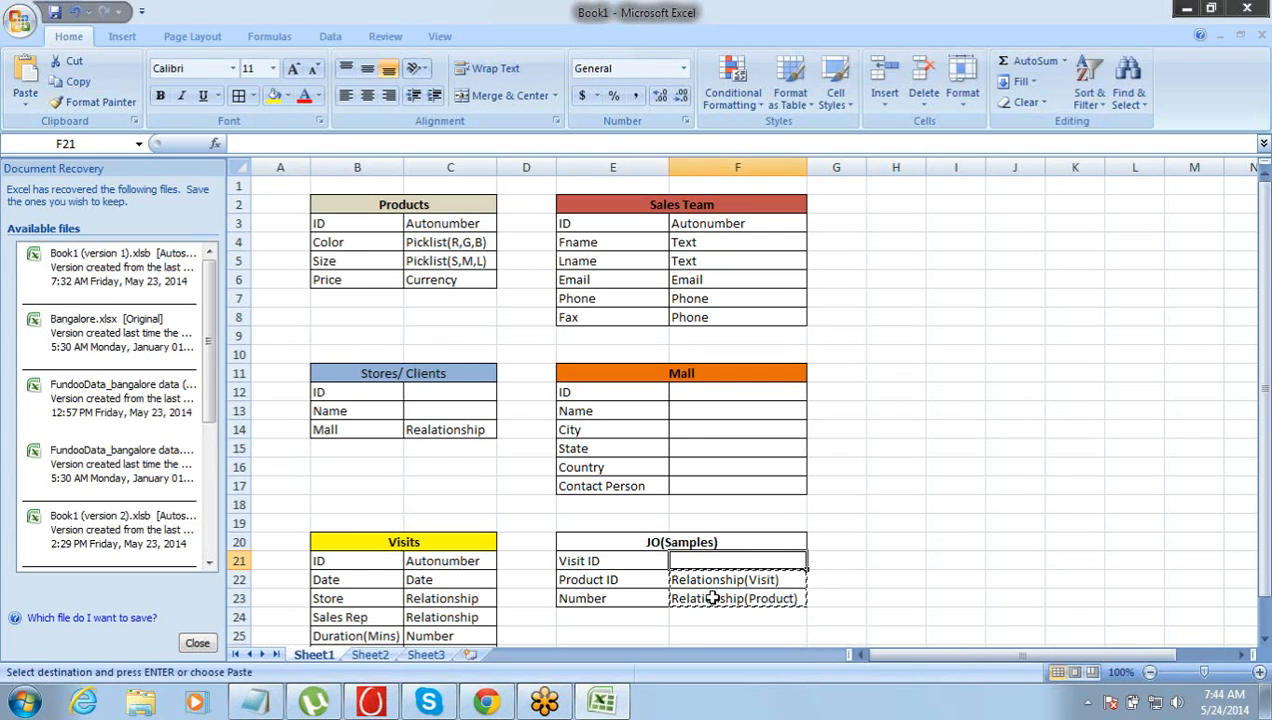
pyautogui.write('NUmb')
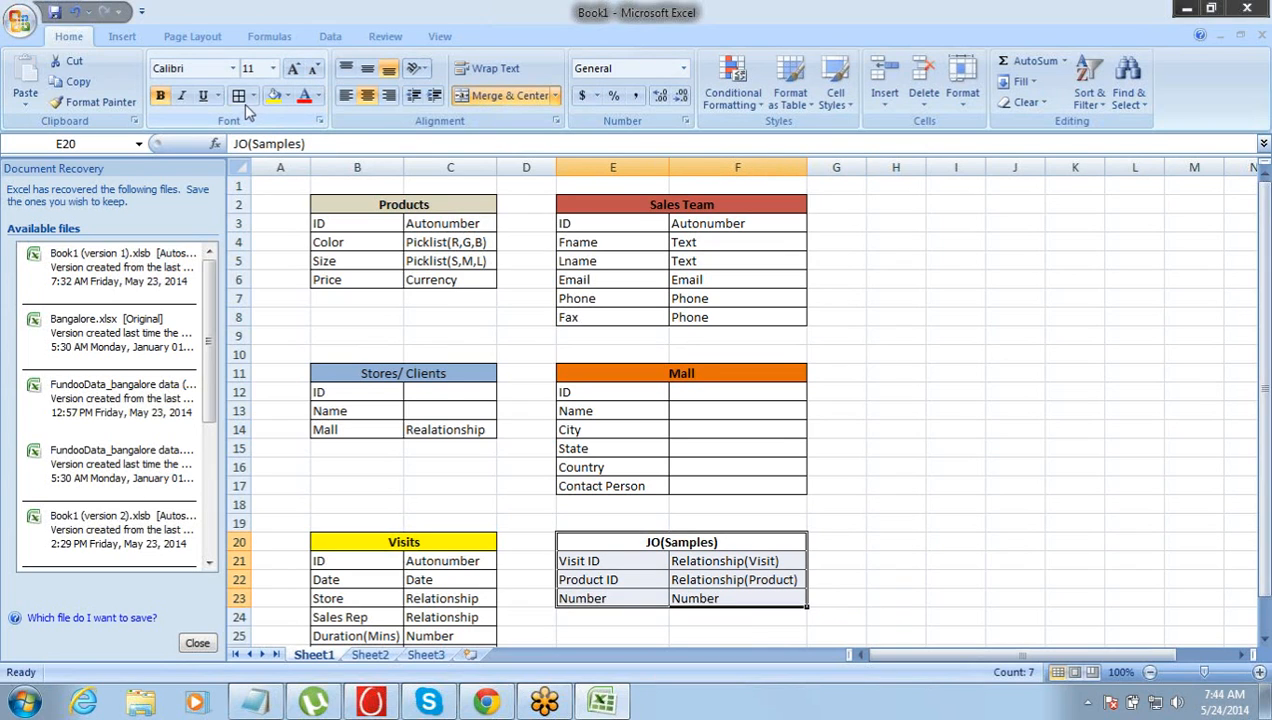
pyautogui.click(592, 598)
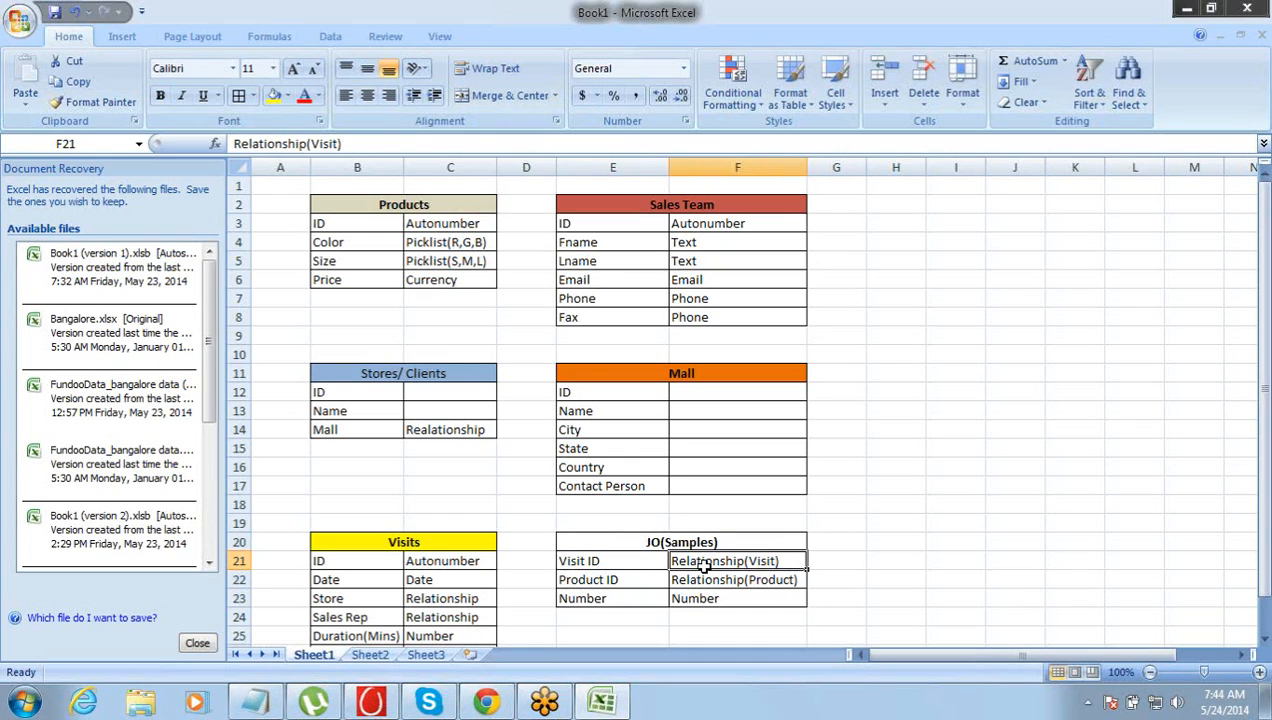
pyautogui.click(737, 579)
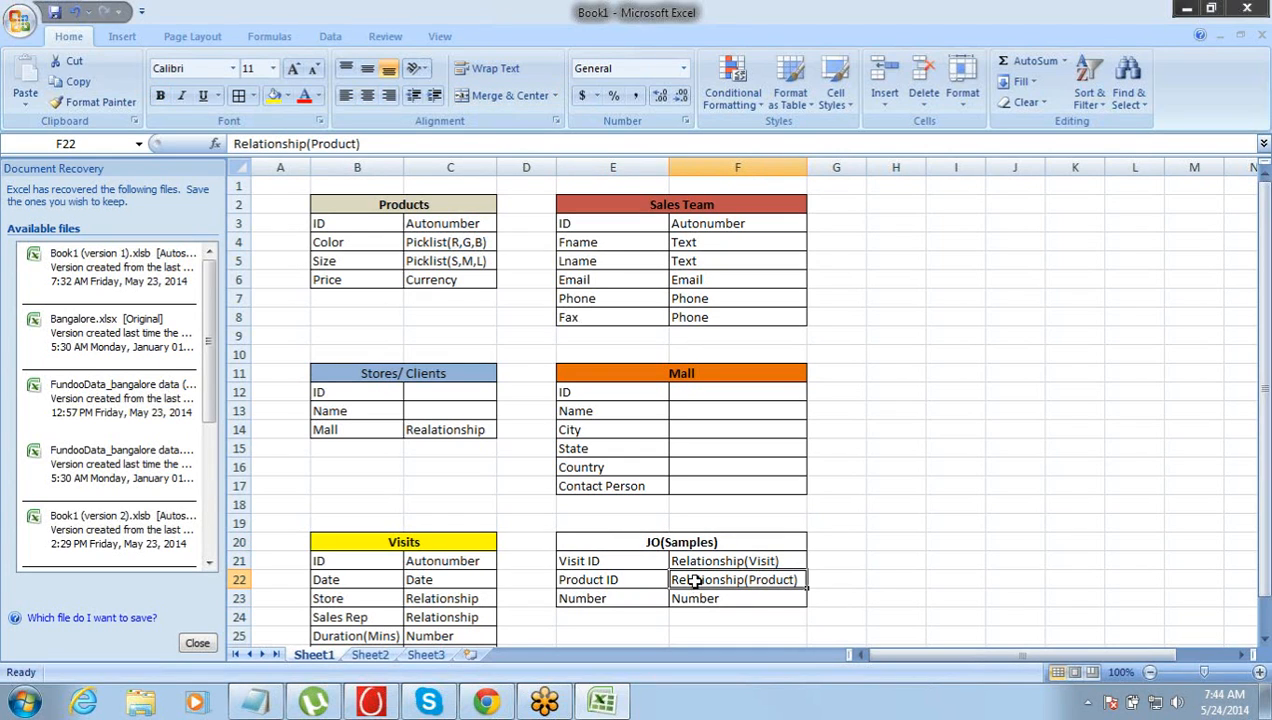
pyautogui.click(737, 598)
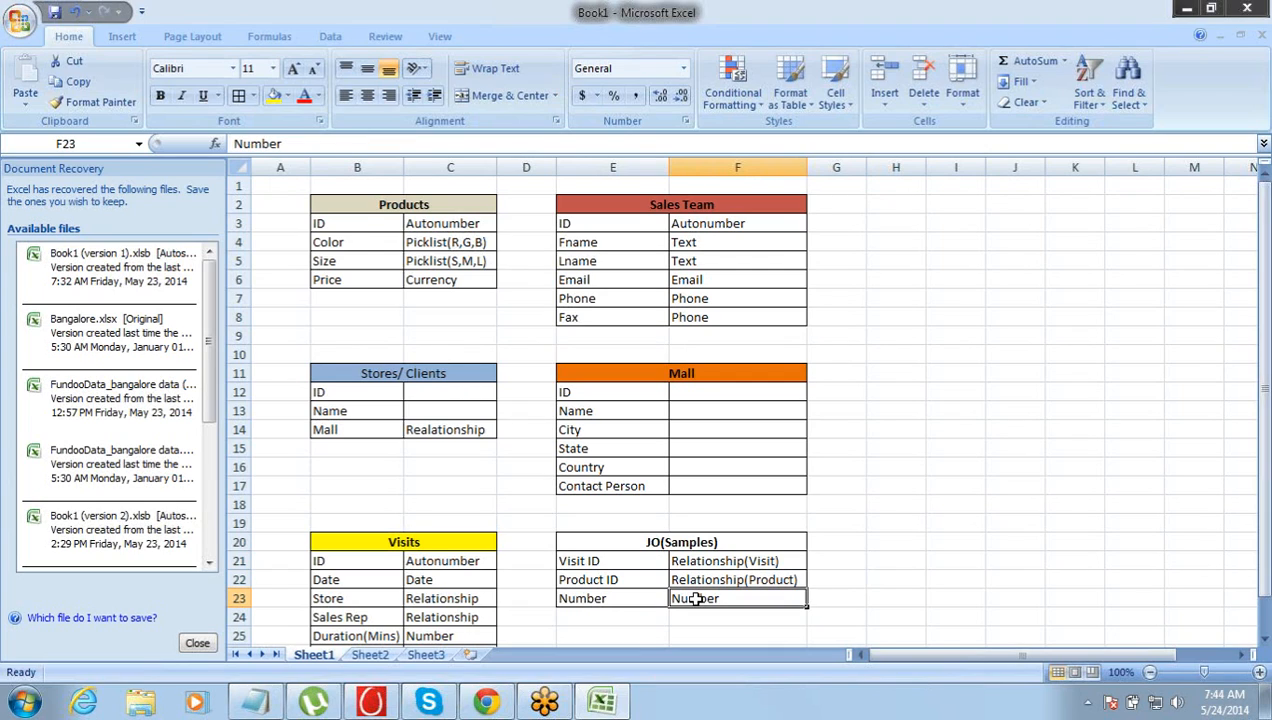